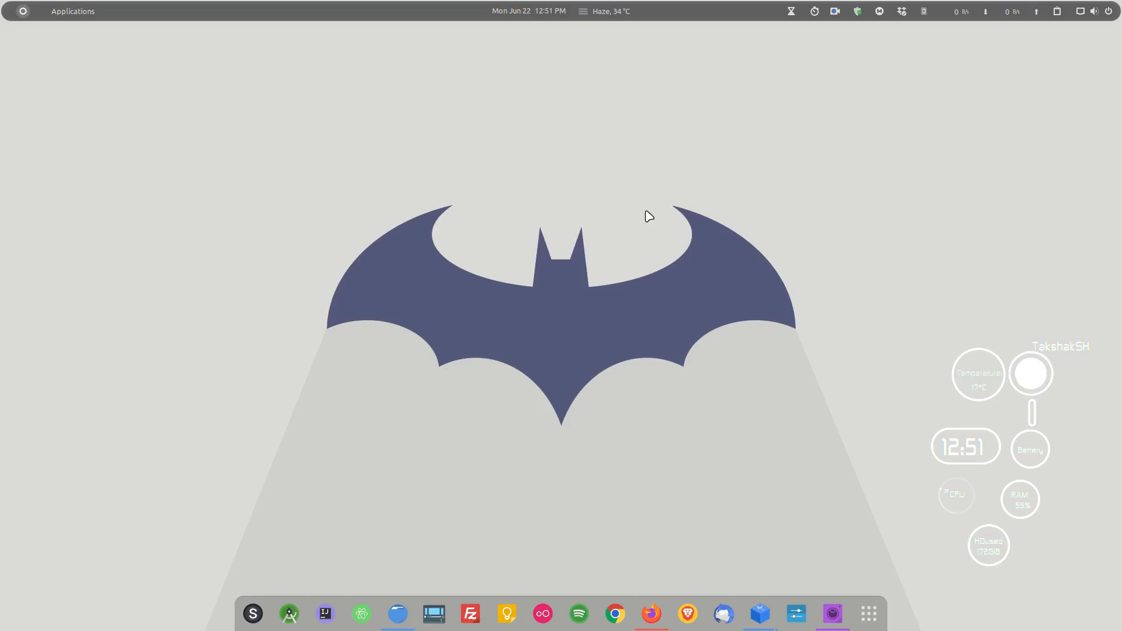
pyautogui.moveTo(572, 241)
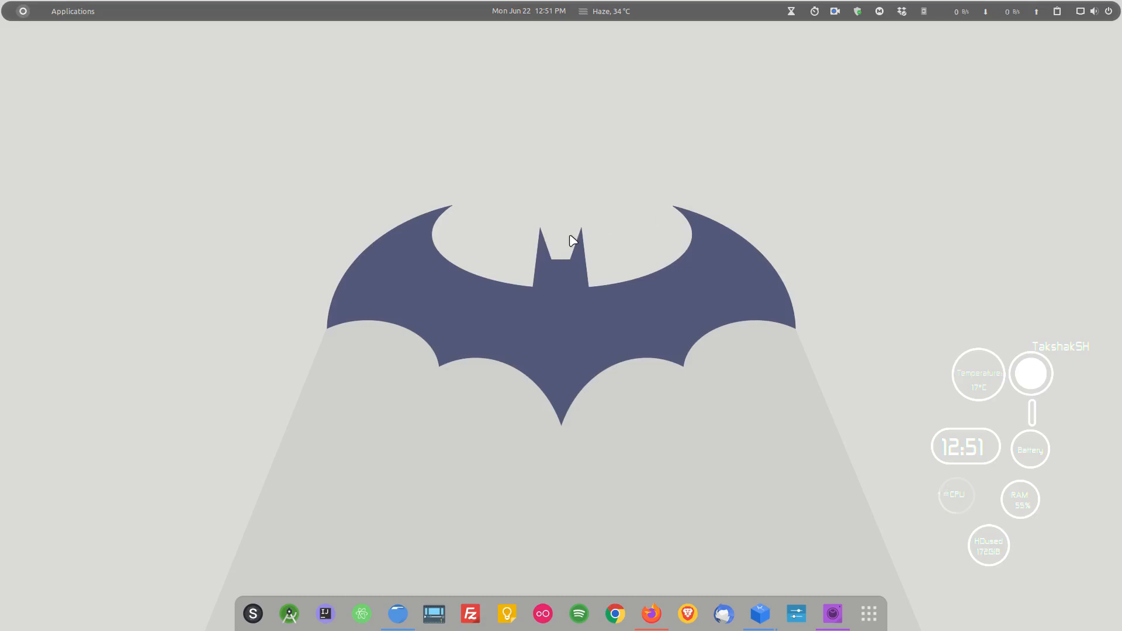
pyautogui.moveTo(670, 524)
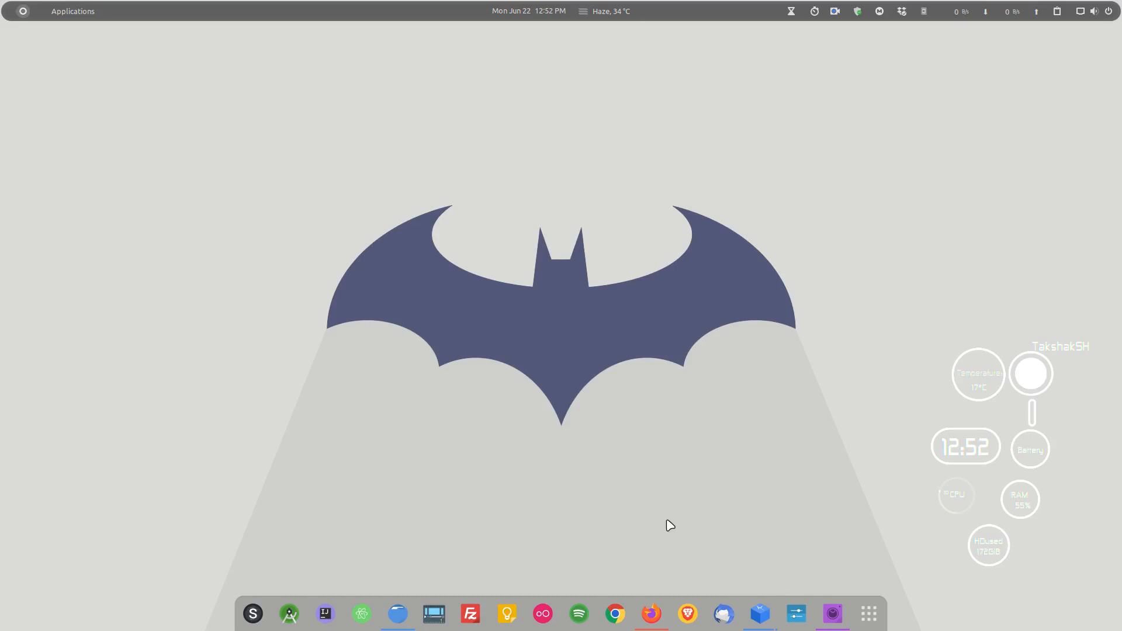
pyautogui.moveTo(613, 613)
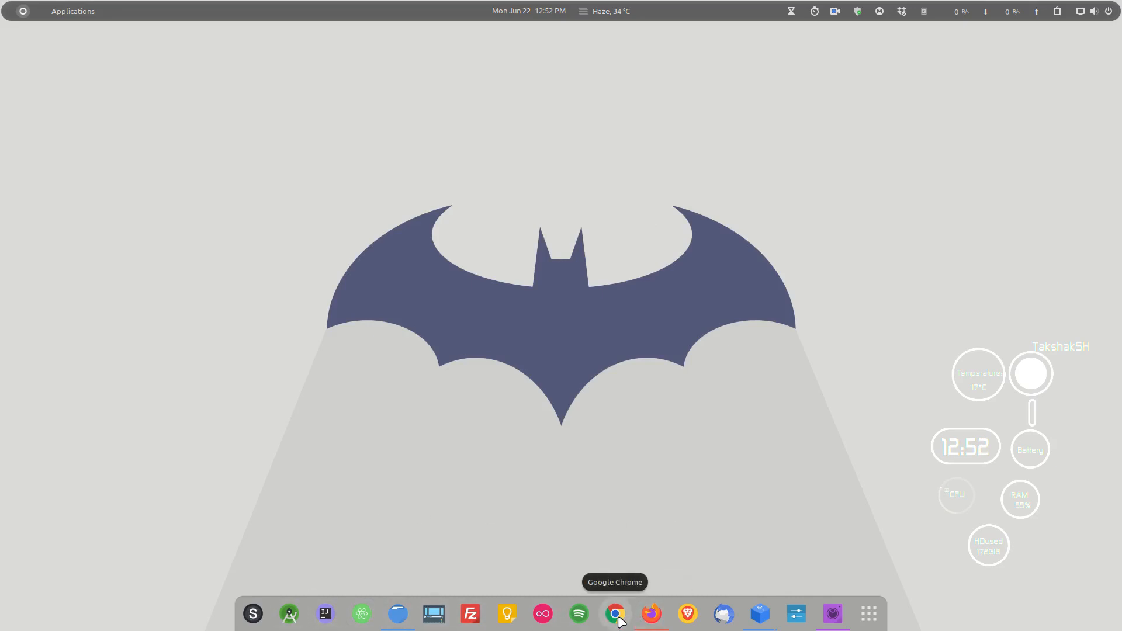
# - Launch Chrome and search the web for 'ktouch' to find the Snapcraft KTouch page
pyautogui.click(614, 613)
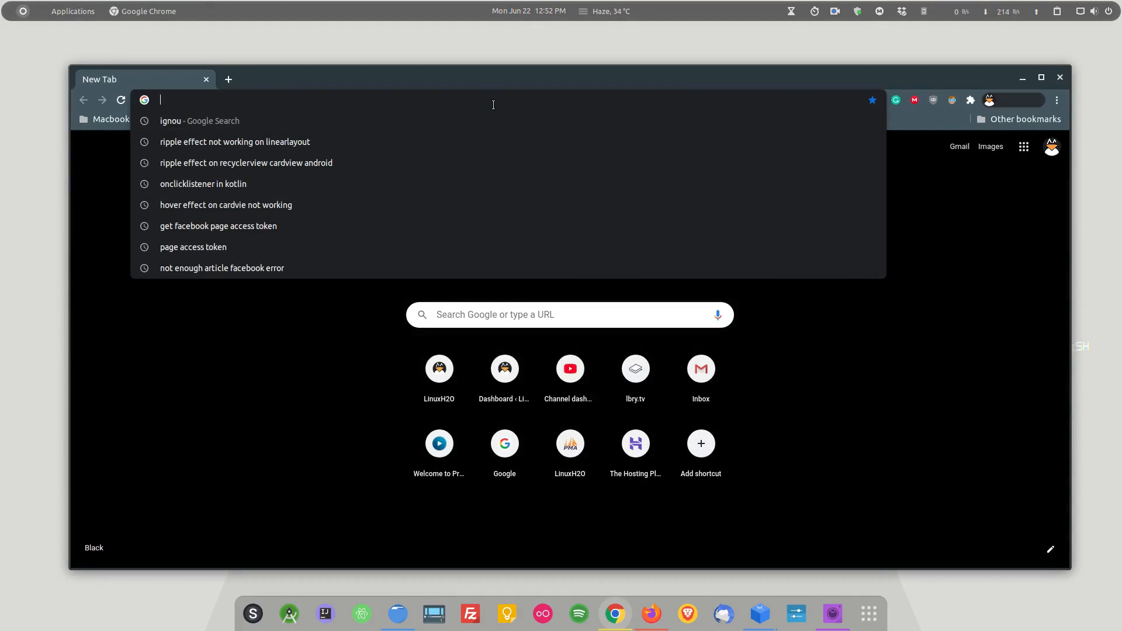
pyautogui.write('ktouch')
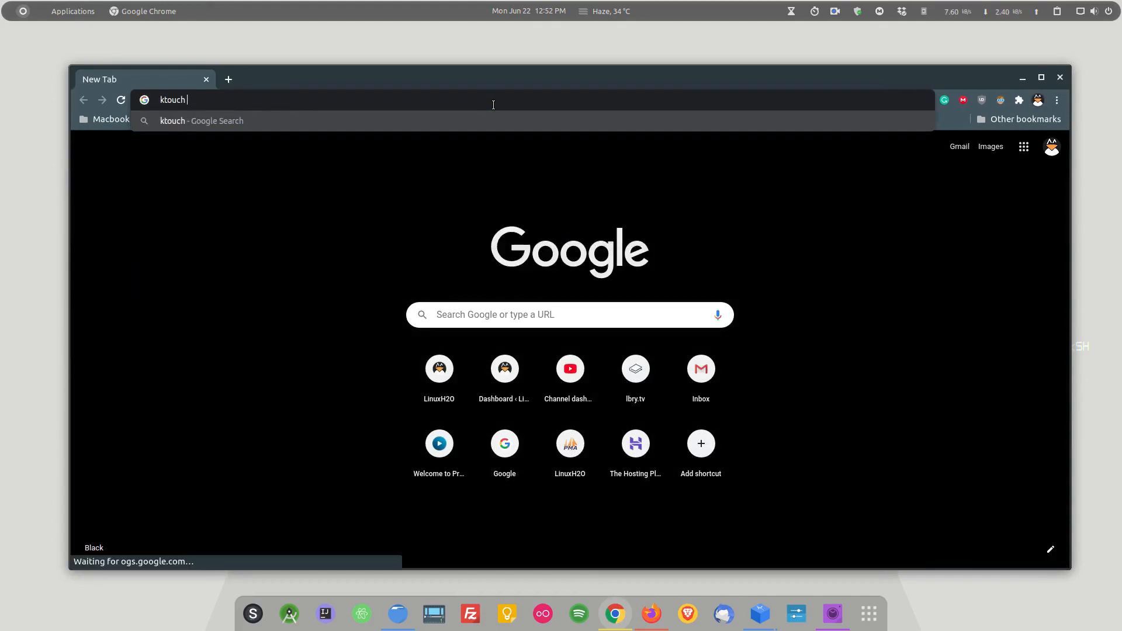
pyautogui.press('Return')
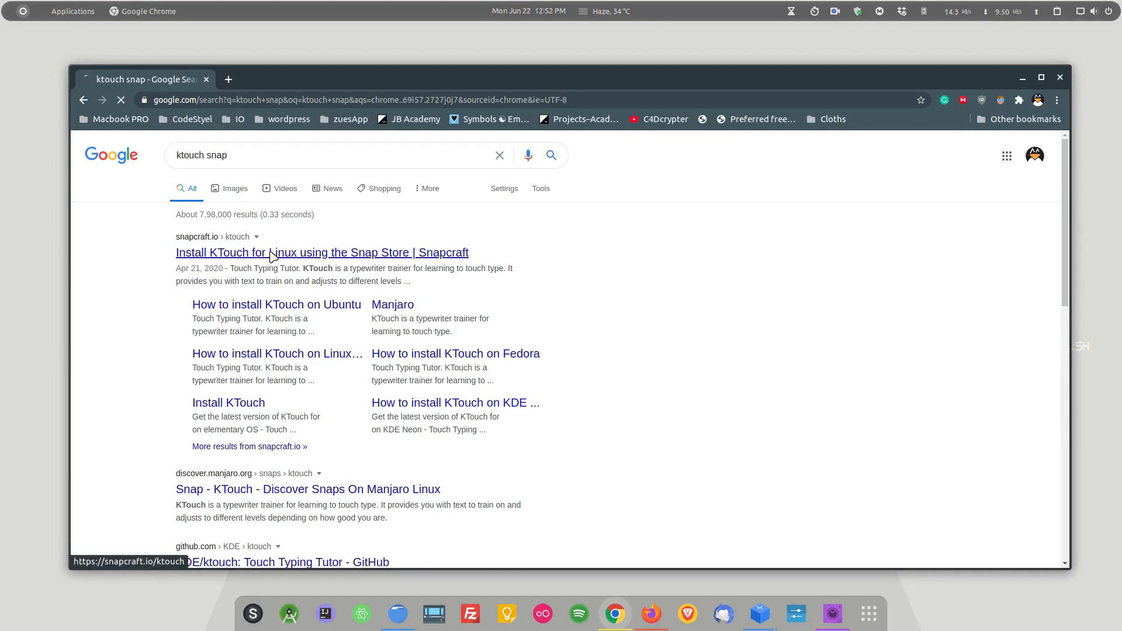
# - Open the Snapcraft KTouch result and reveal its 'sudo snap install ktouch' install command
pyautogui.click(322, 252)
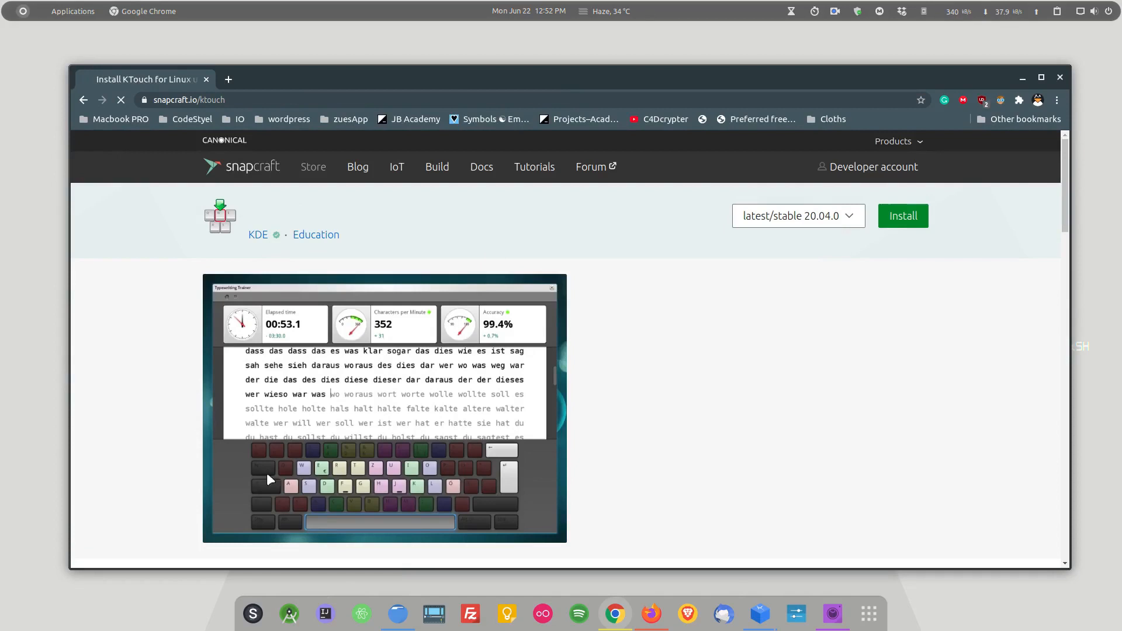
pyautogui.scroll(-3)
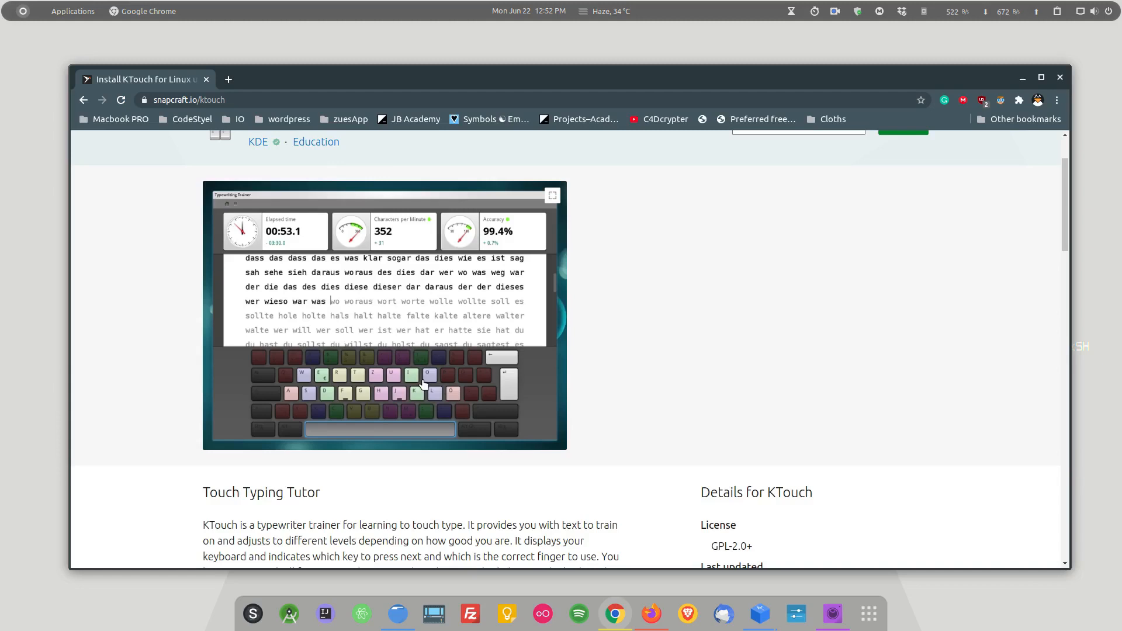
pyautogui.moveTo(617, 359)
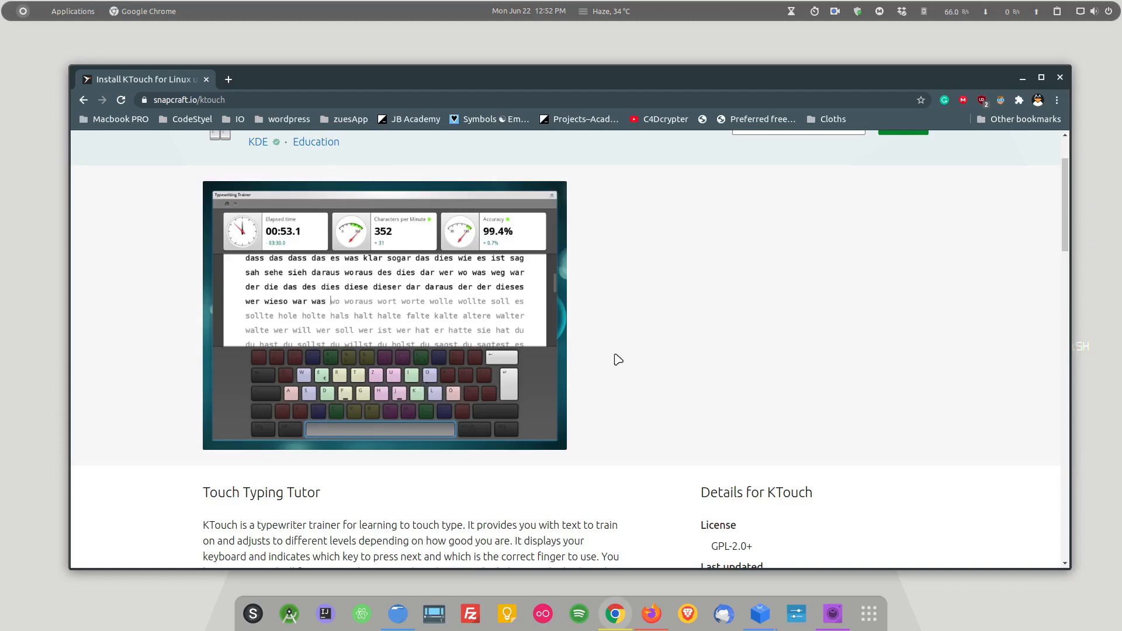
pyautogui.scroll(3)
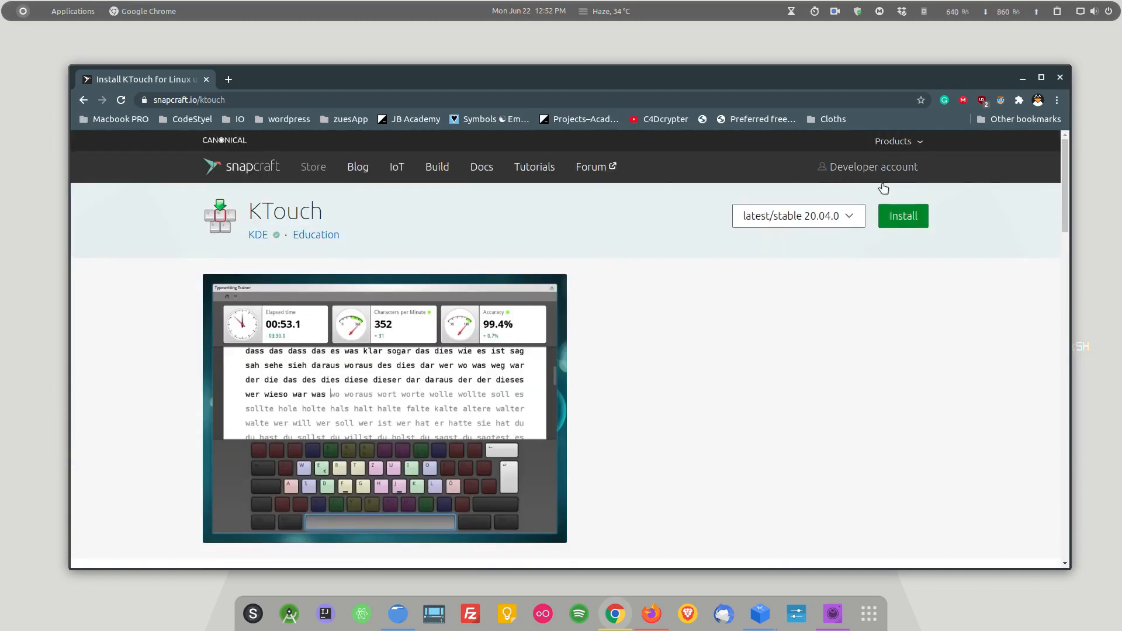
pyautogui.click(902, 215)
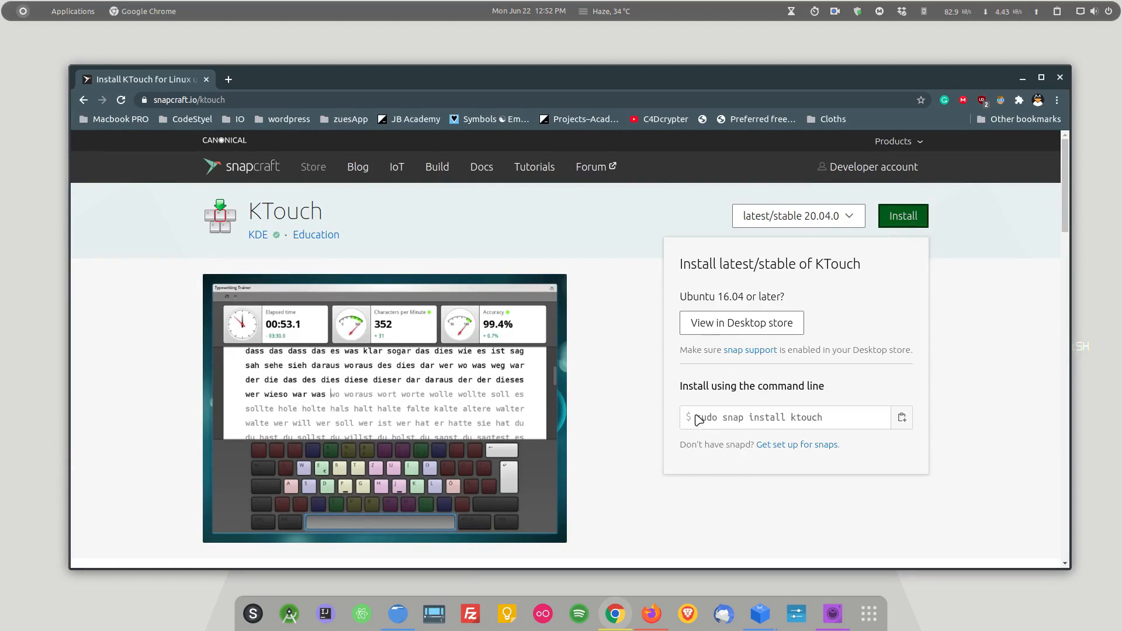
pyautogui.click(783, 417)
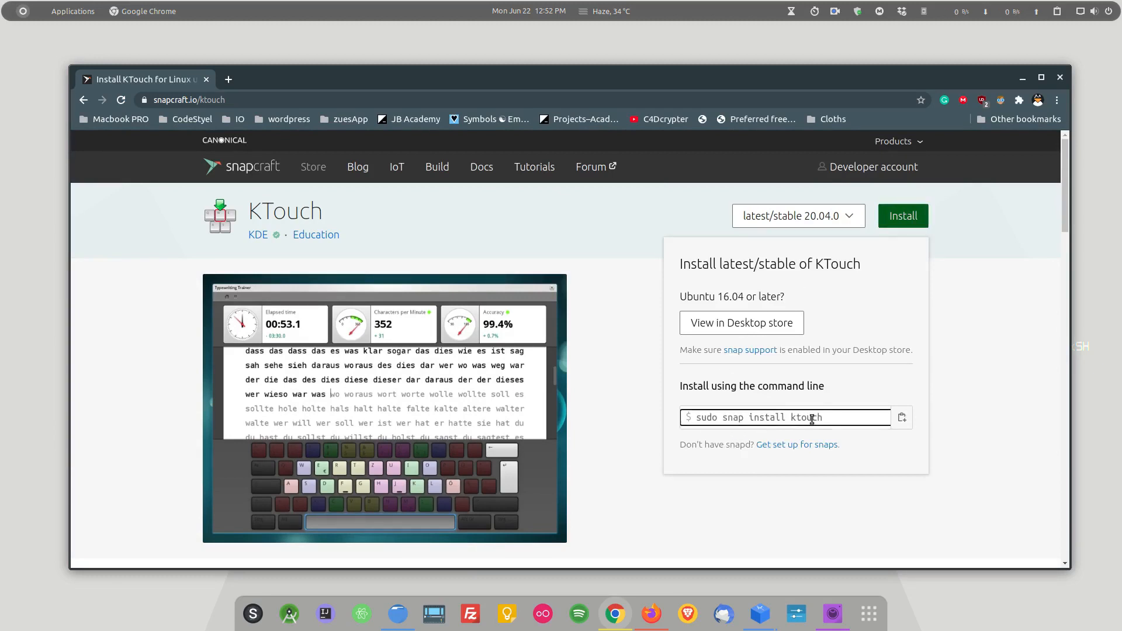
pyautogui.doubleClick(805, 417)
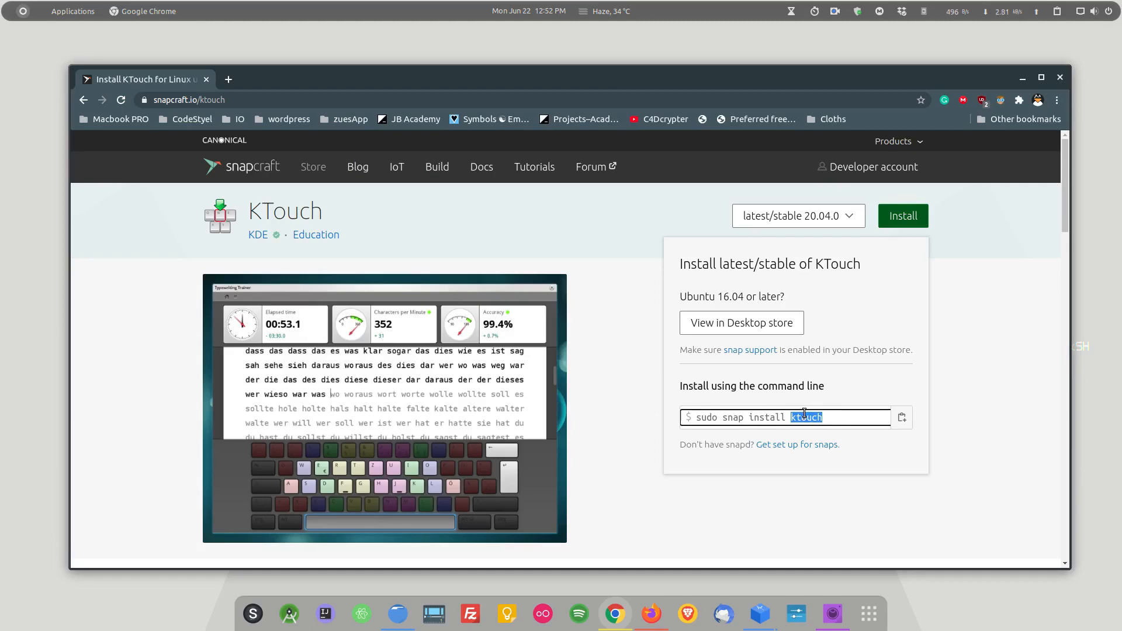
pyautogui.scroll(-3)
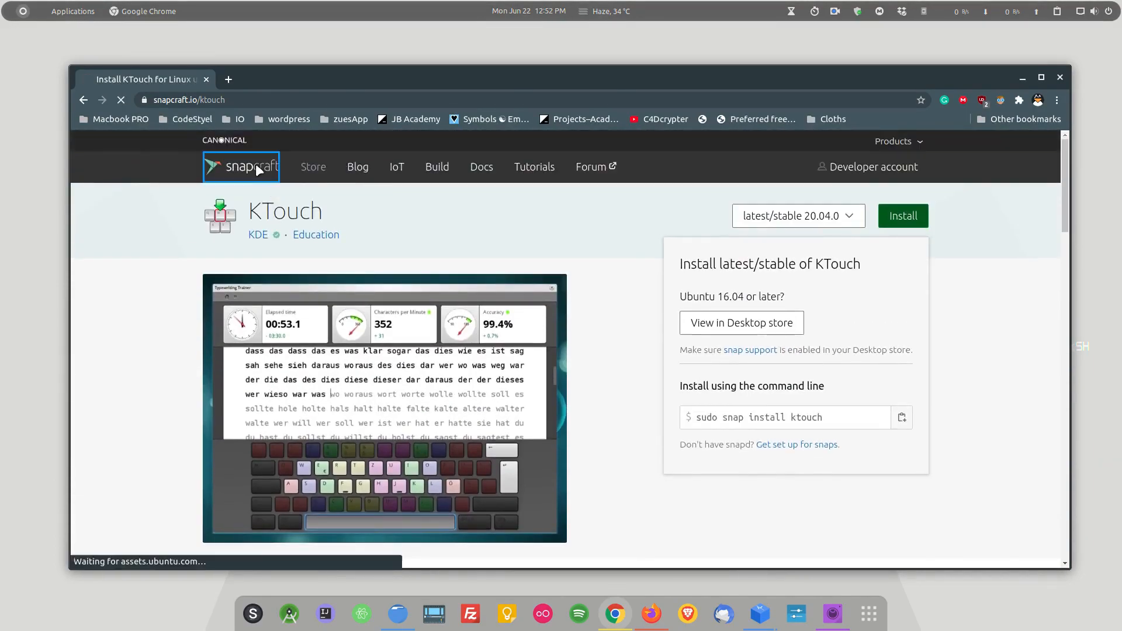
# - Go to the Snapcraft store page and scroll to the Linux distribution choices for installing Snap Store
pyautogui.click(241, 167)
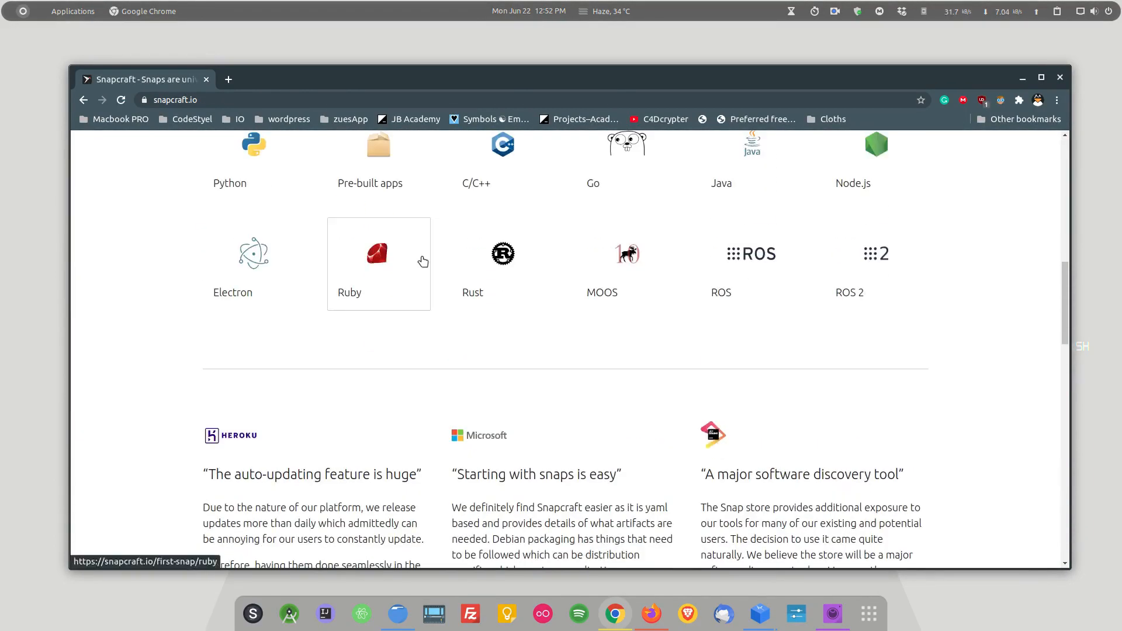
pyautogui.scroll(3)
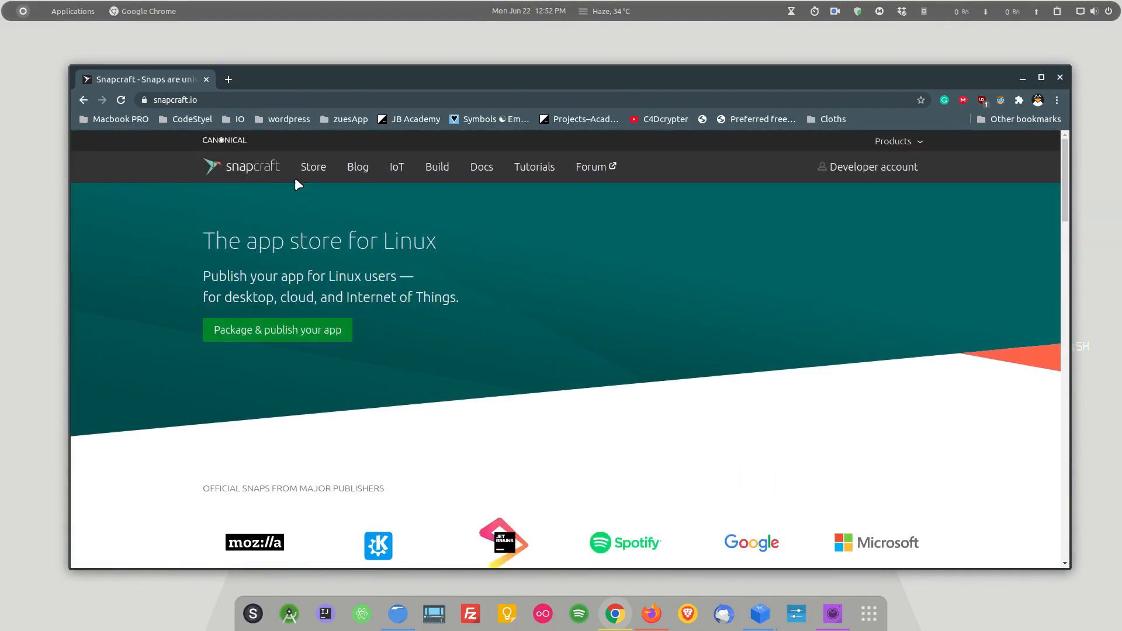
pyautogui.scroll(-3)
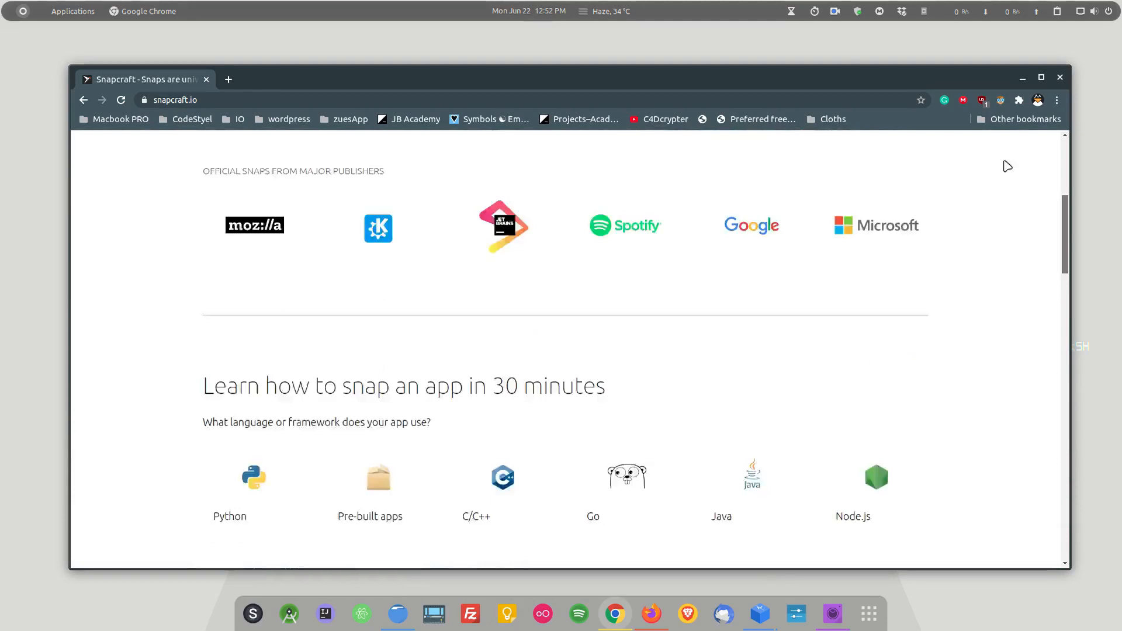
pyautogui.scroll(3)
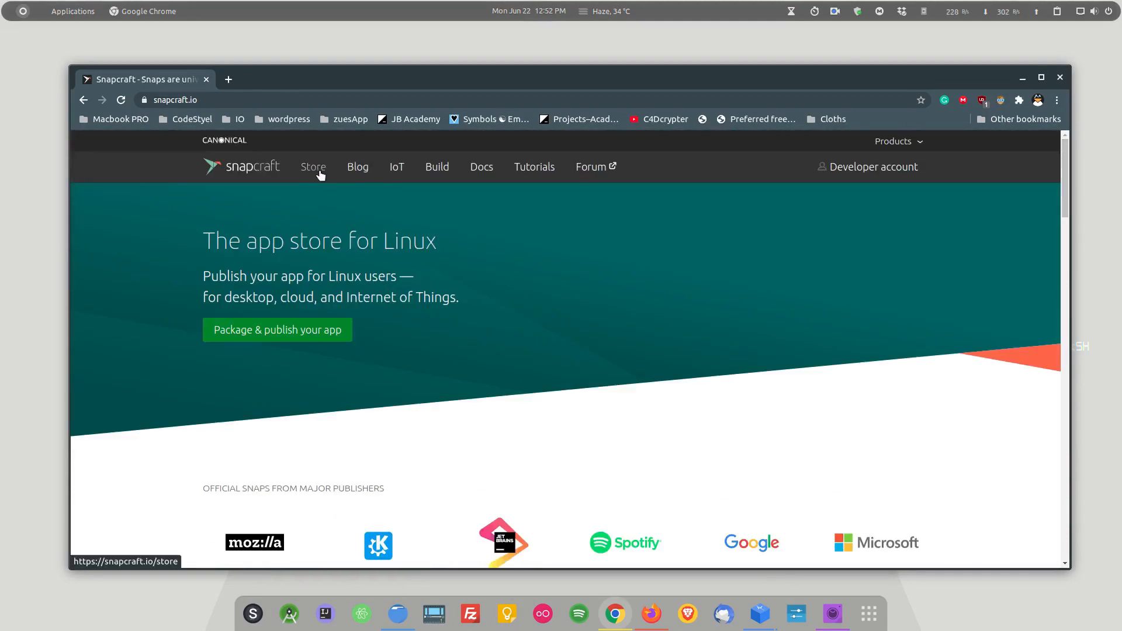
pyautogui.click(313, 167)
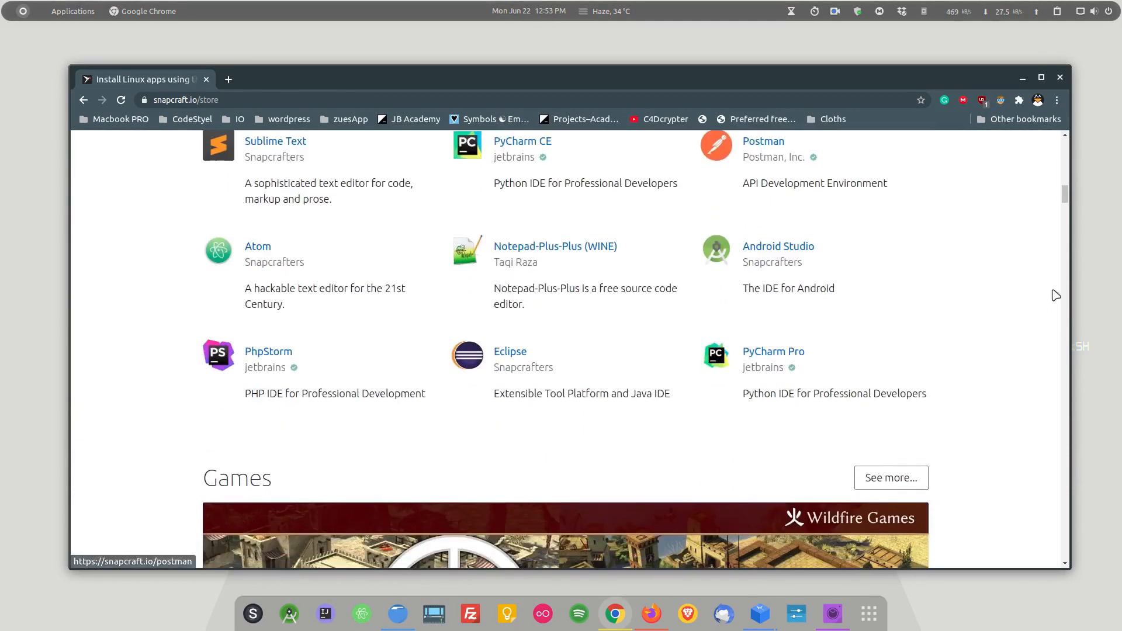
pyautogui.scroll(-3)
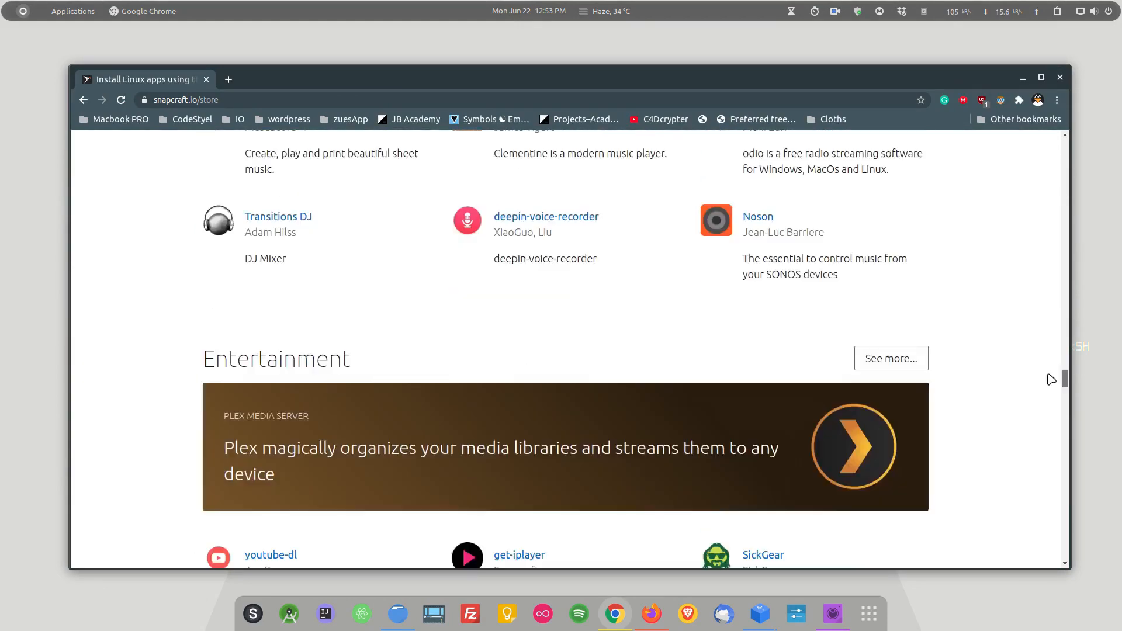
pyautogui.scroll(-3)
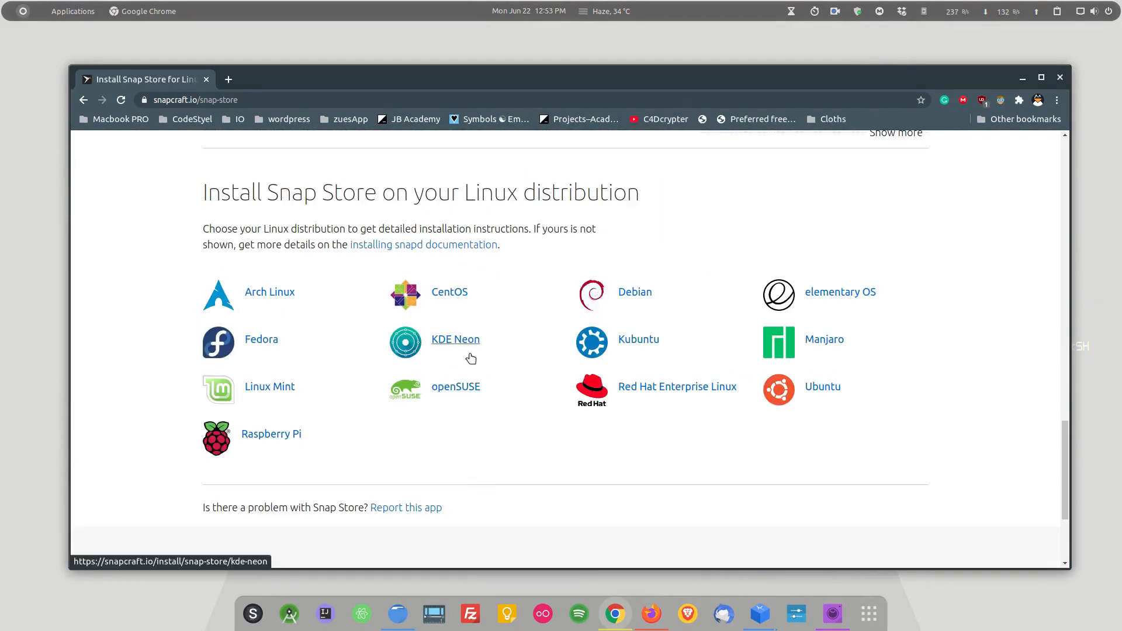
pyautogui.moveTo(266, 441)
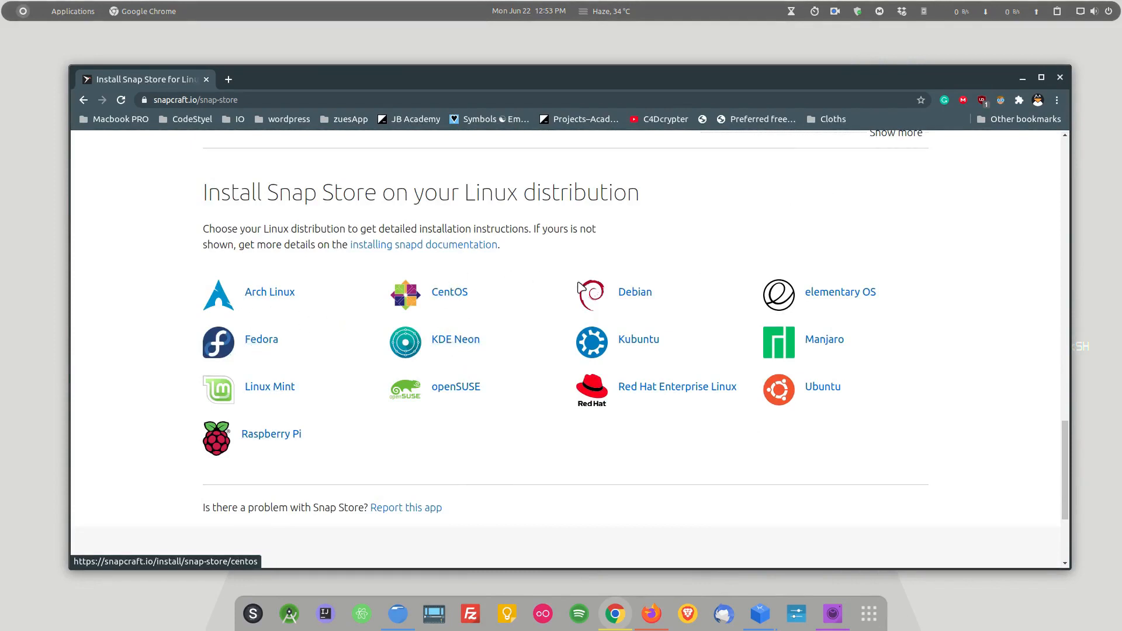
pyautogui.moveTo(454, 386)
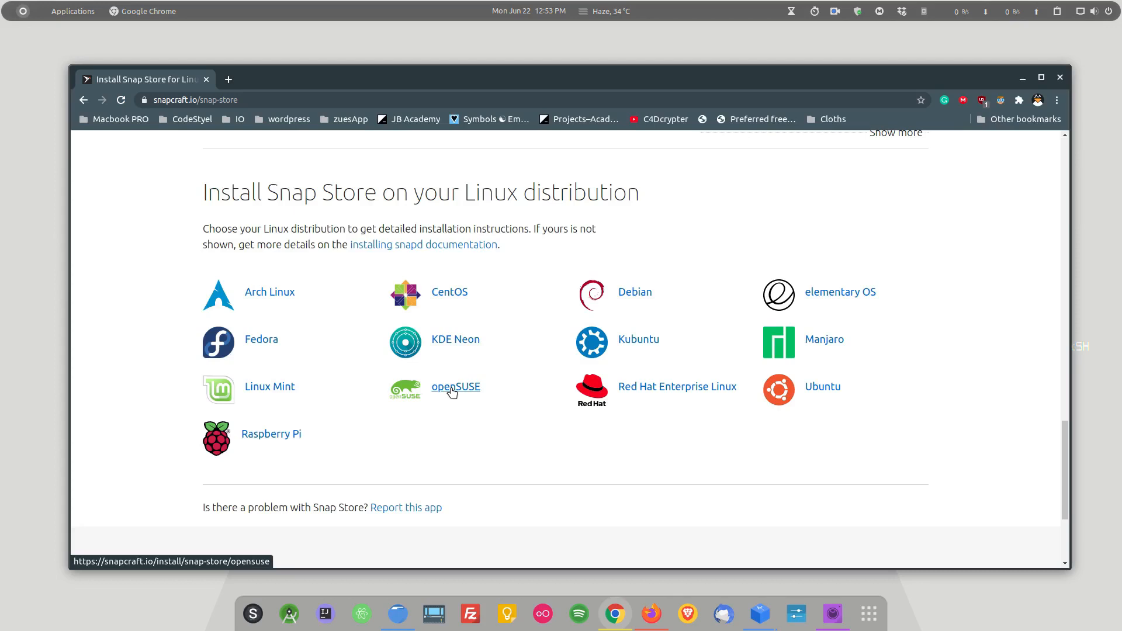
pyautogui.moveTo(628, 292)
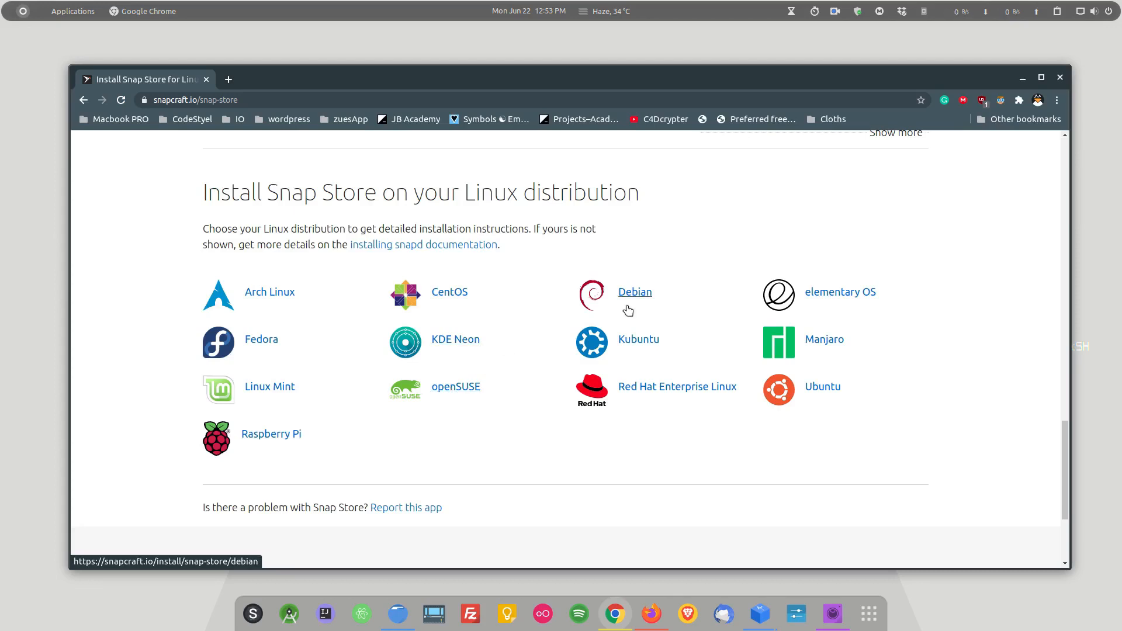
pyautogui.moveTo(843, 313)
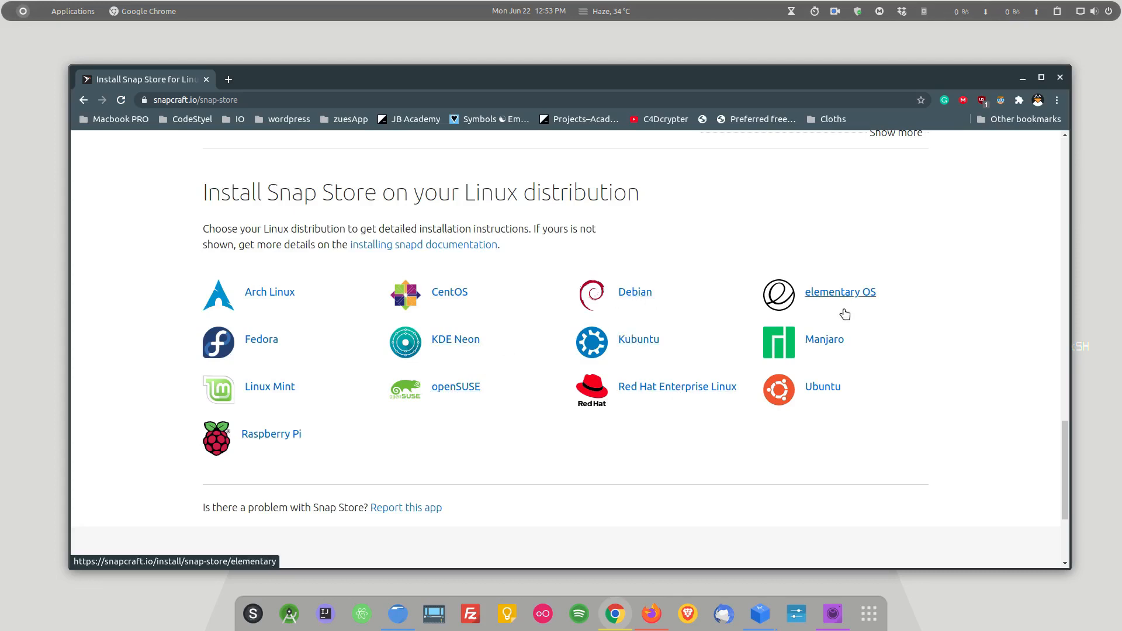
pyautogui.moveTo(261, 339)
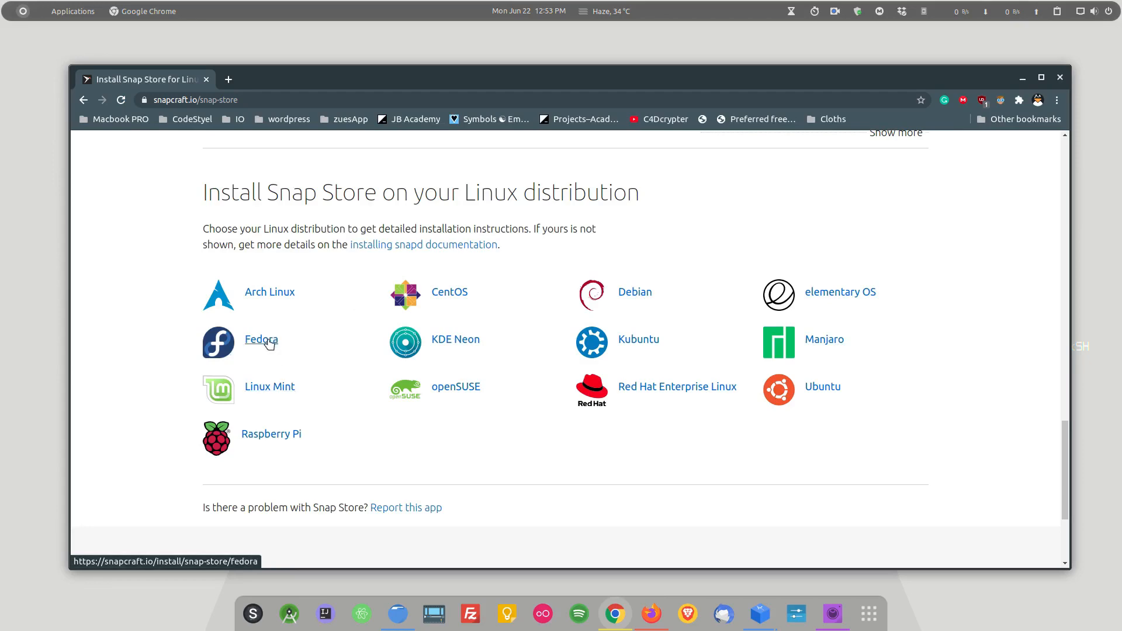
# - Review the Fedora Snap Store install commands, then go back to the general Snap Store page
pyautogui.click(261, 339)
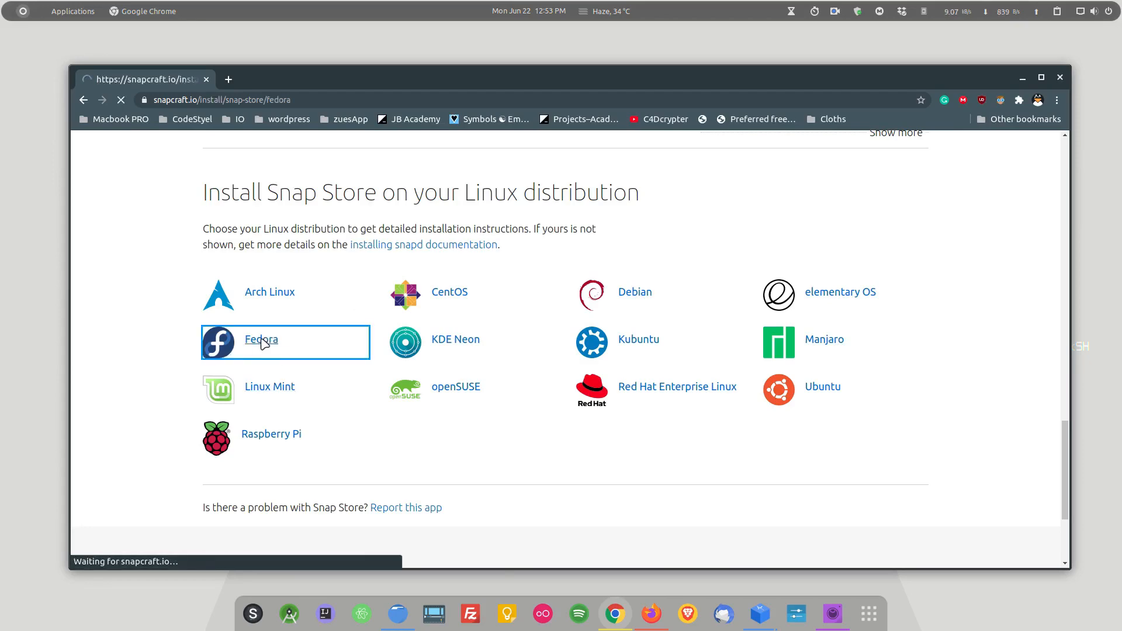
pyautogui.click(260, 339)
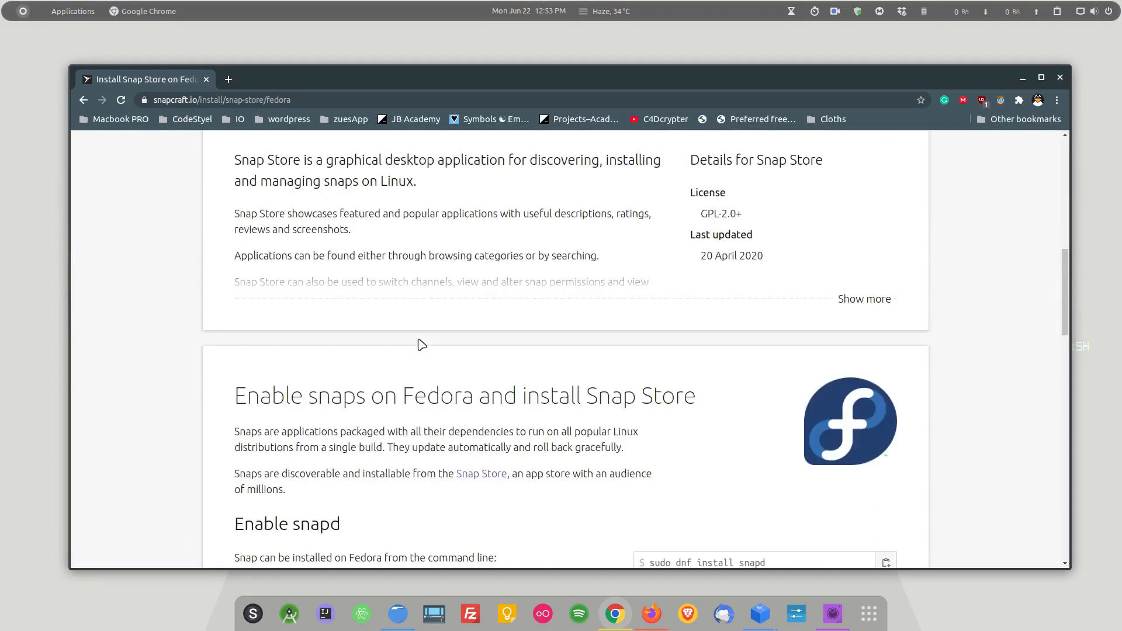
pyautogui.scroll(-3)
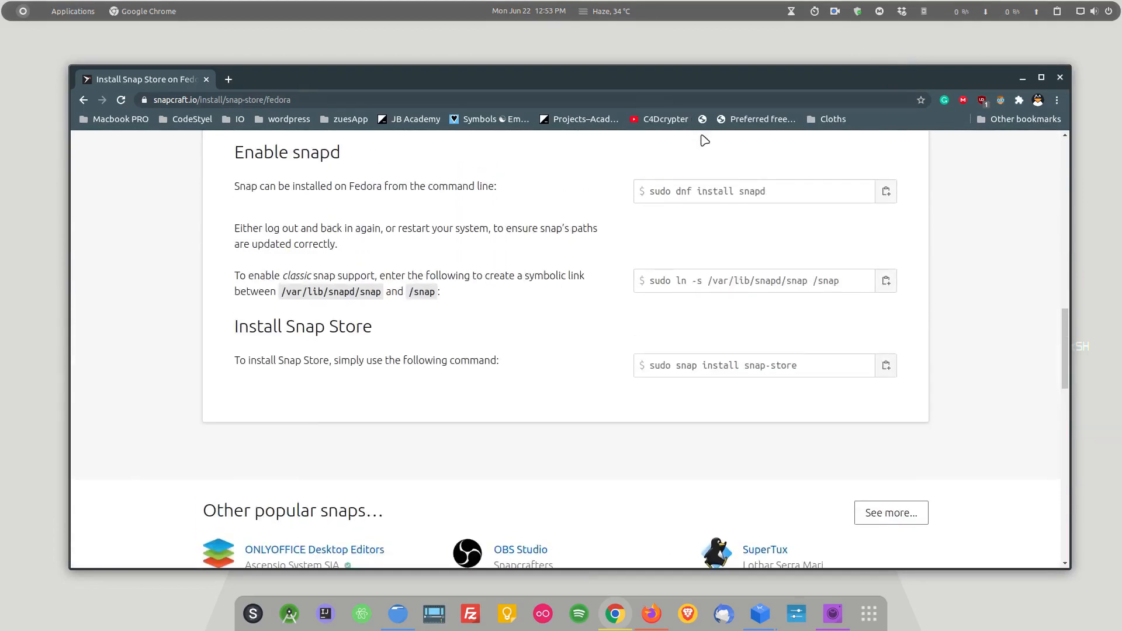
pyautogui.moveTo(541, 403)
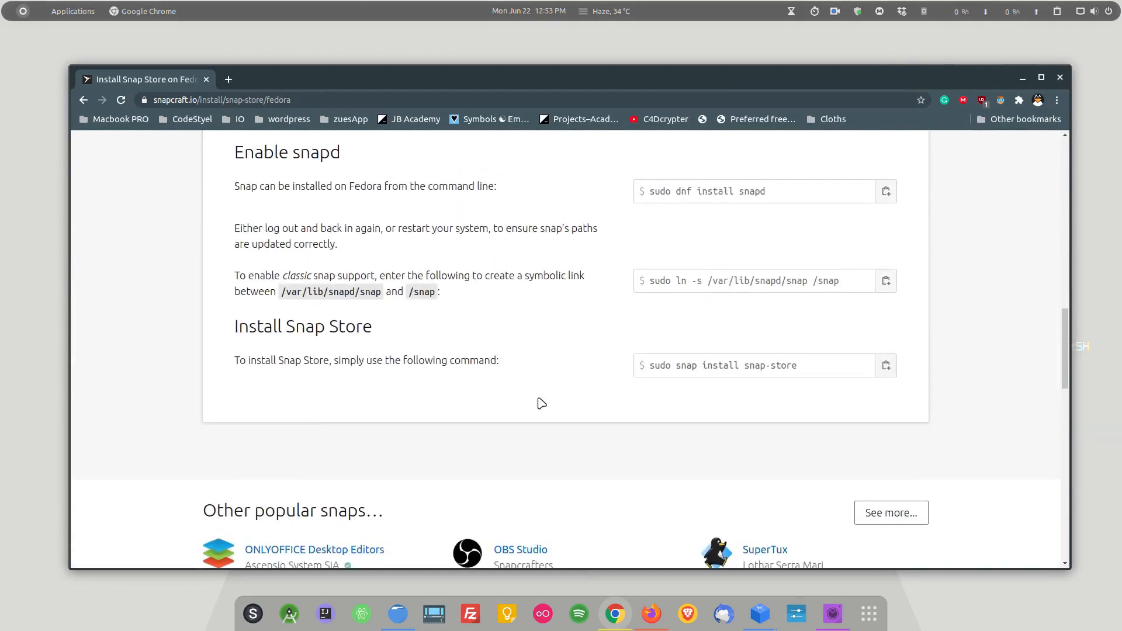
pyautogui.scroll(3)
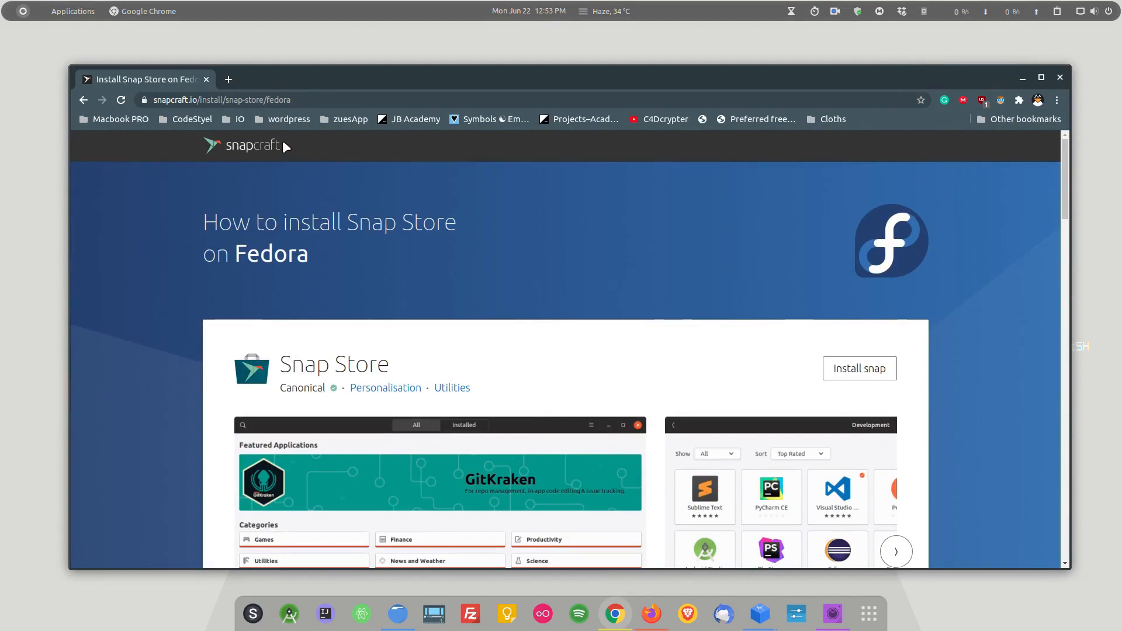
pyautogui.click(84, 99)
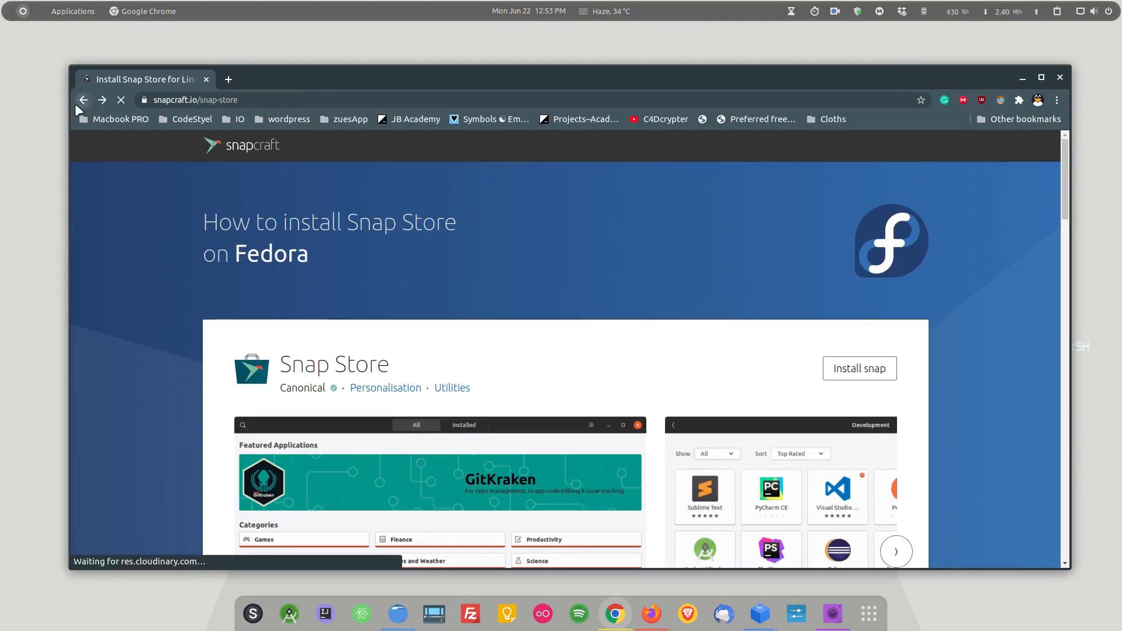
pyautogui.click(82, 99)
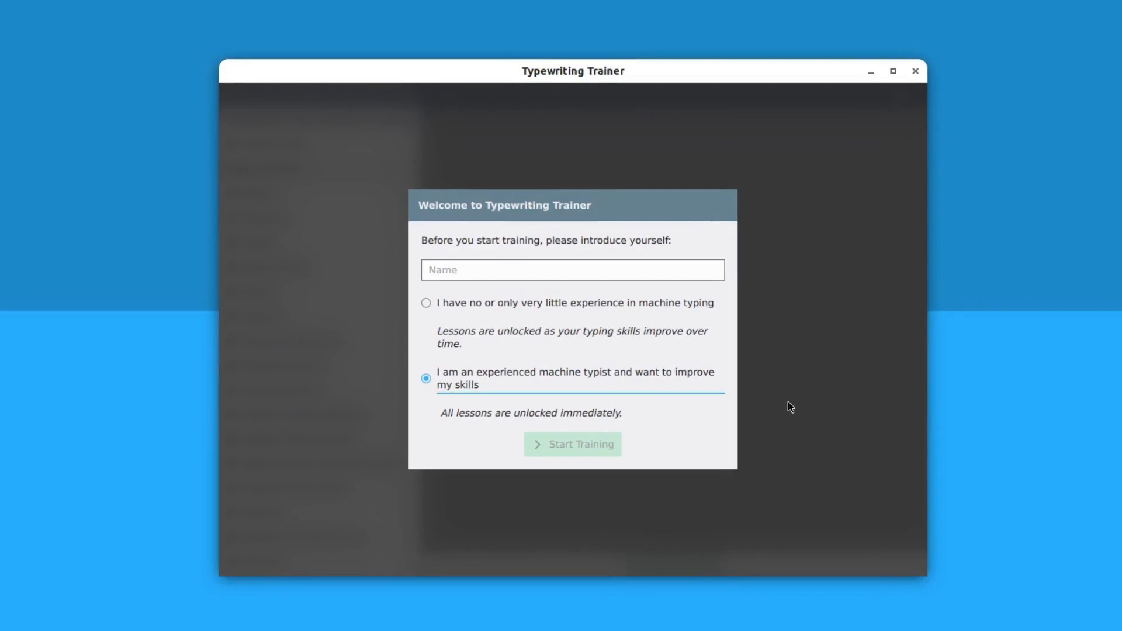
pyautogui.moveTo(597, 306)
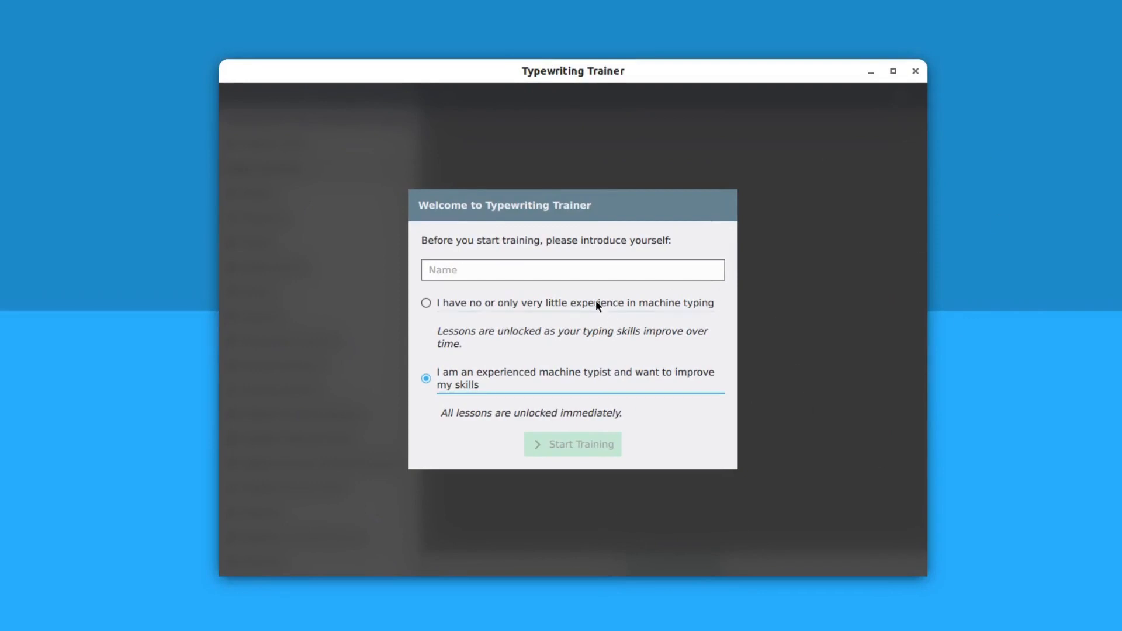
# - Create a KTouch profile named Tom as an experienced typist and start training
pyautogui.click(425, 302)
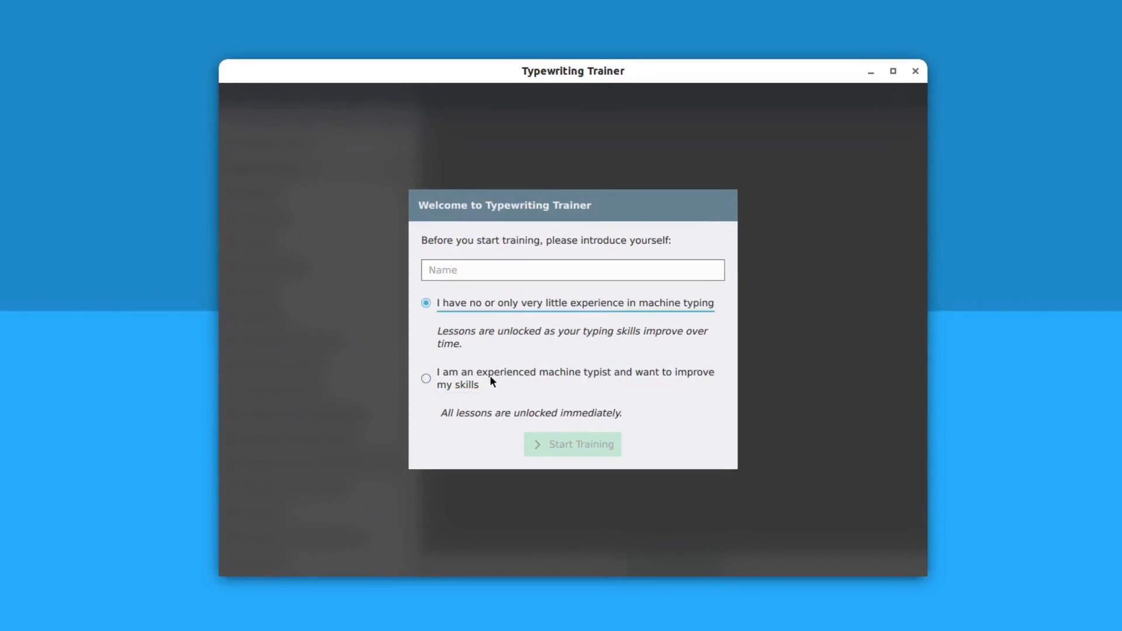
pyautogui.click(426, 377)
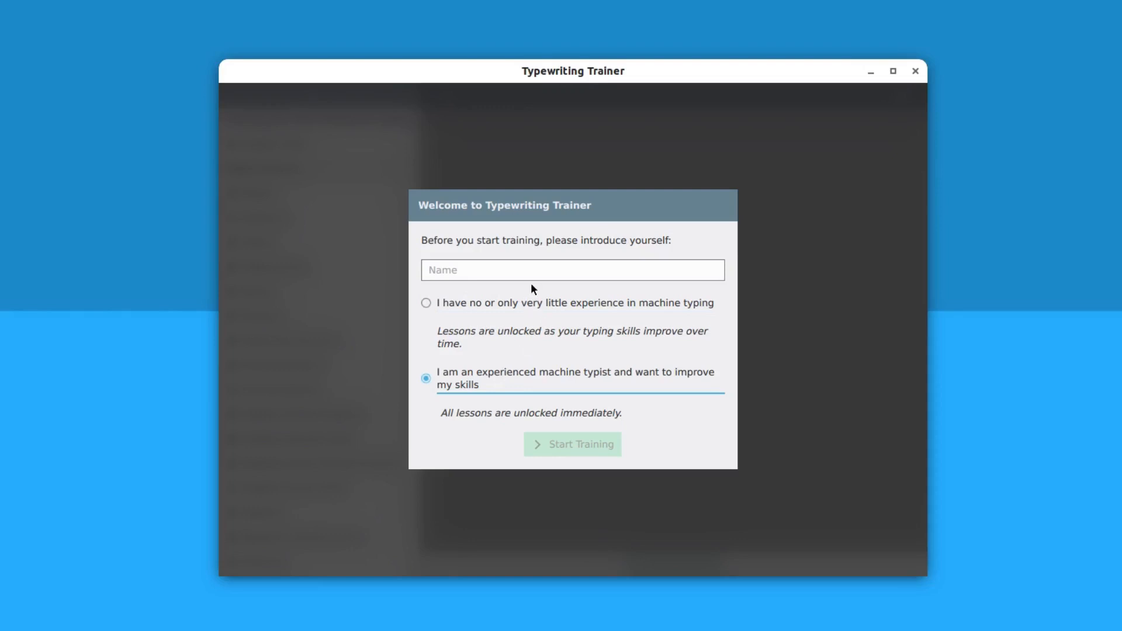
pyautogui.click(572, 270)
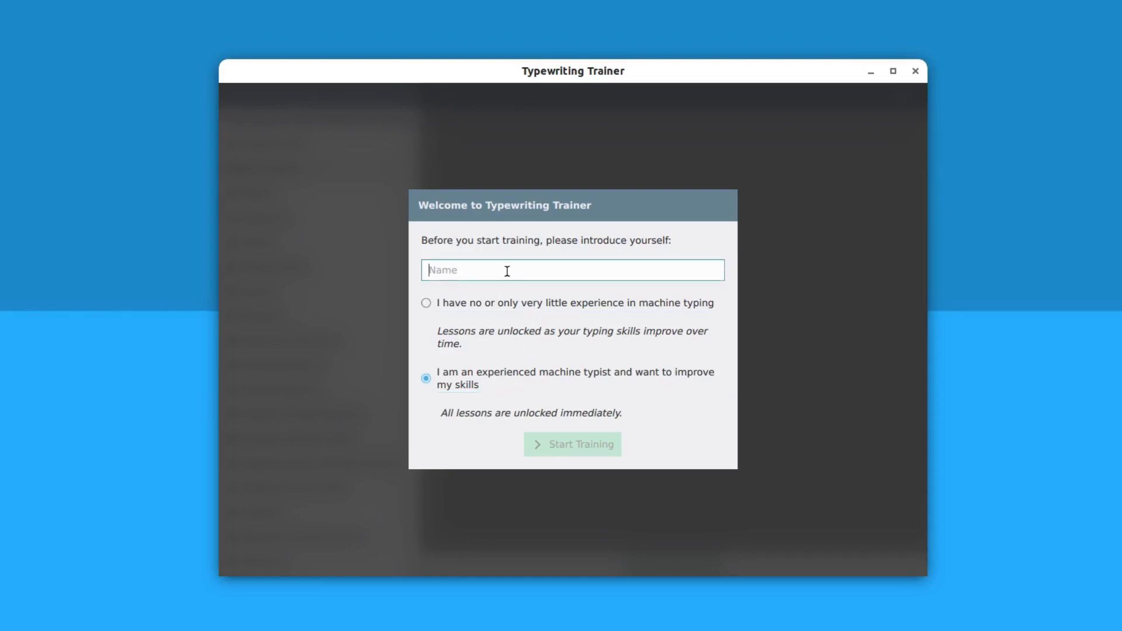
pyautogui.write('Ti')
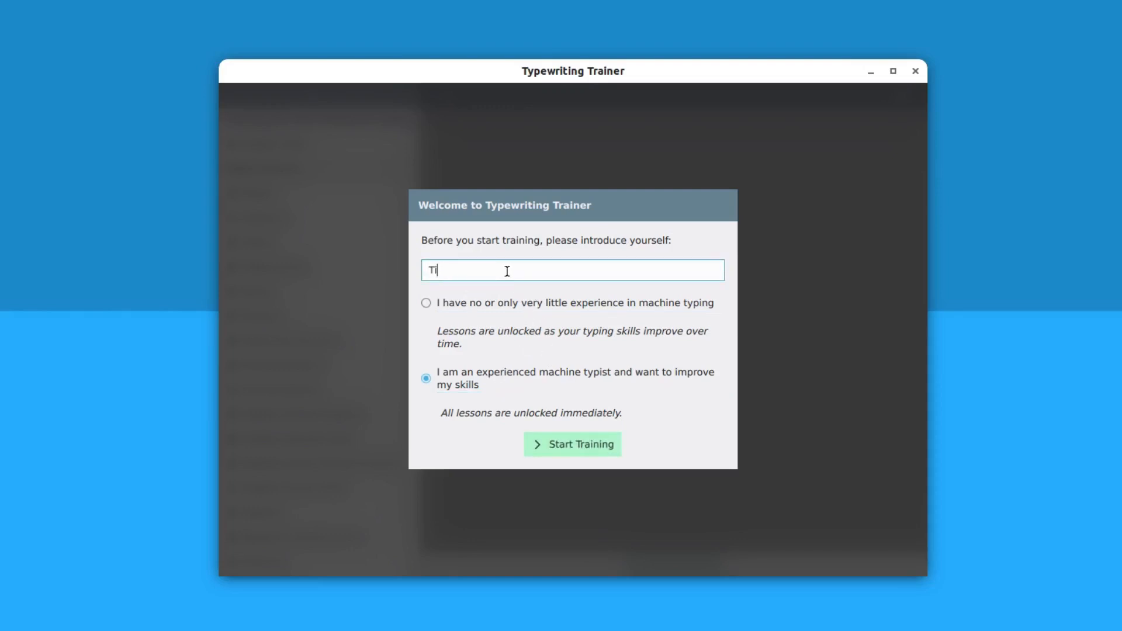
pyautogui.write('om')
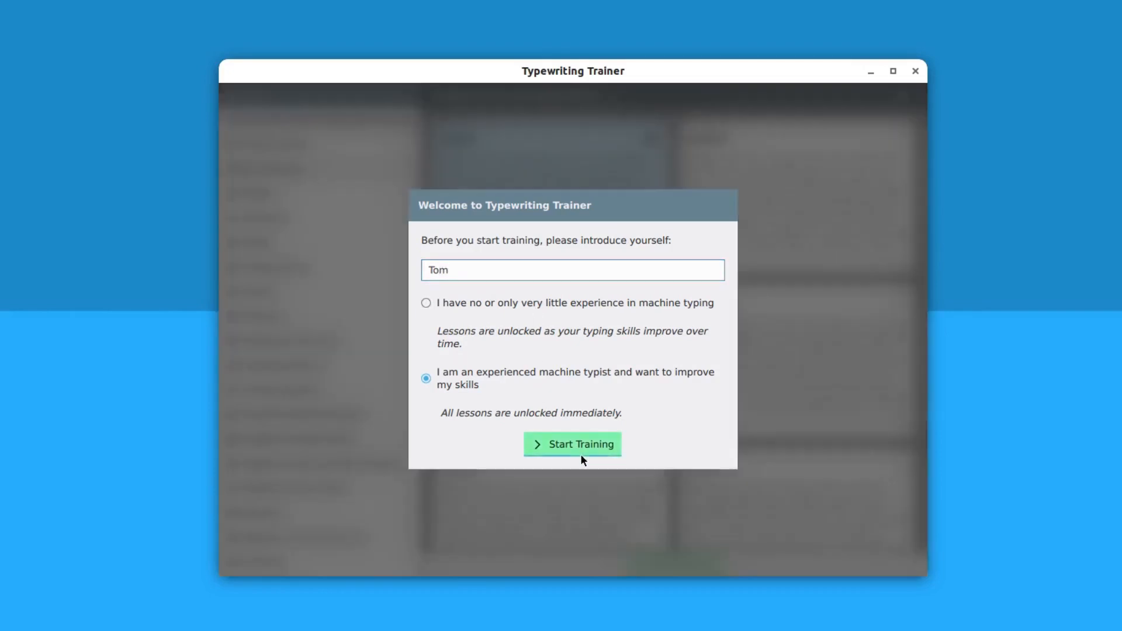
pyautogui.click(572, 444)
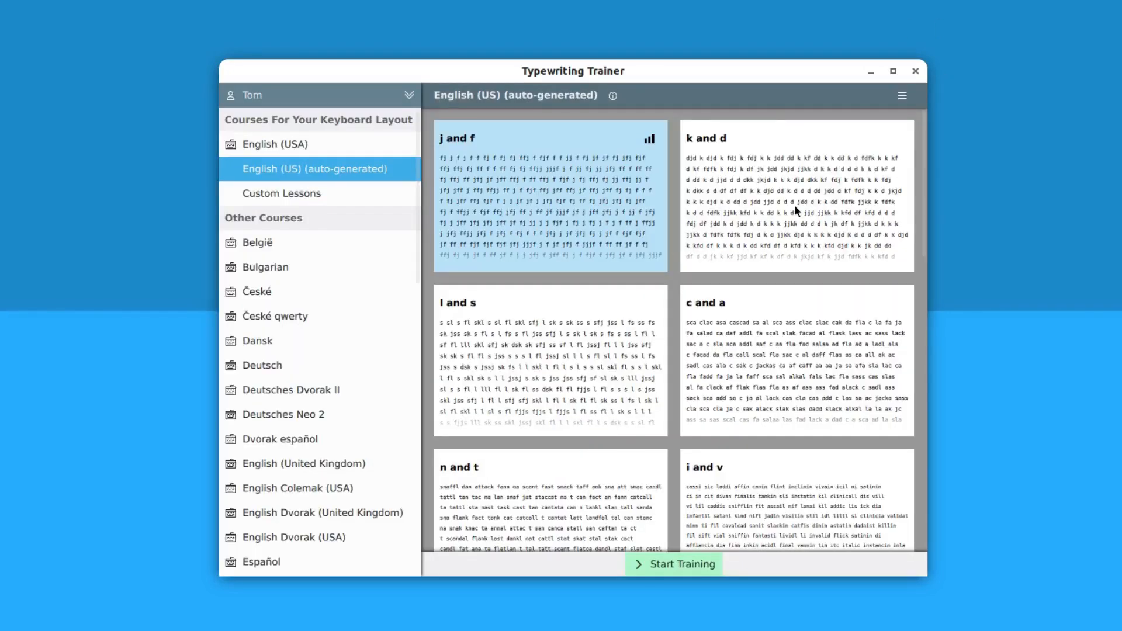
pyautogui.scroll(-3)
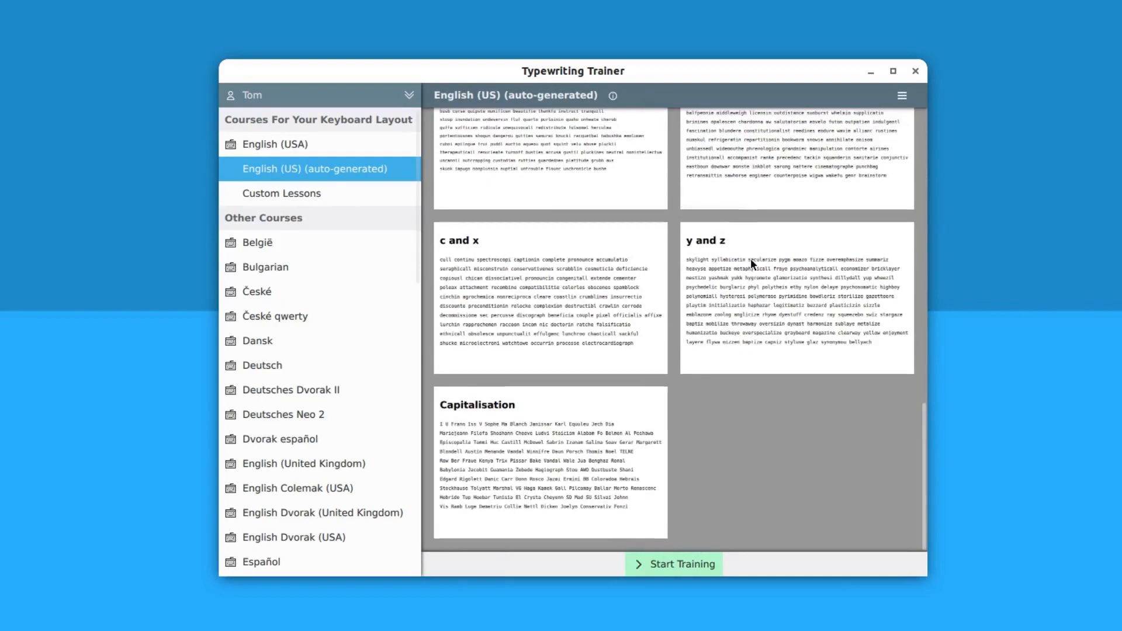
pyautogui.scroll(3)
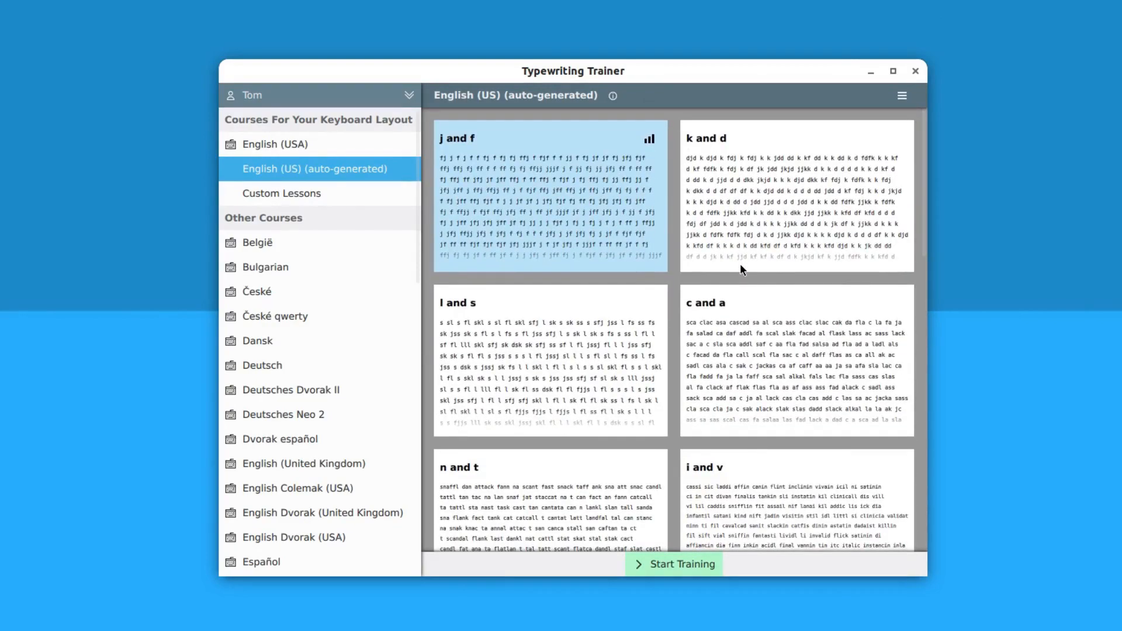
pyautogui.moveTo(667, 167)
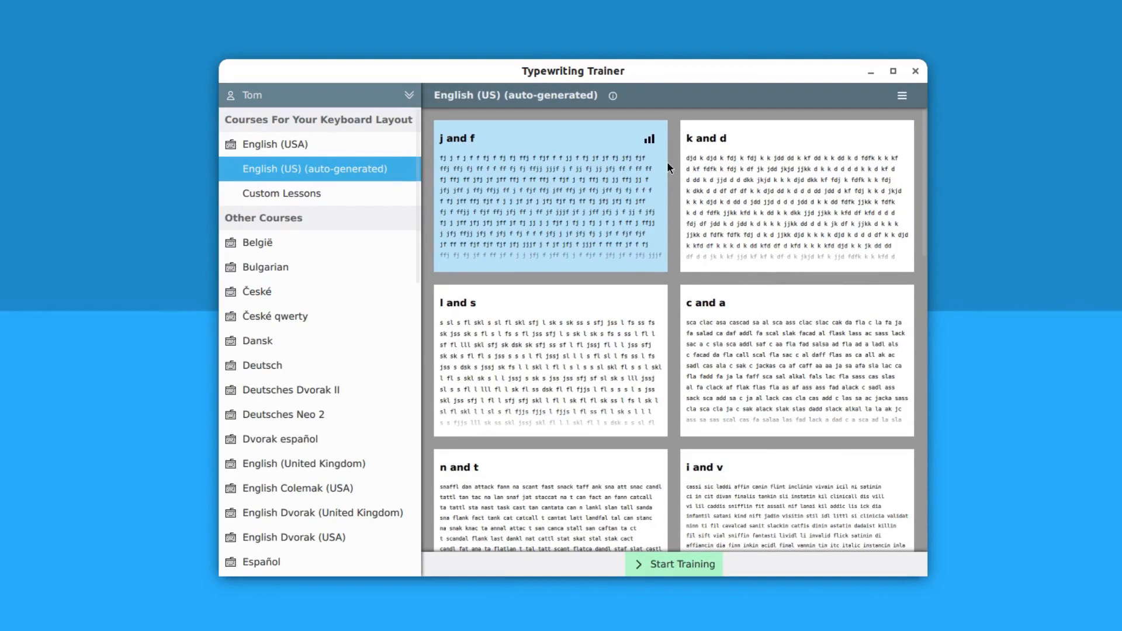
pyautogui.moveTo(368, 93)
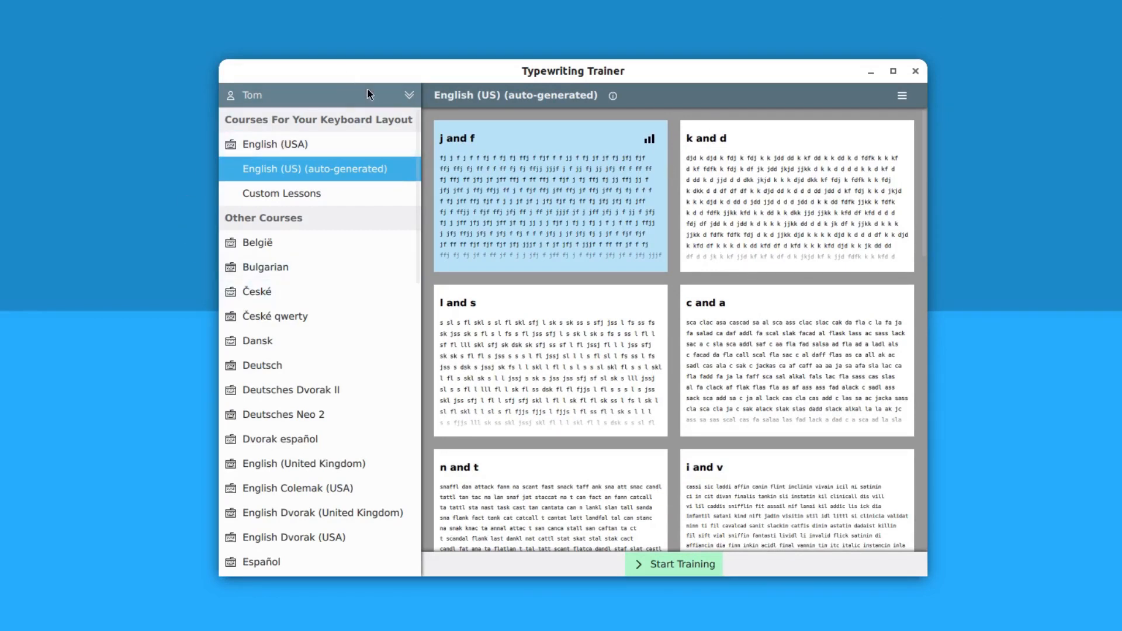
pyautogui.click(411, 95)
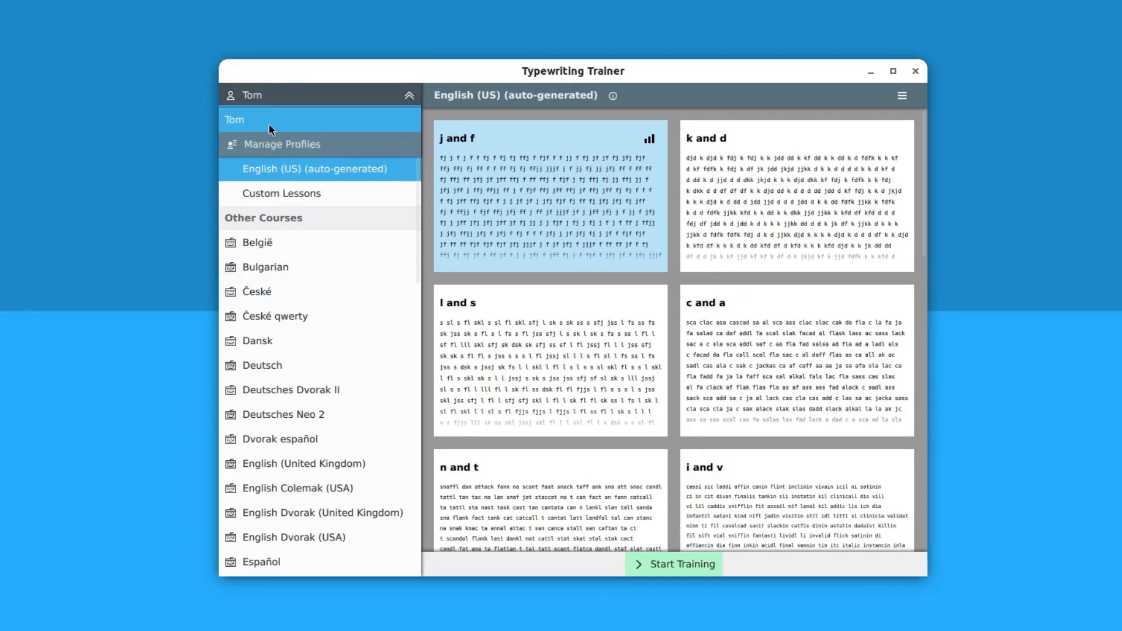
pyautogui.click(282, 143)
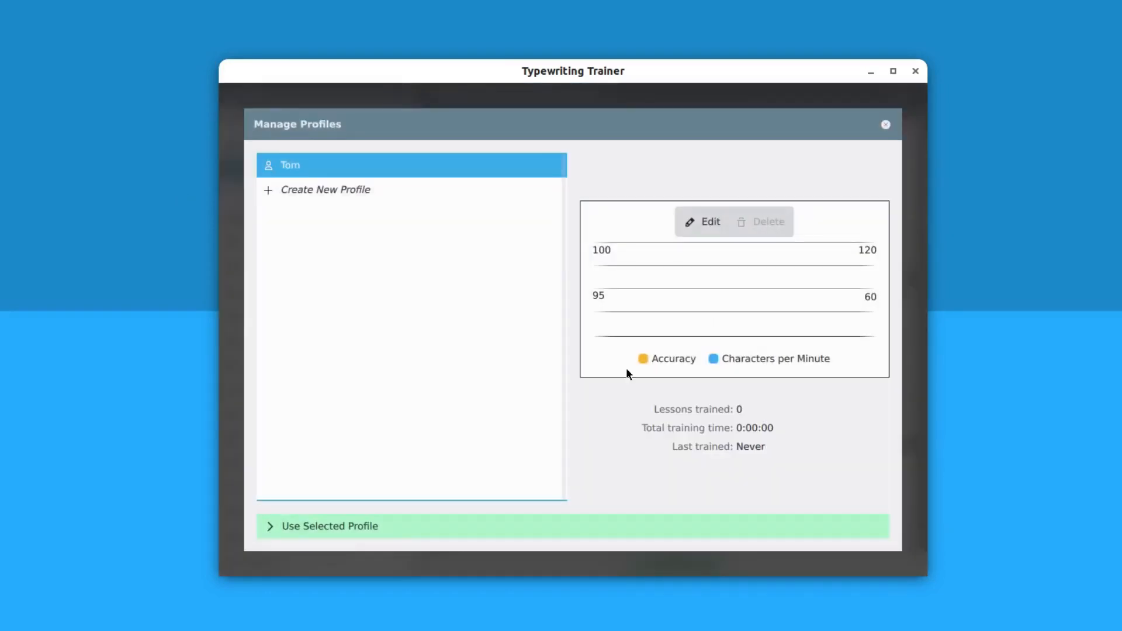
pyautogui.click(326, 189)
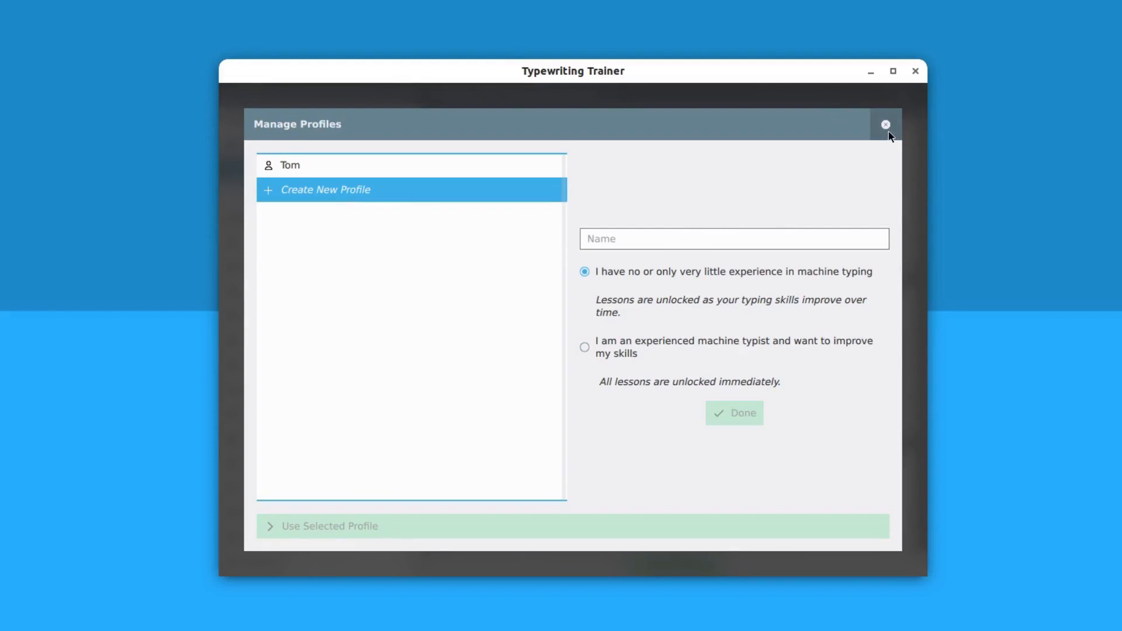
pyautogui.click(886, 124)
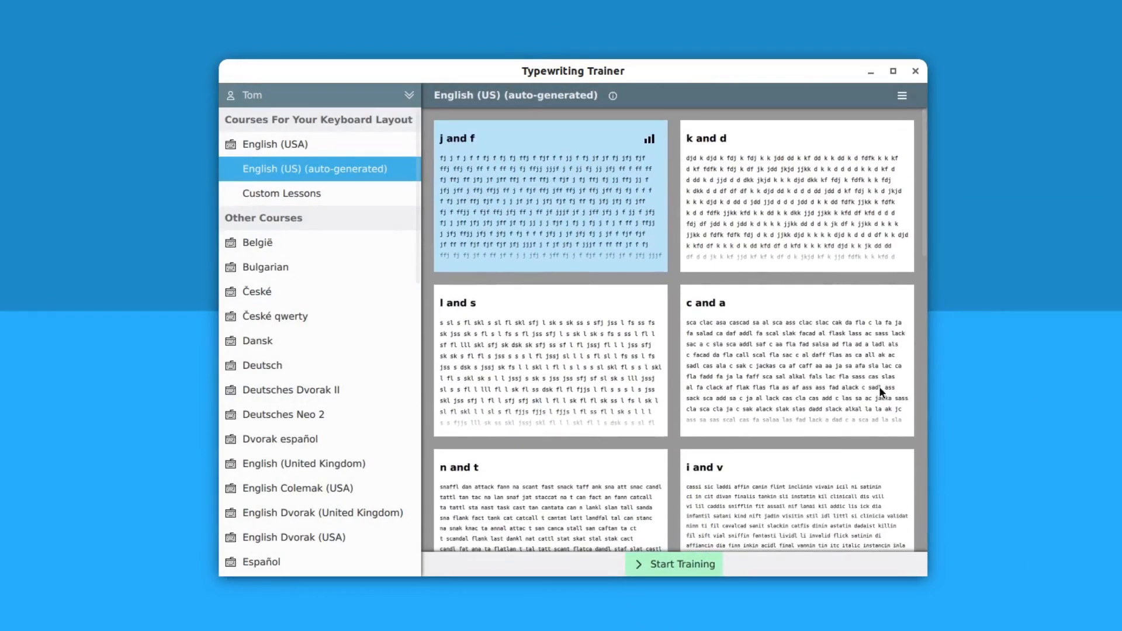
pyautogui.scroll(-3)
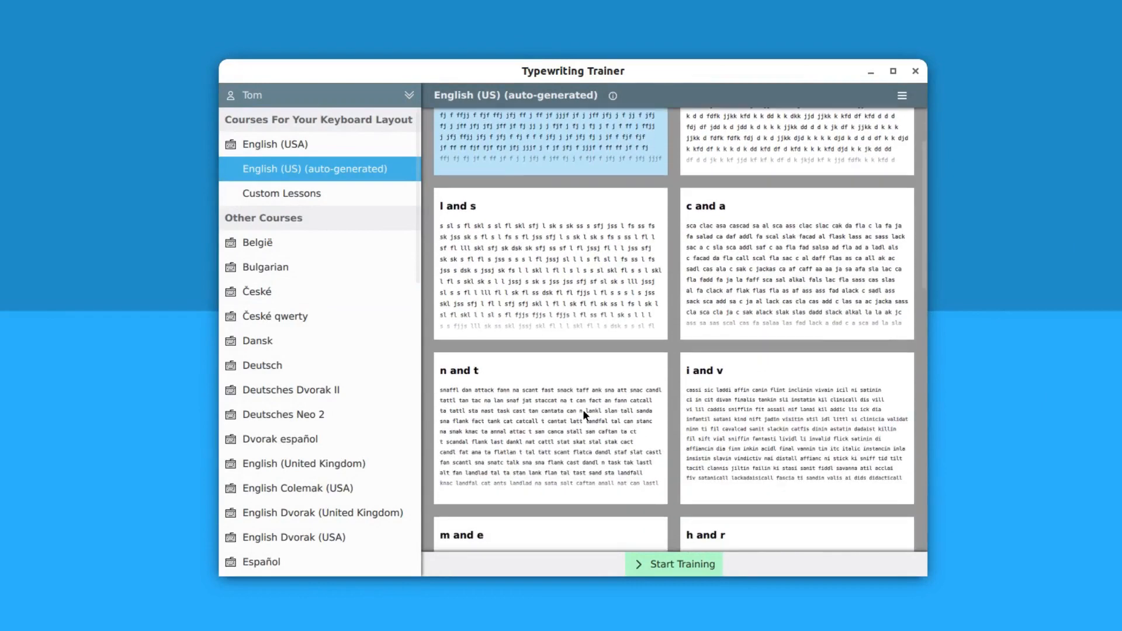
# - Type the opening words 'snaff attack' of the n and t lesson in the trainer
pyautogui.click(673, 563)
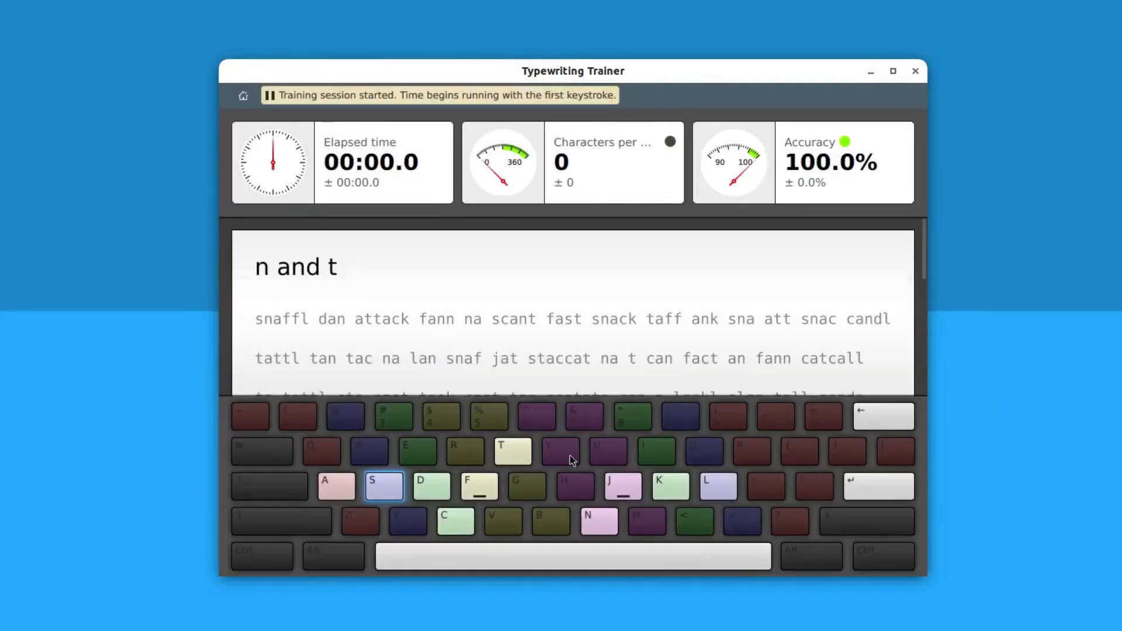
pyautogui.write('snaffl dan')
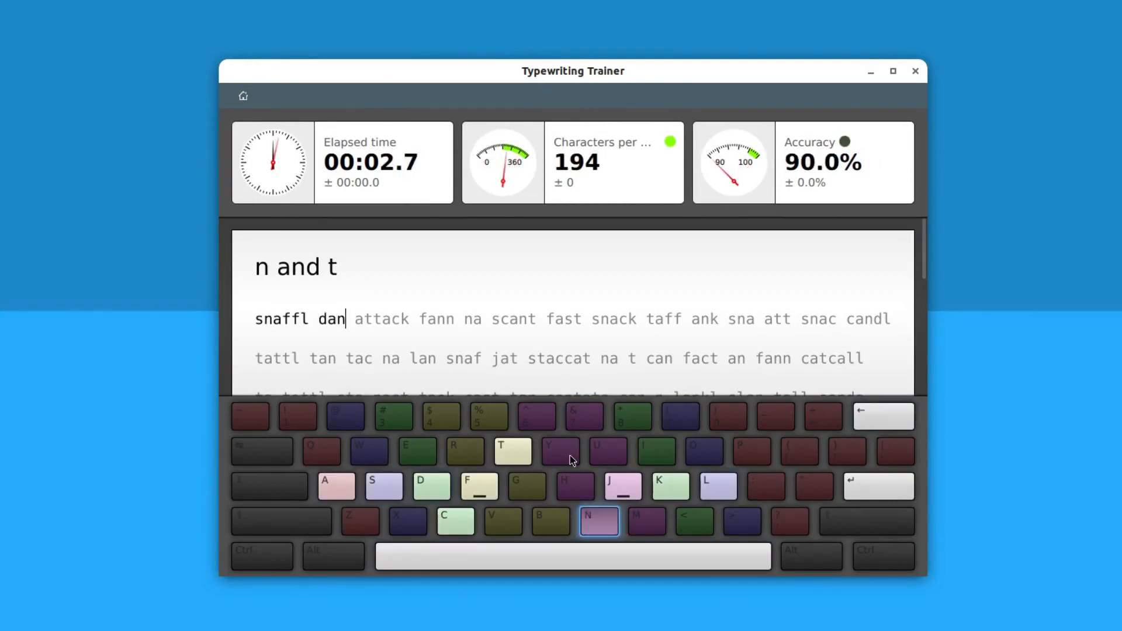
pyautogui.write('attack')
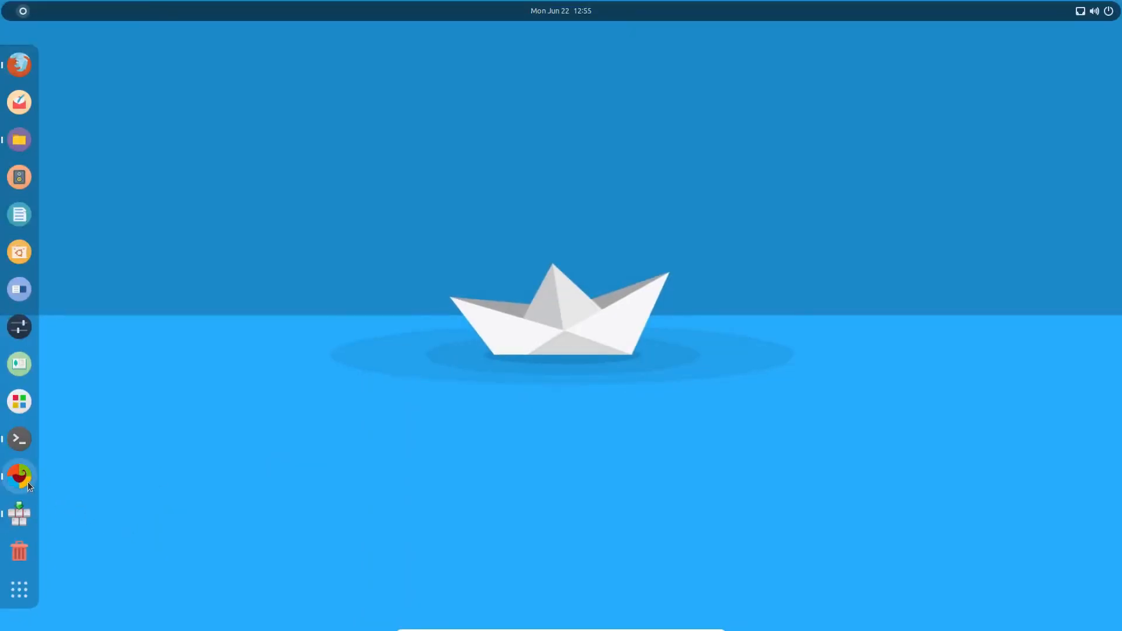
# - Launch TypingMaster from the dock and sign in as the existing user
pyautogui.click(19, 475)
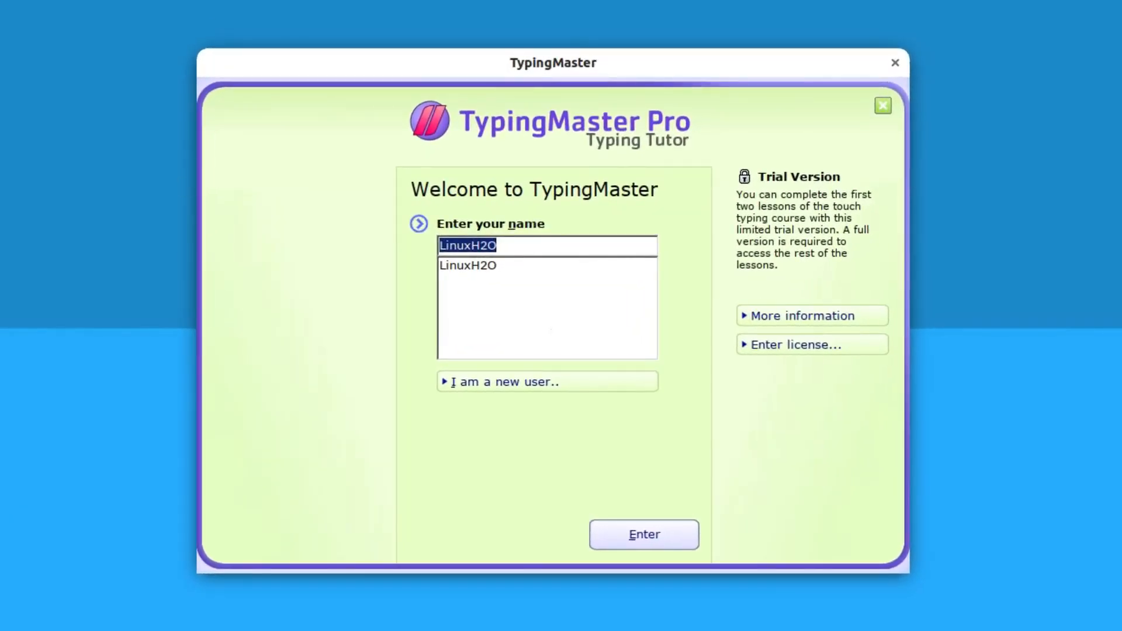
pyautogui.moveTo(393, 221)
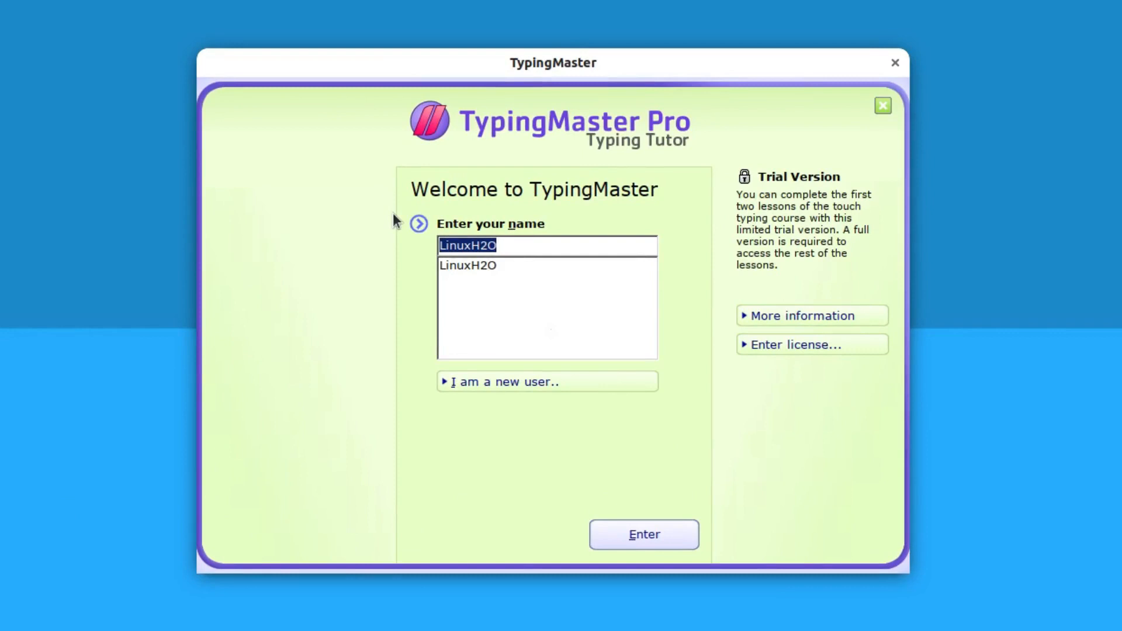
pyautogui.moveTo(519, 49)
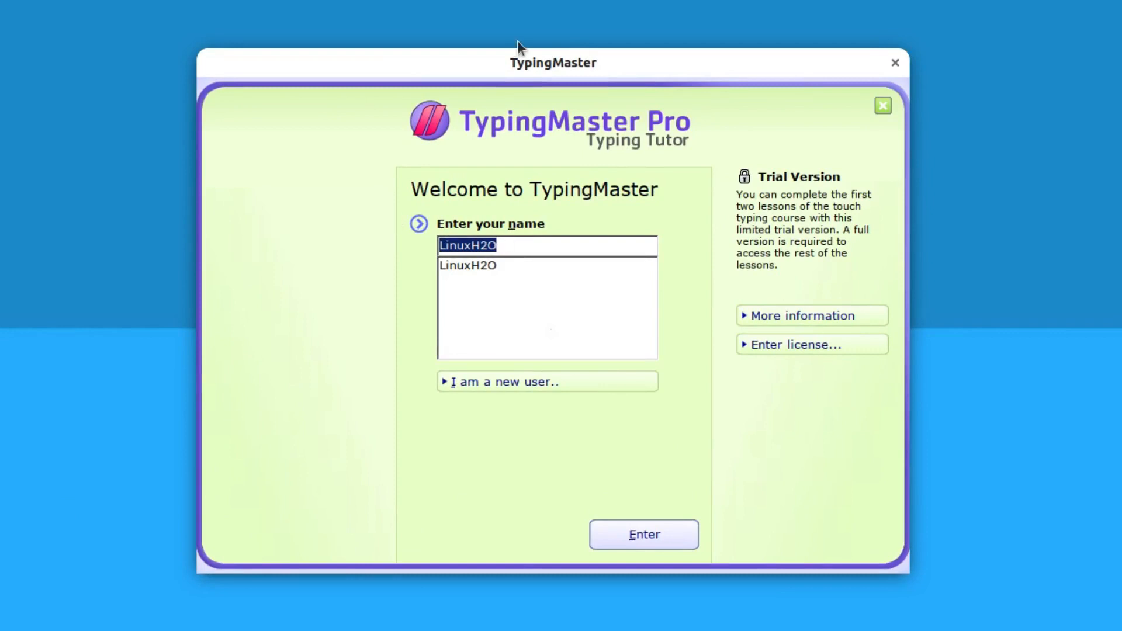
pyautogui.moveTo(687, 512)
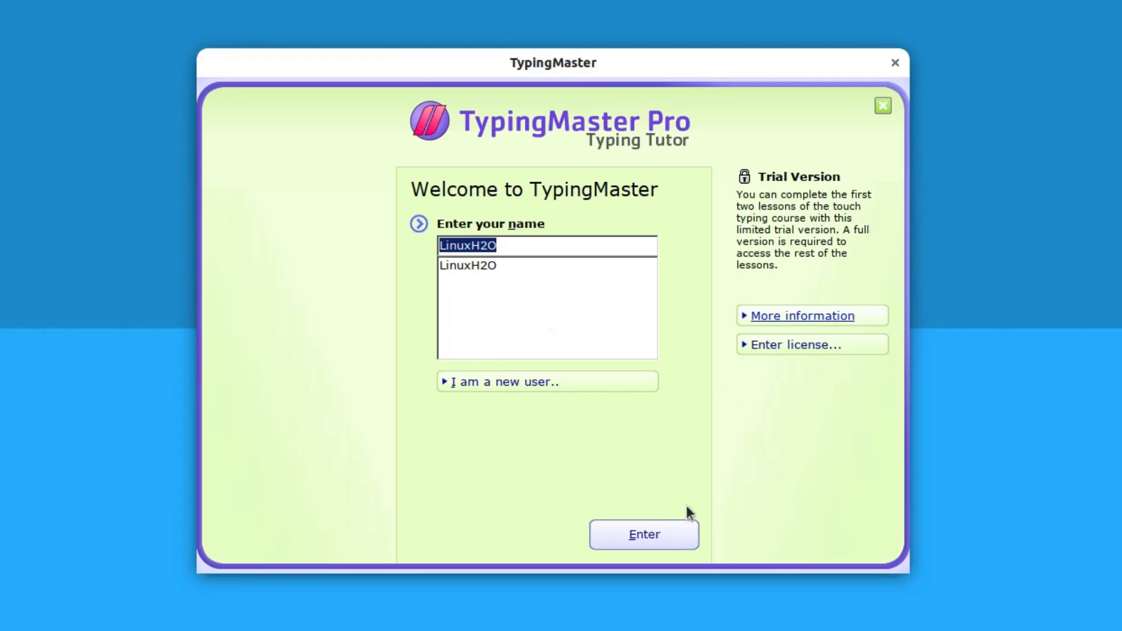
pyautogui.click(643, 534)
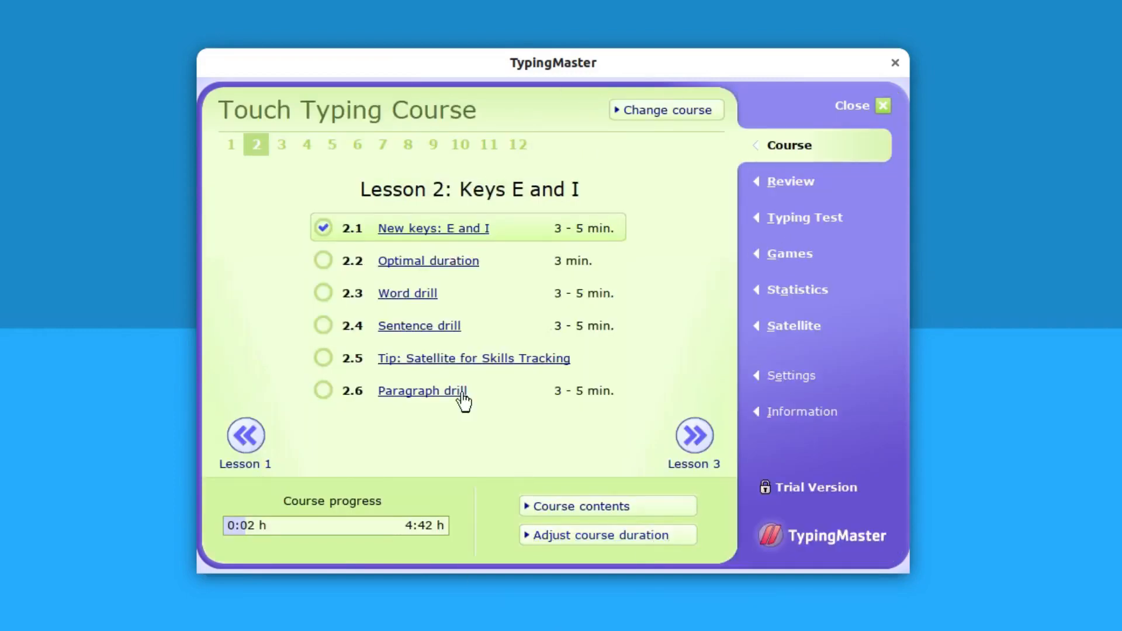
pyautogui.moveTo(458, 281)
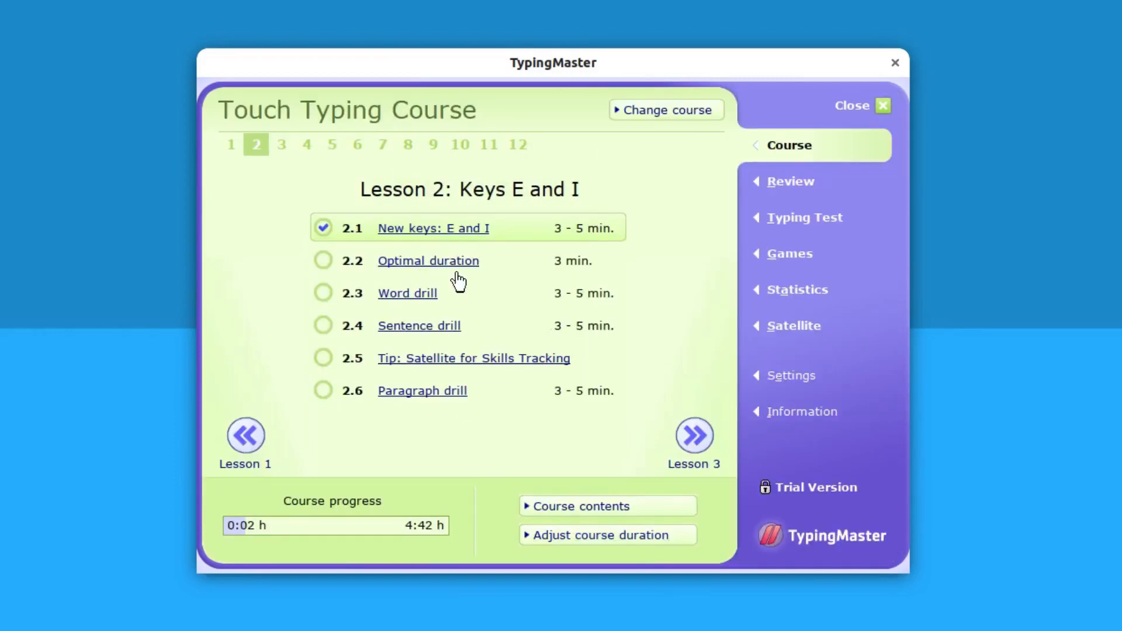
pyautogui.moveTo(512, 202)
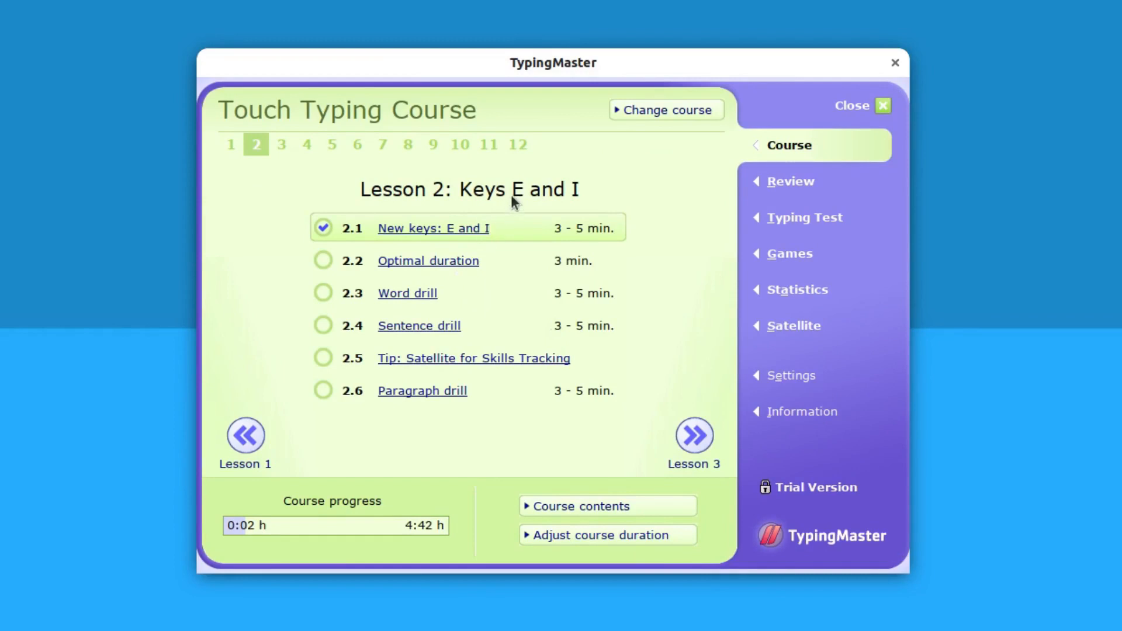
pyautogui.moveTo(565, 263)
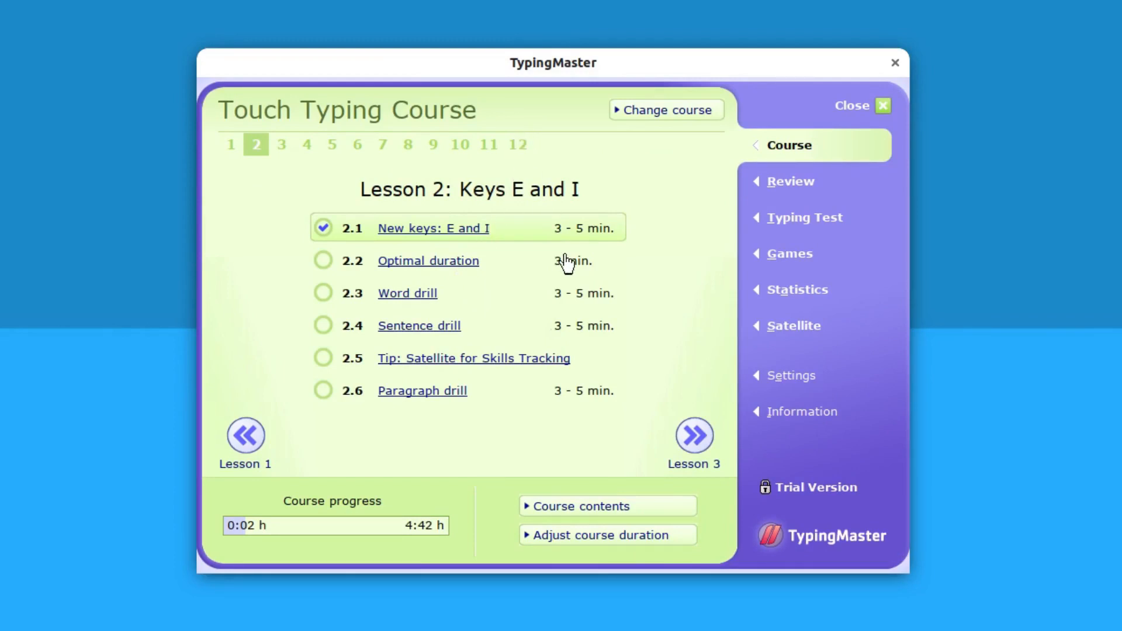
pyautogui.moveTo(265, 209)
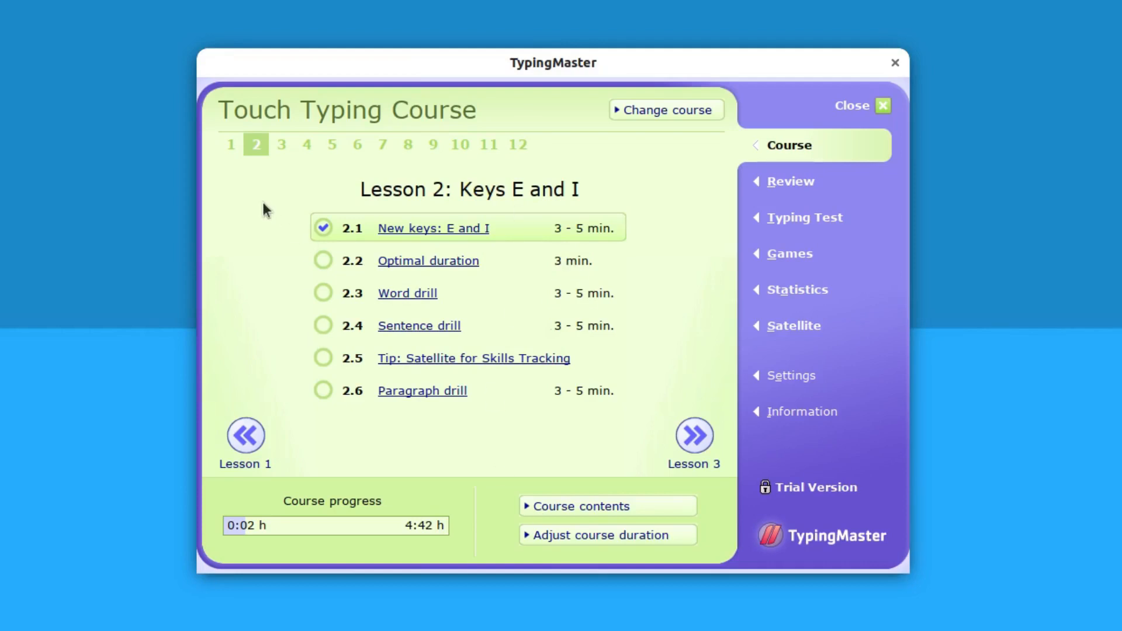
pyautogui.moveTo(427, 269)
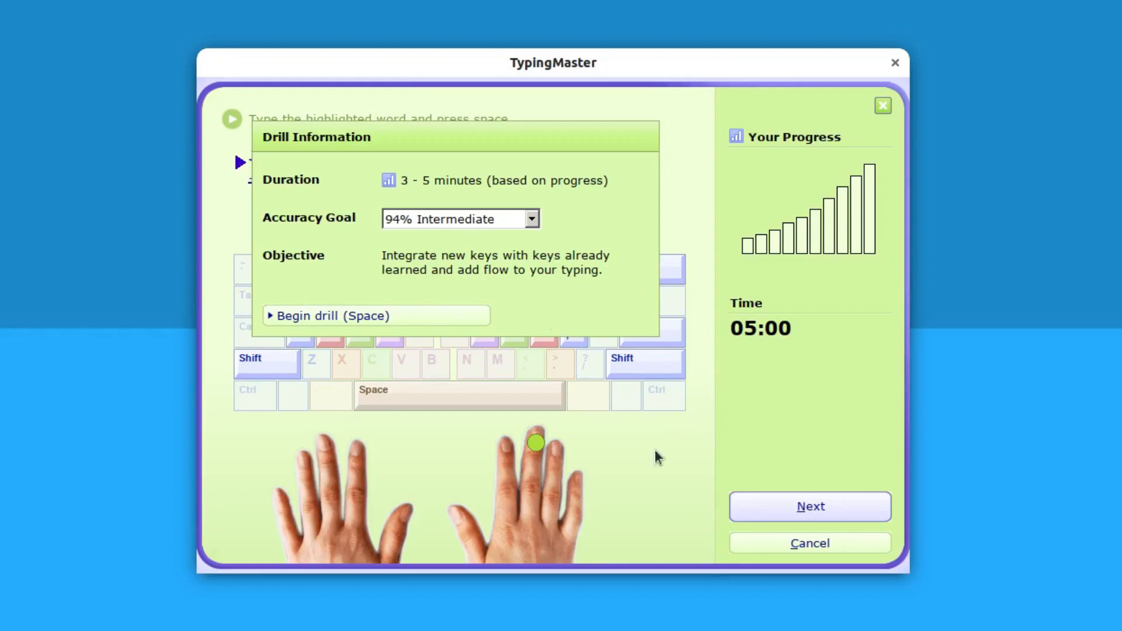
pyautogui.moveTo(407, 228)
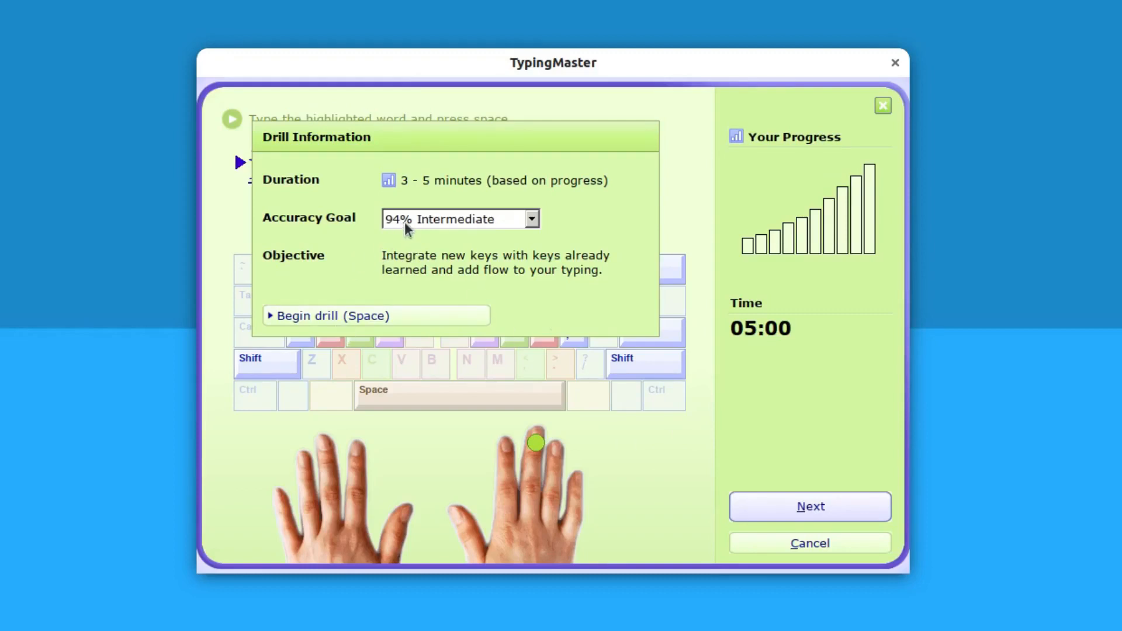
pyautogui.moveTo(425, 192)
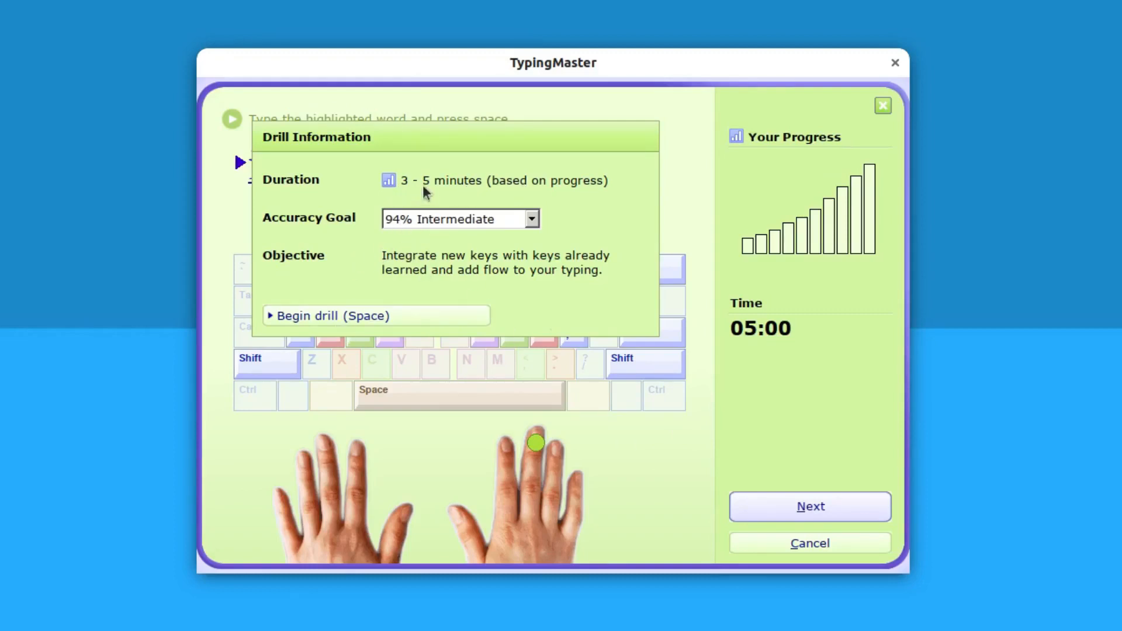
# - Begin the Lesson 2 drill and start typing the practice words with the timer running
pyautogui.click(375, 315)
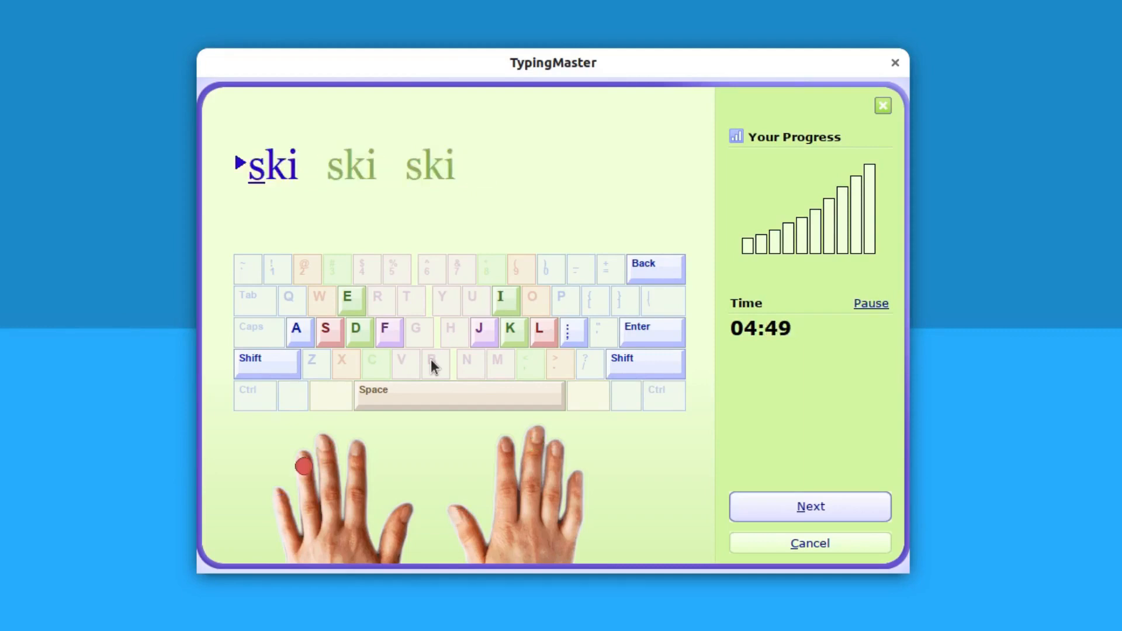
pyautogui.press('space')
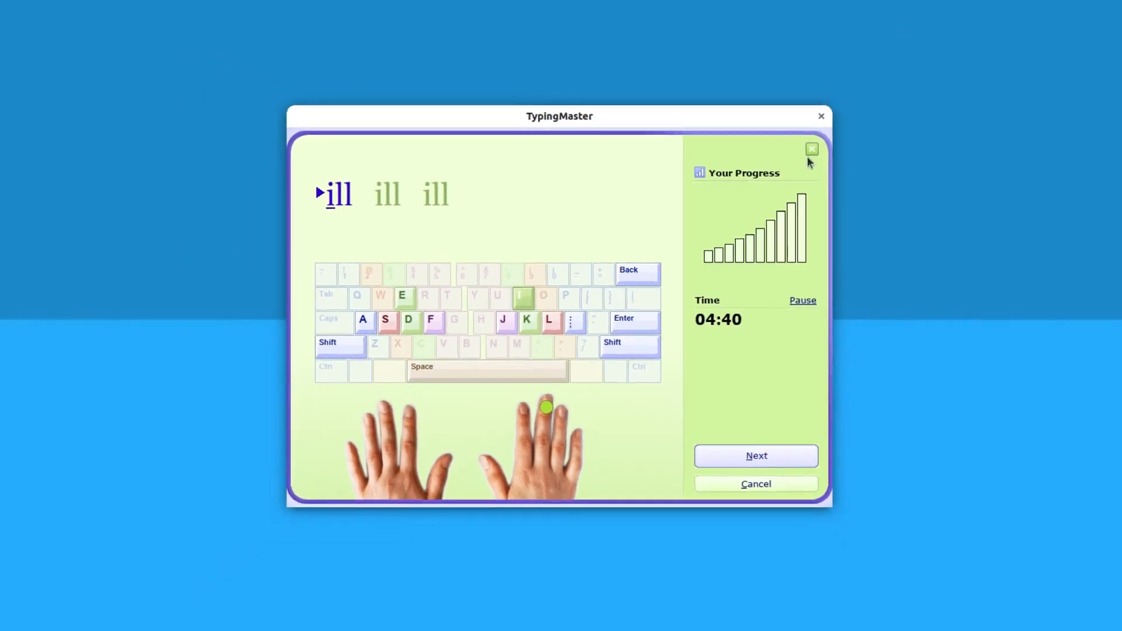
# - Quit the running drill via its close box, closing TypingMaster
pyautogui.click(820, 116)
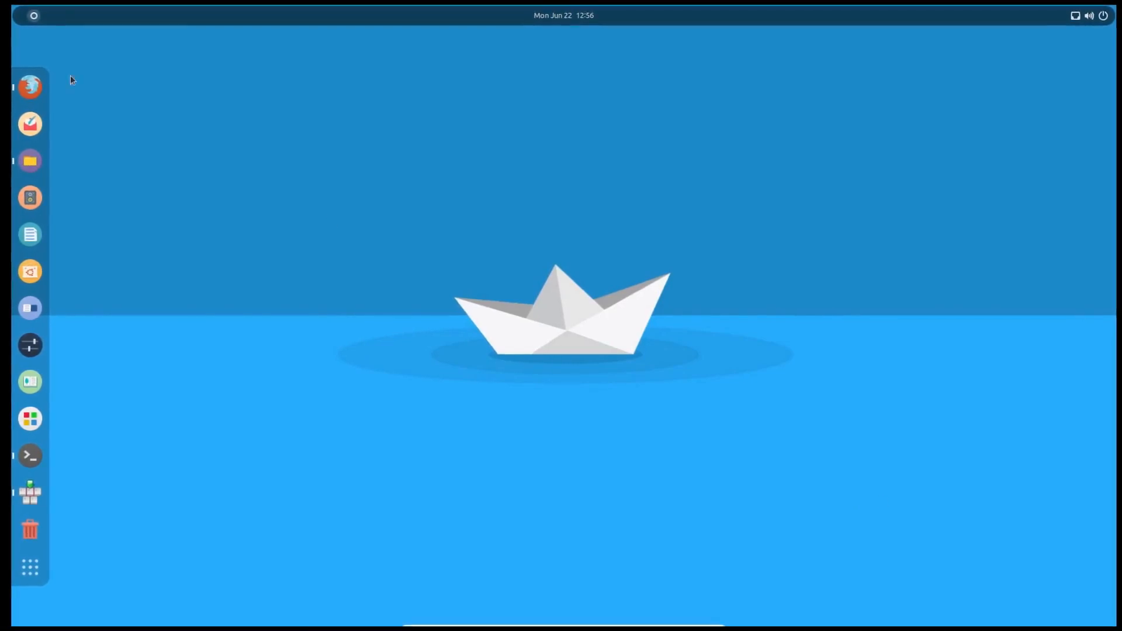
# - Launch Firefox from the dock onto the 'learn typing online' Google results
pyautogui.click(31, 85)
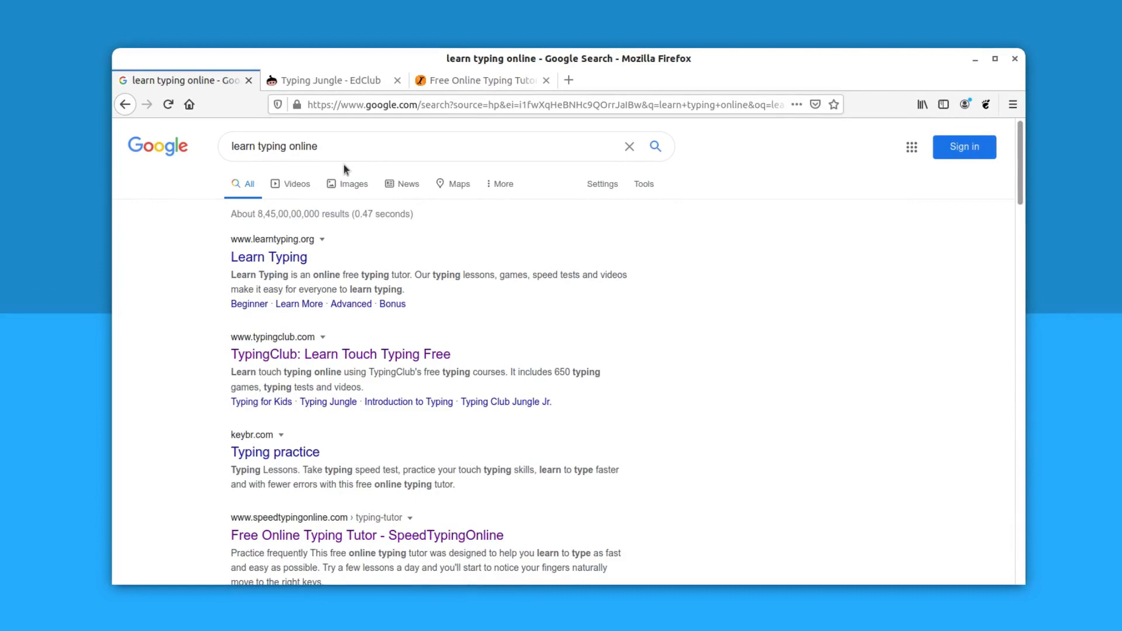
pyautogui.moveTo(525, 397)
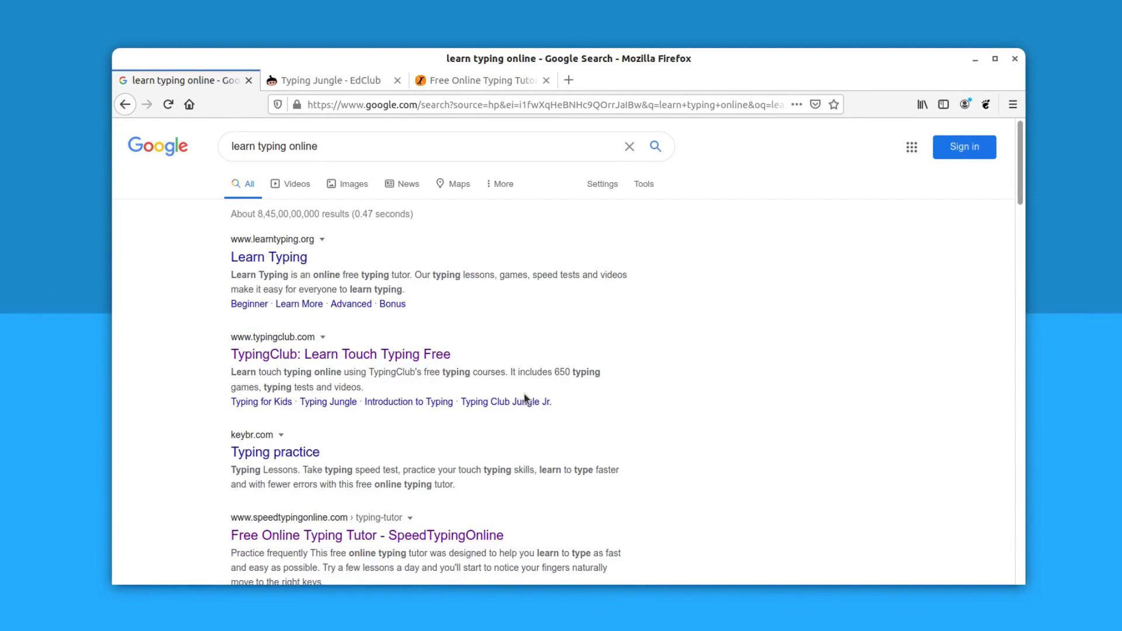
pyautogui.moveTo(279, 354)
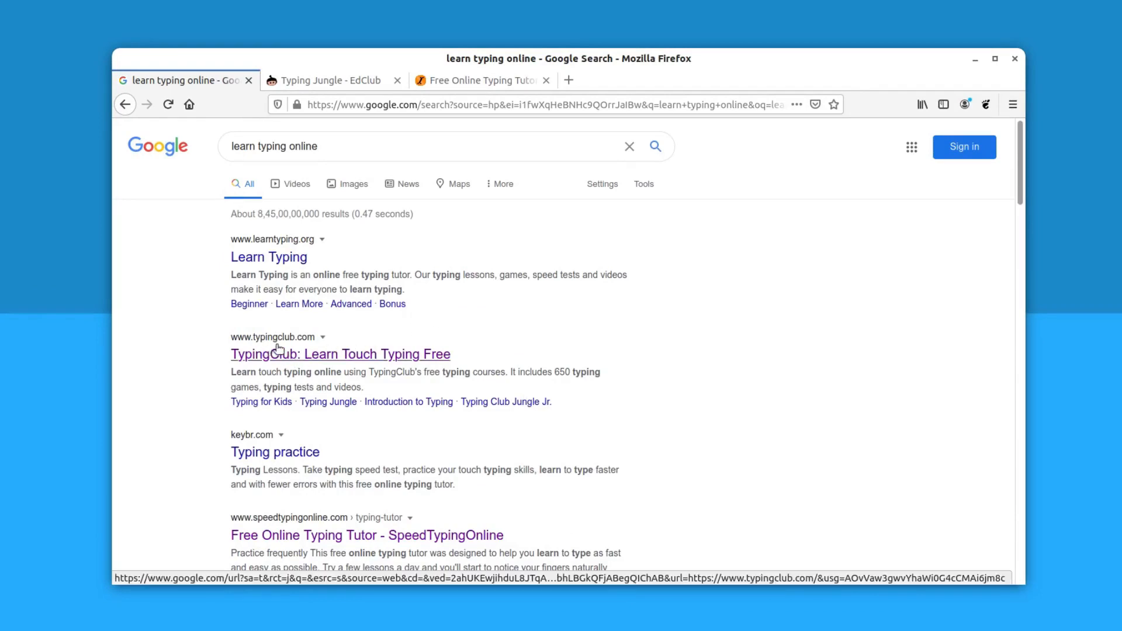
pyautogui.moveTo(299, 517)
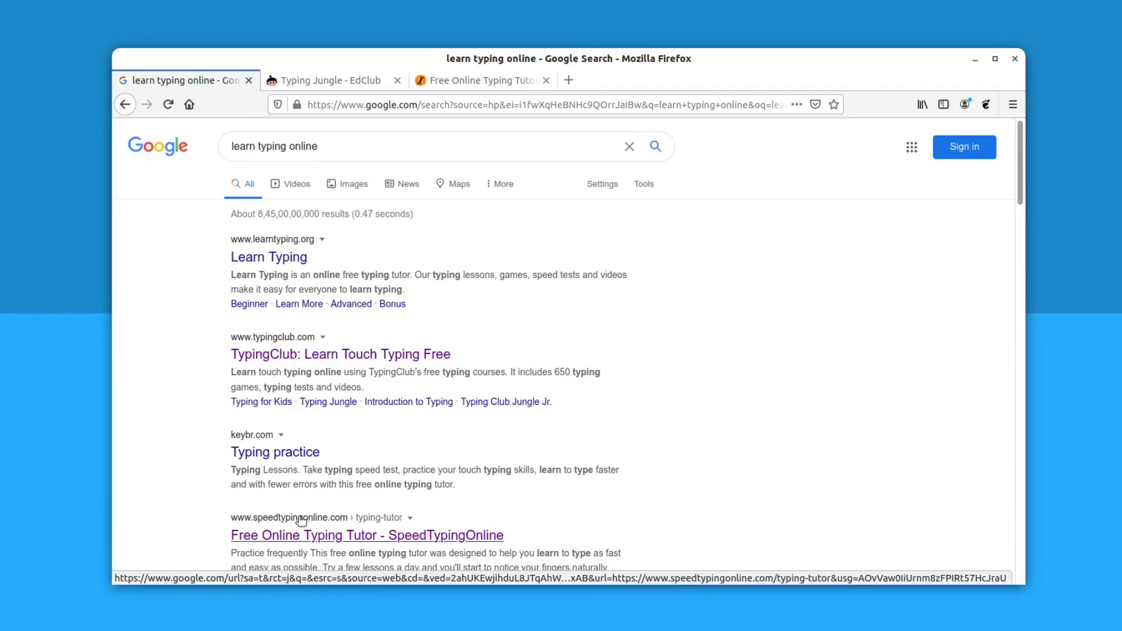
pyautogui.moveTo(447, 87)
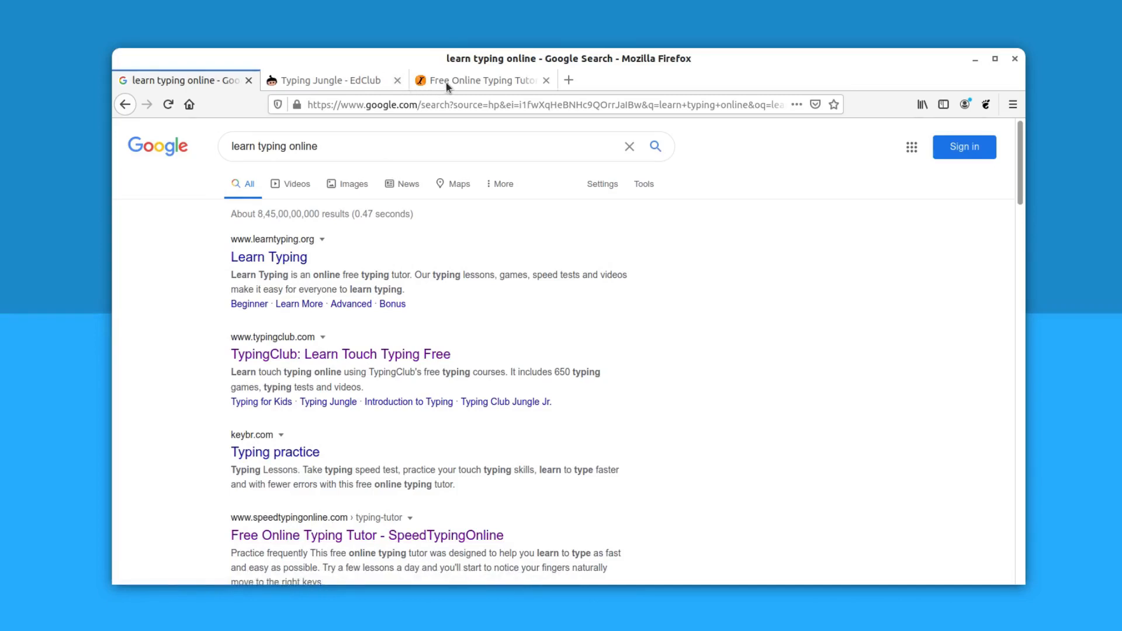
# - Show the lesson list on the SpeedTypingOnline tutor and look through the Classic and Advanced Lessons
pyautogui.click(483, 80)
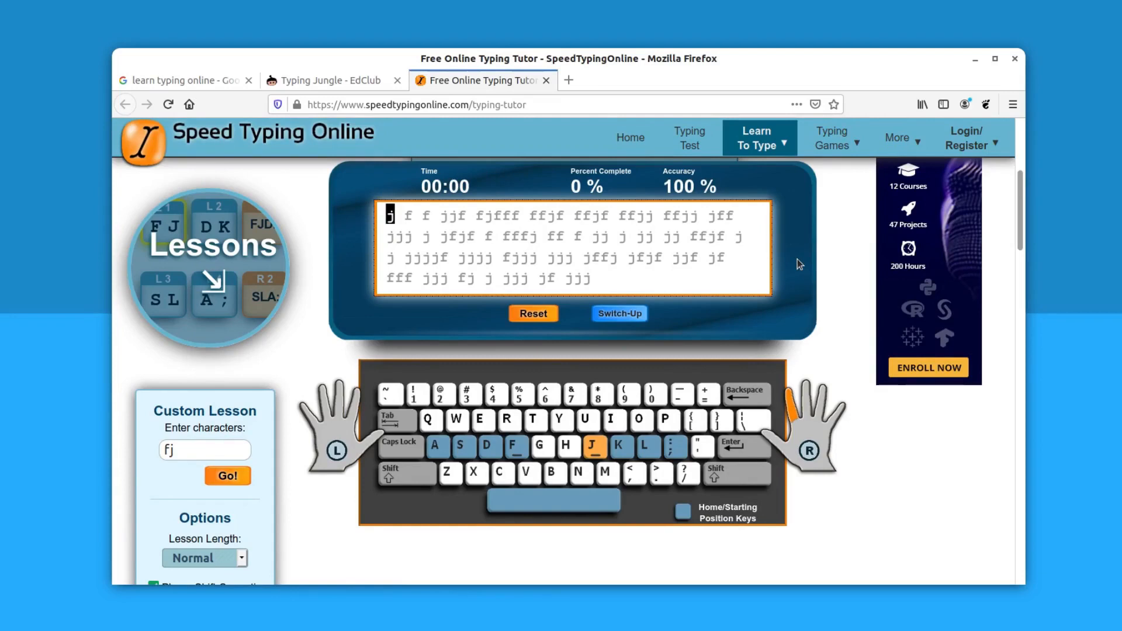
pyautogui.click(208, 246)
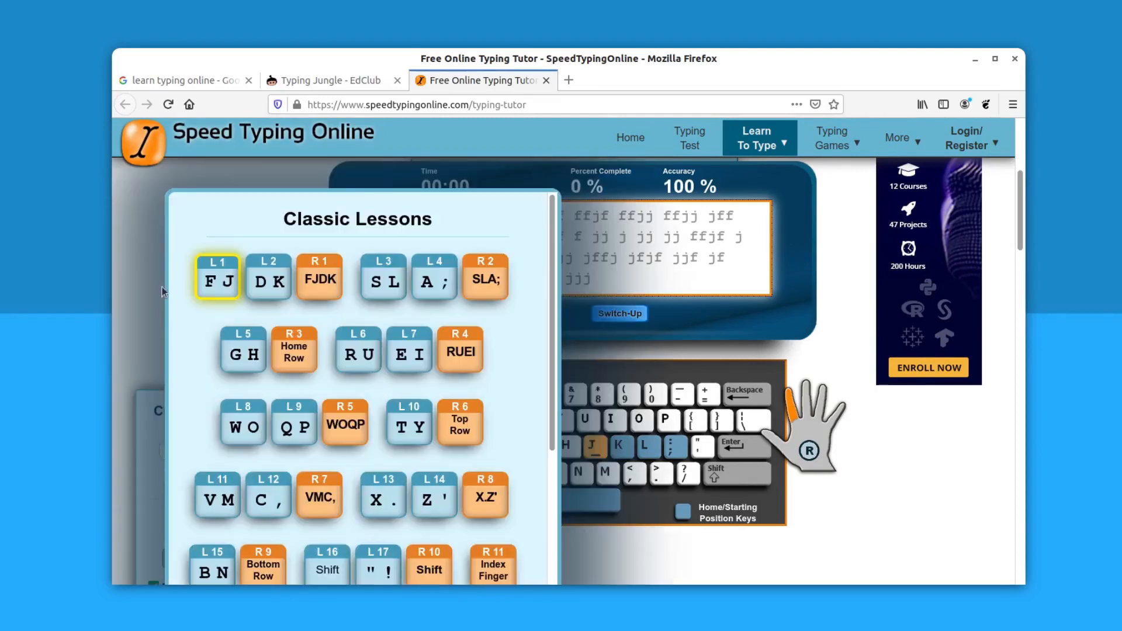
pyautogui.moveTo(218, 278)
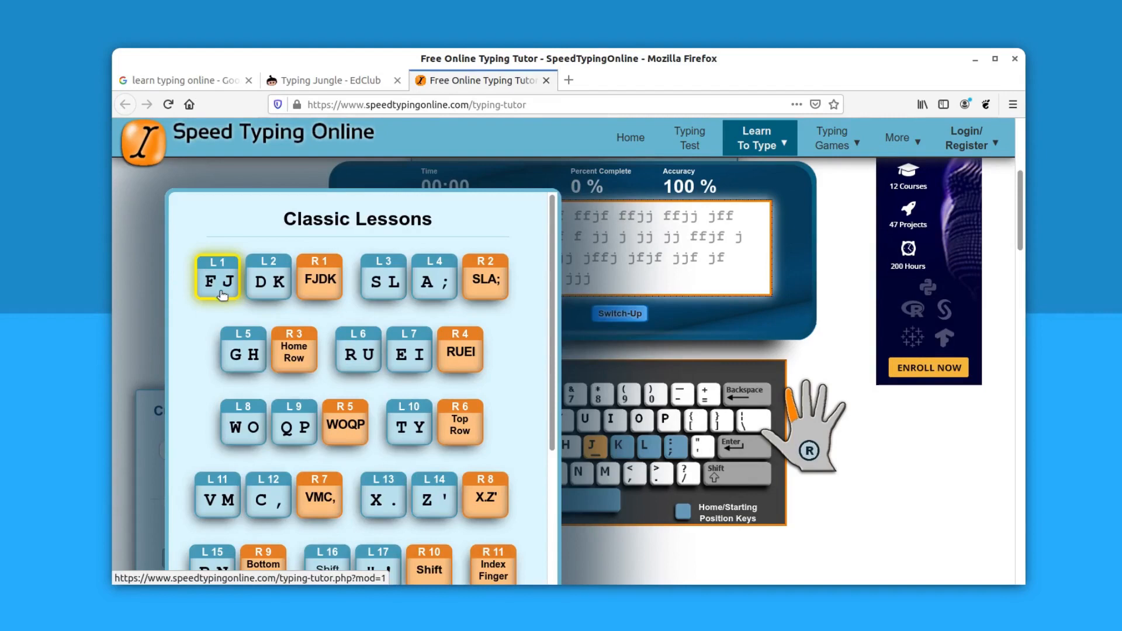
pyautogui.moveTo(229, 305)
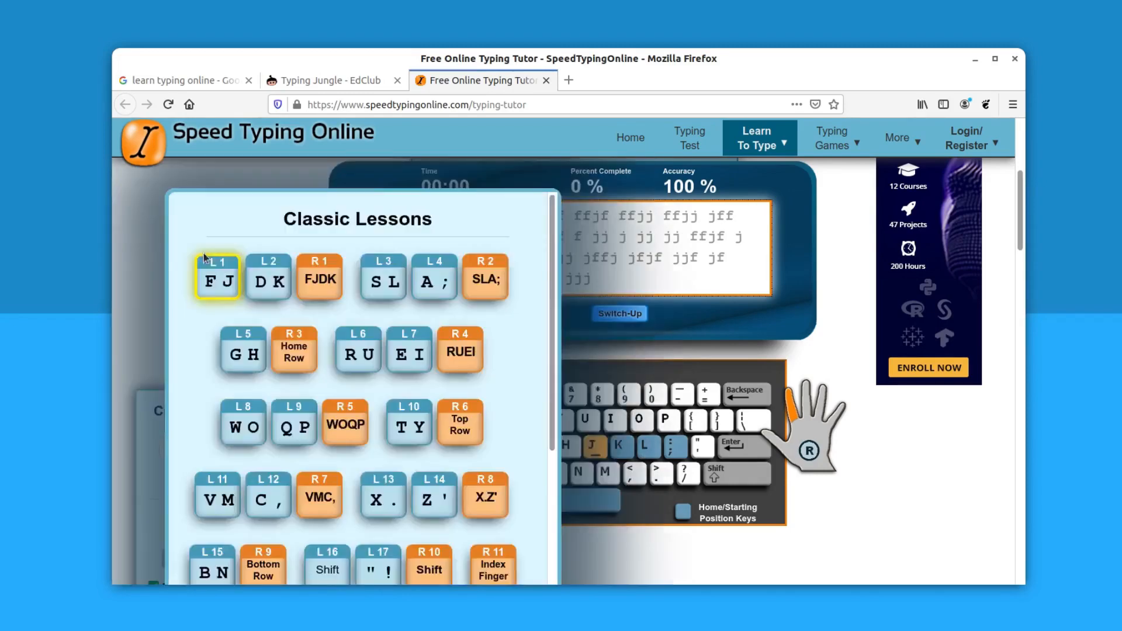
pyautogui.moveTo(371, 394)
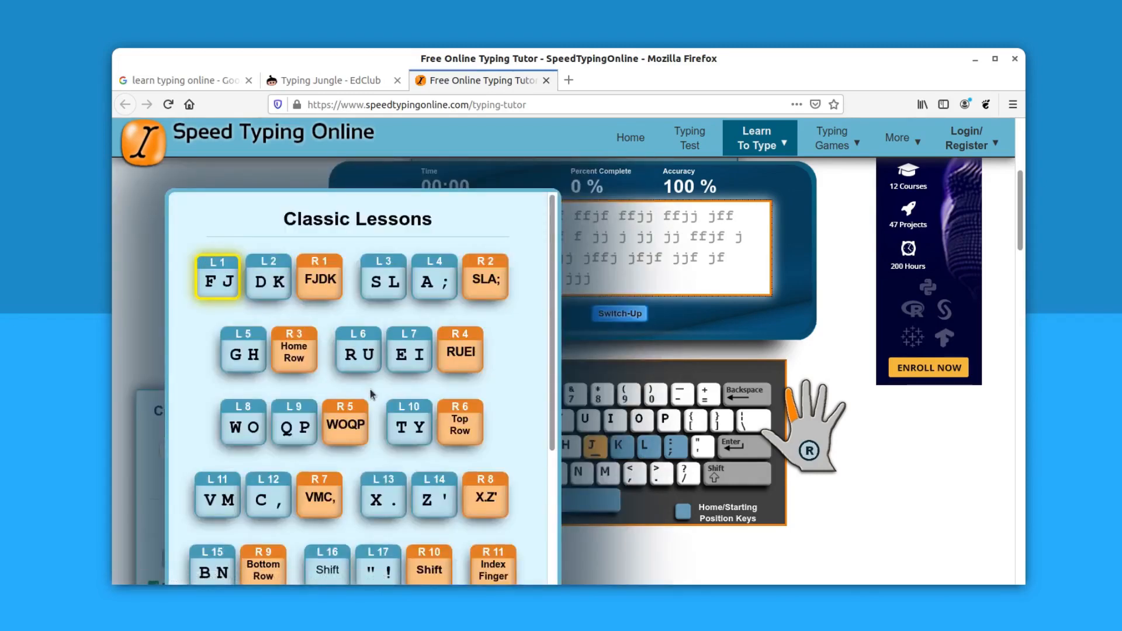
pyautogui.scroll(-3)
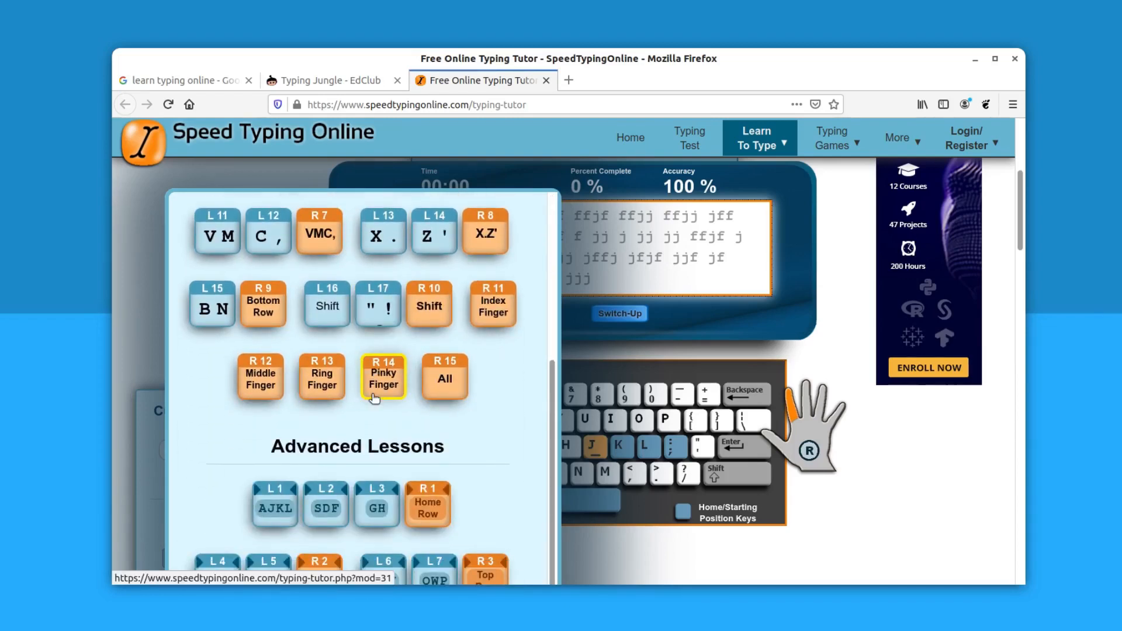
pyautogui.scroll(-3)
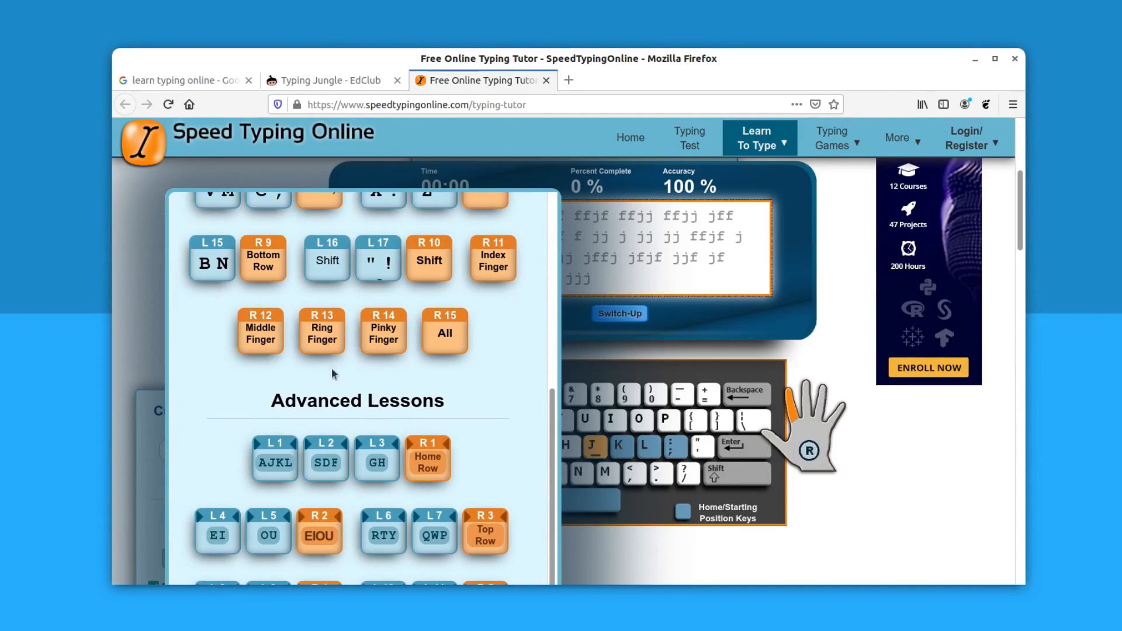
pyautogui.scroll(3)
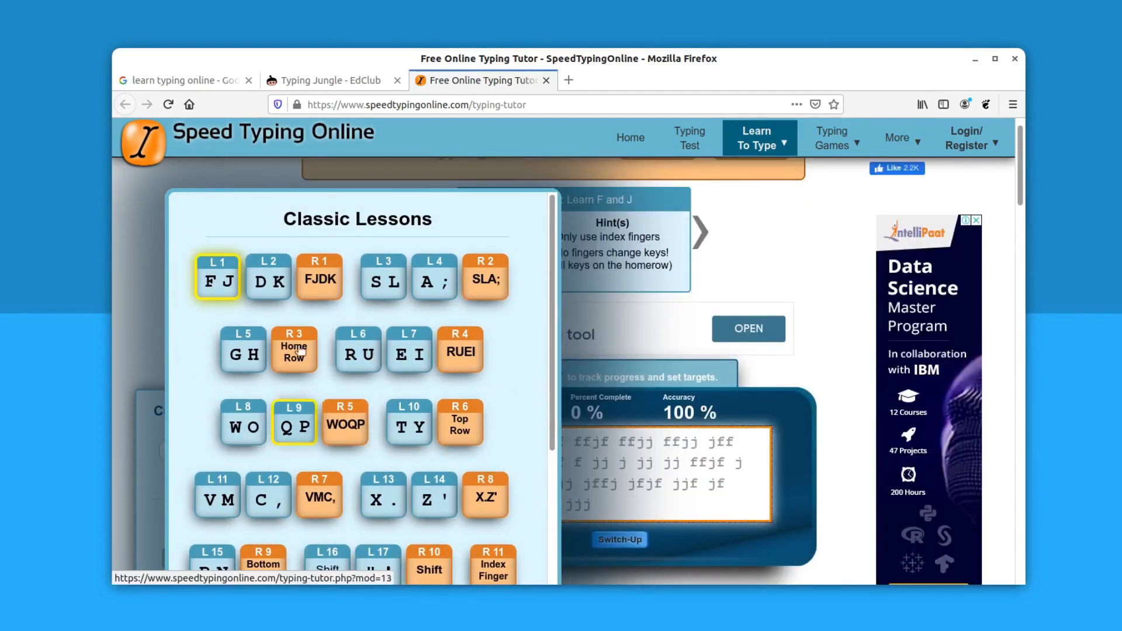
pyautogui.moveTo(217, 277)
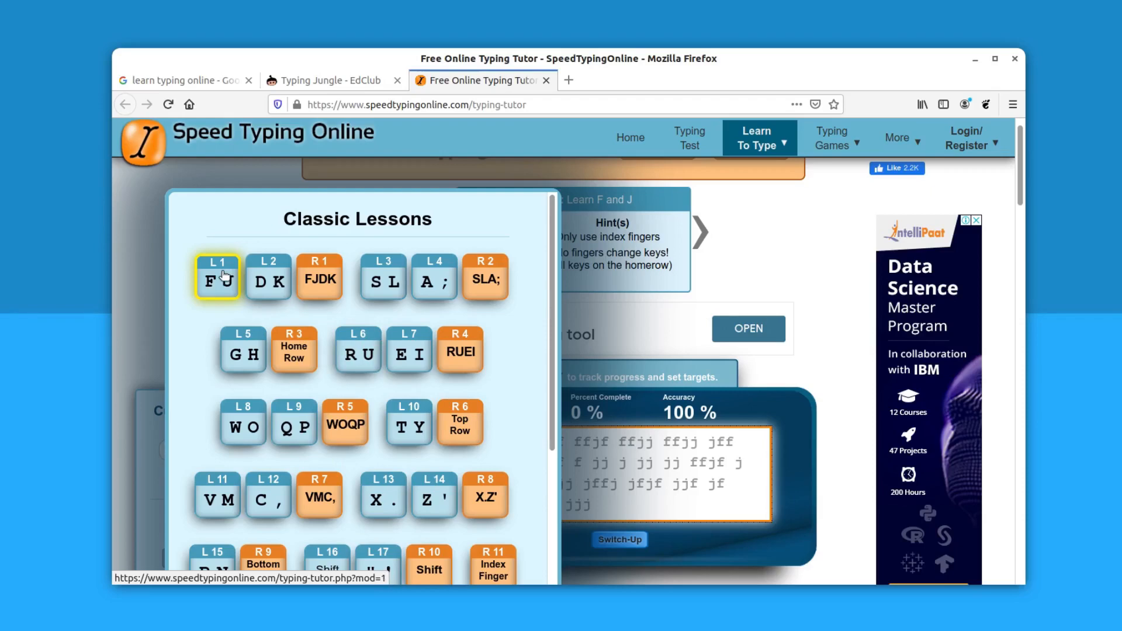
# - Begin lesson L1 FJ and type 'f f jfjjf j', reaching 11% complete at 93.8% accuracy
pyautogui.click(217, 278)
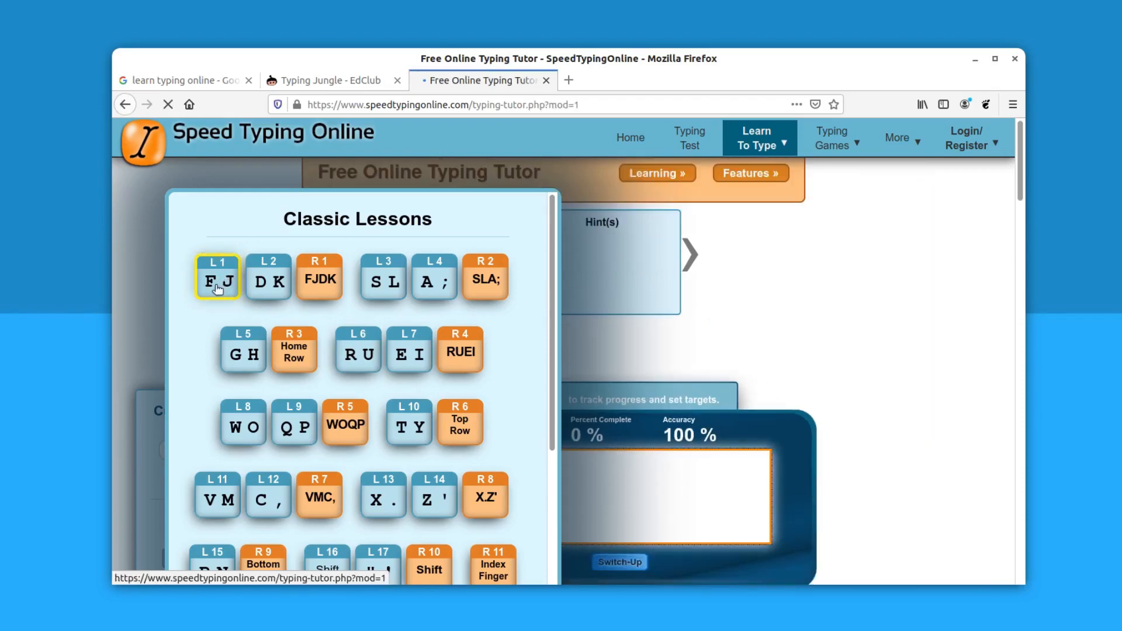
pyautogui.click(217, 279)
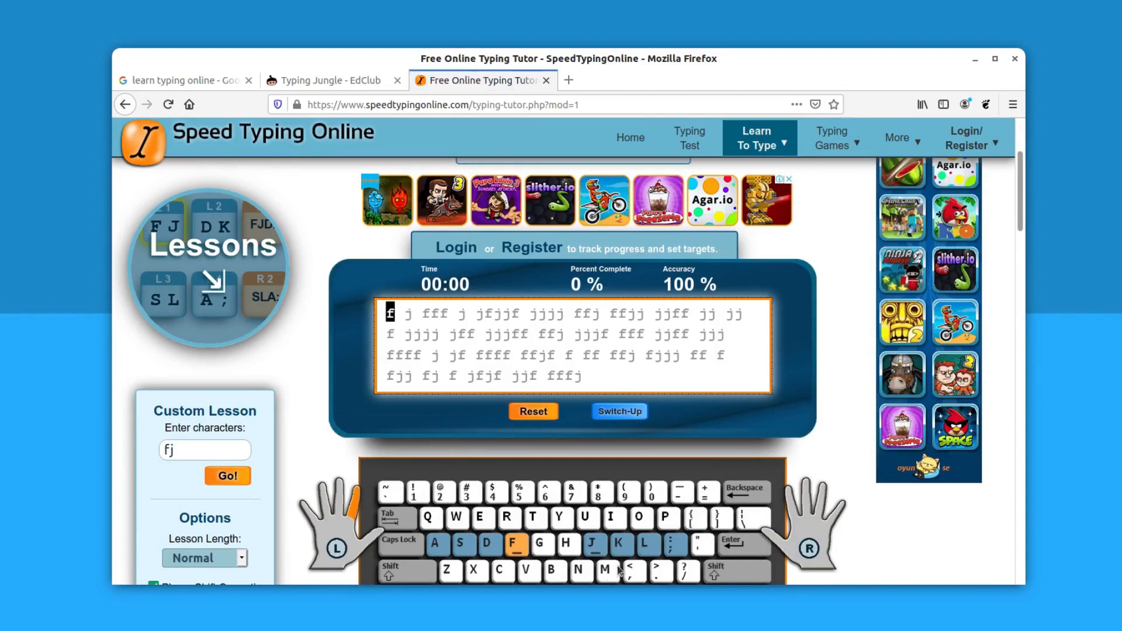
pyautogui.moveTo(497, 588)
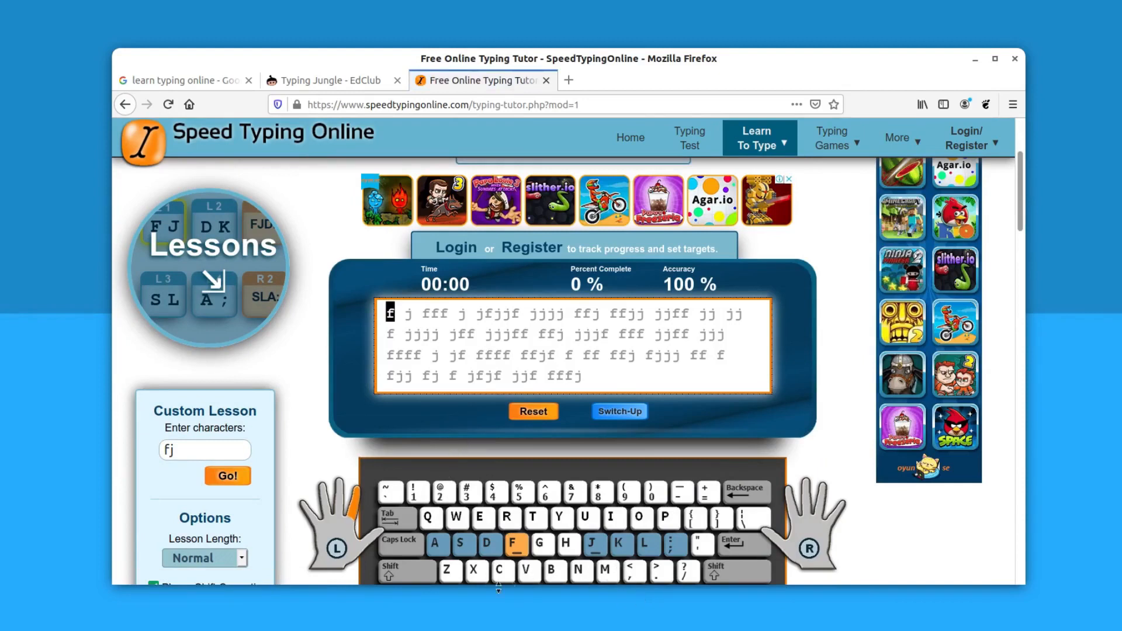
pyautogui.moveTo(522, 558)
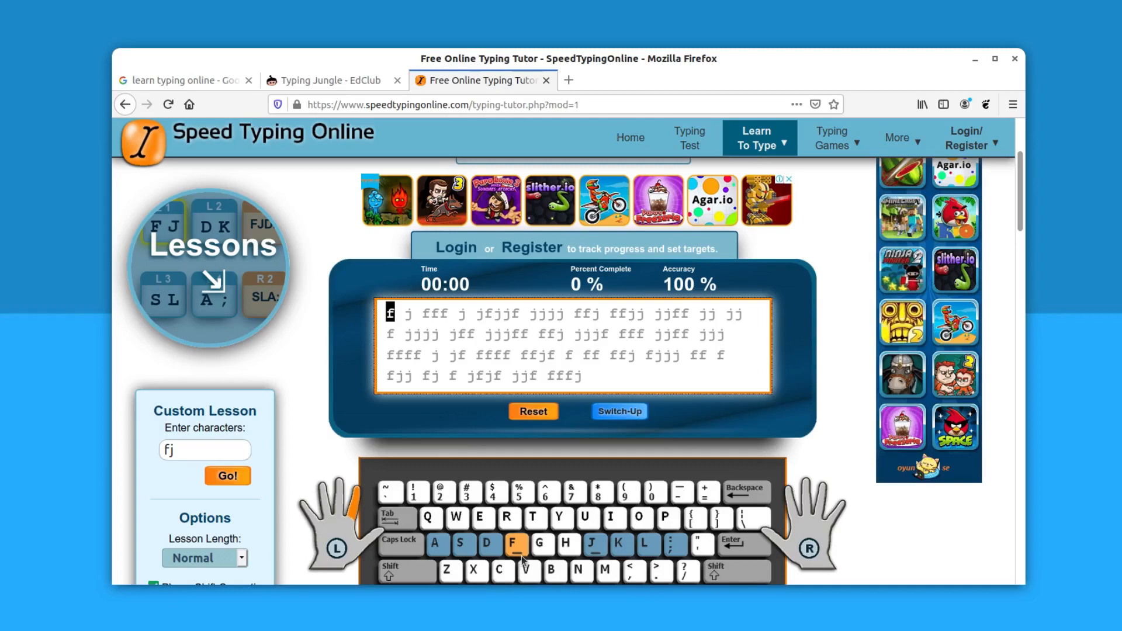
pyautogui.moveTo(599, 556)
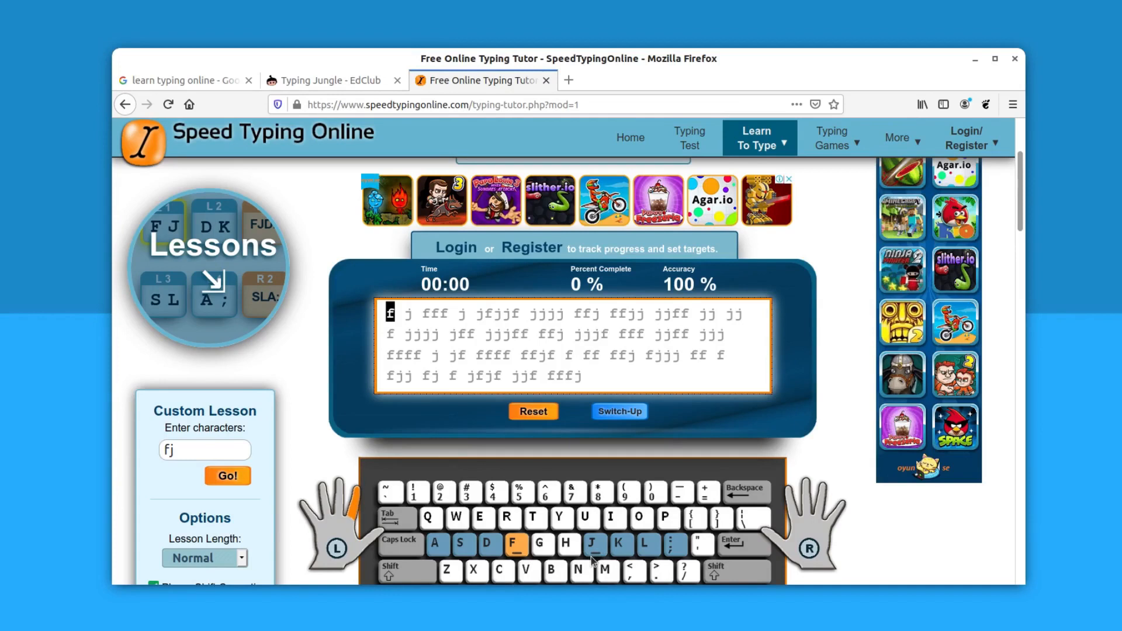
pyautogui.moveTo(522, 549)
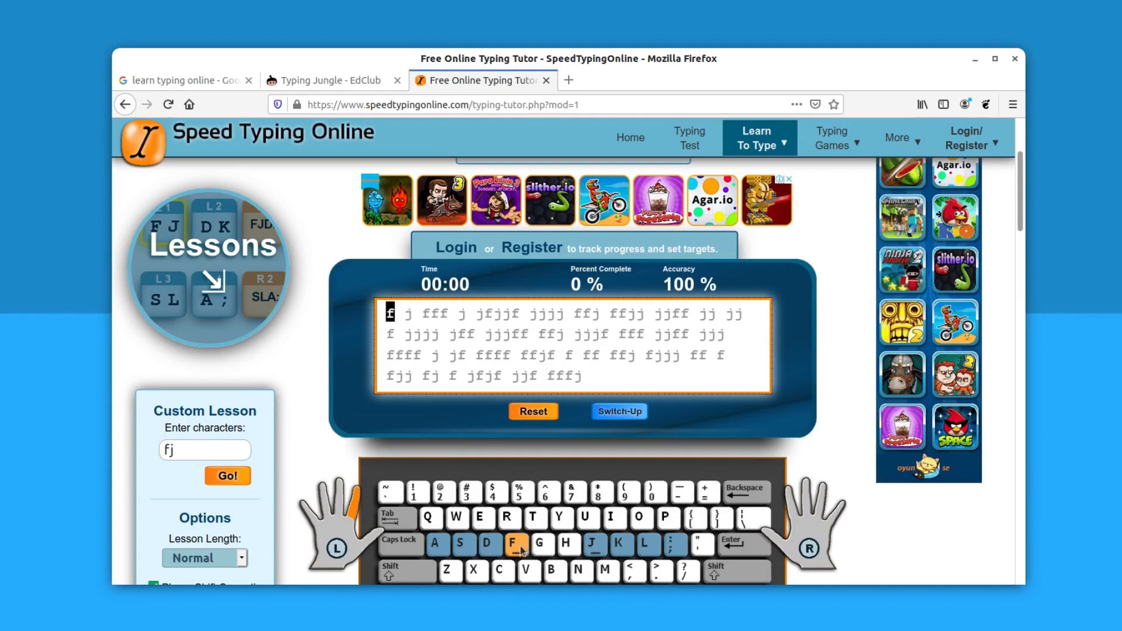
pyautogui.moveTo(694, 543)
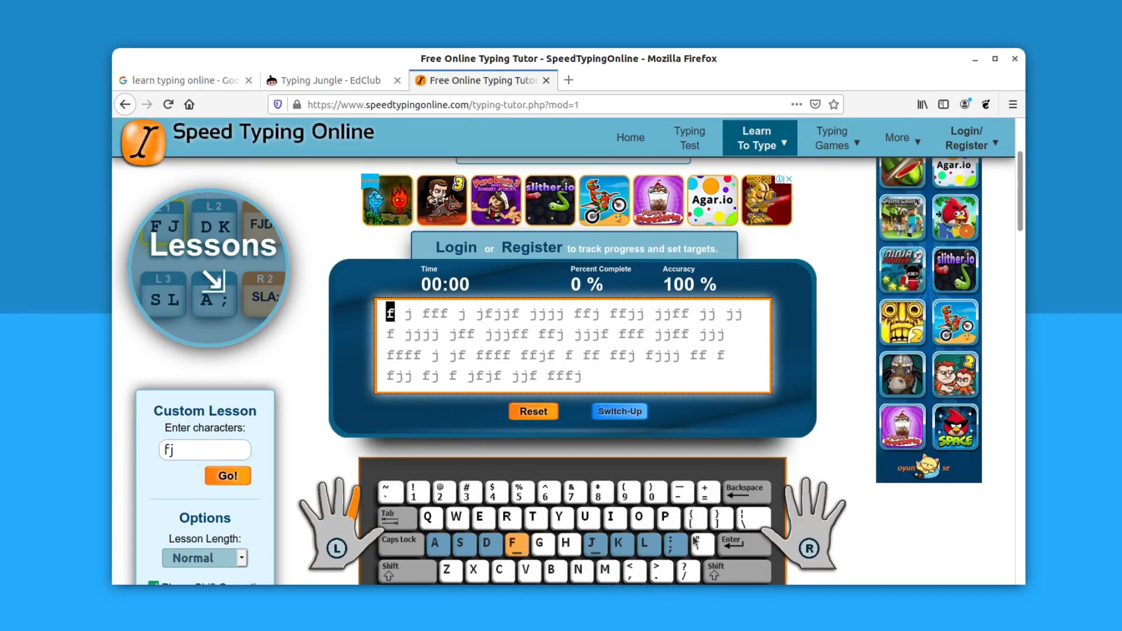
pyautogui.moveTo(597, 562)
pyautogui.write('f j')
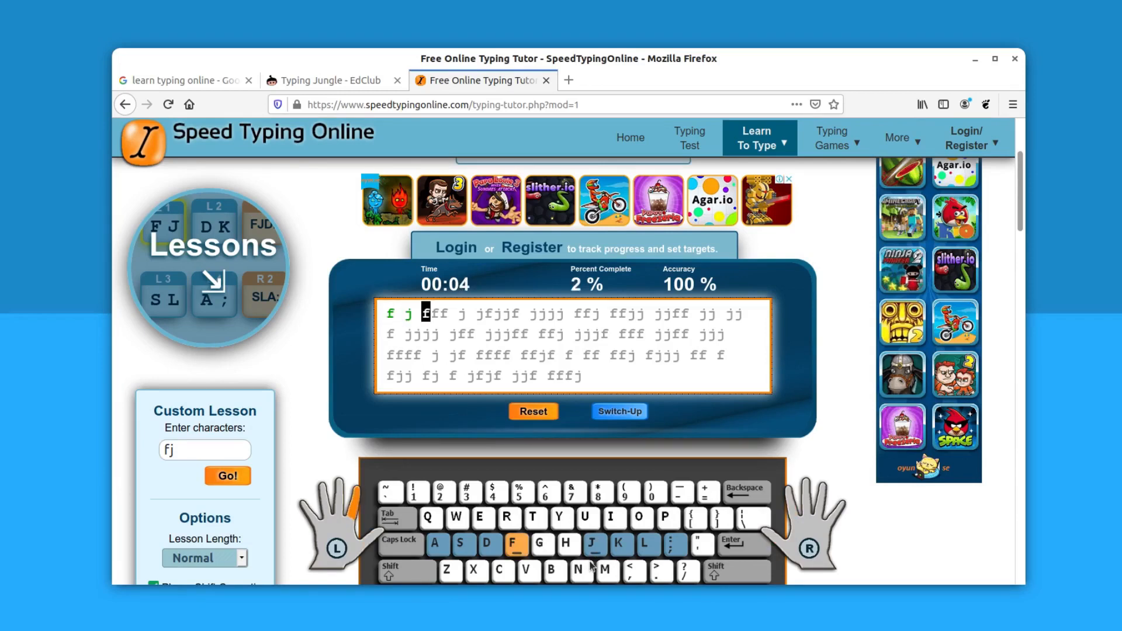
pyautogui.write('f')
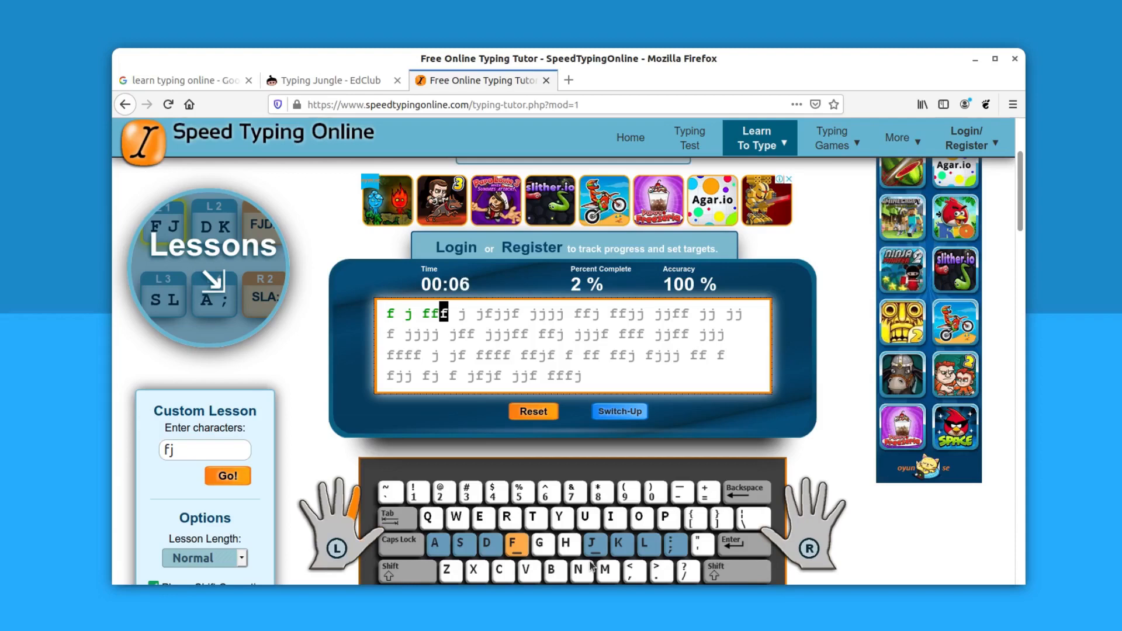
pyautogui.write('f')
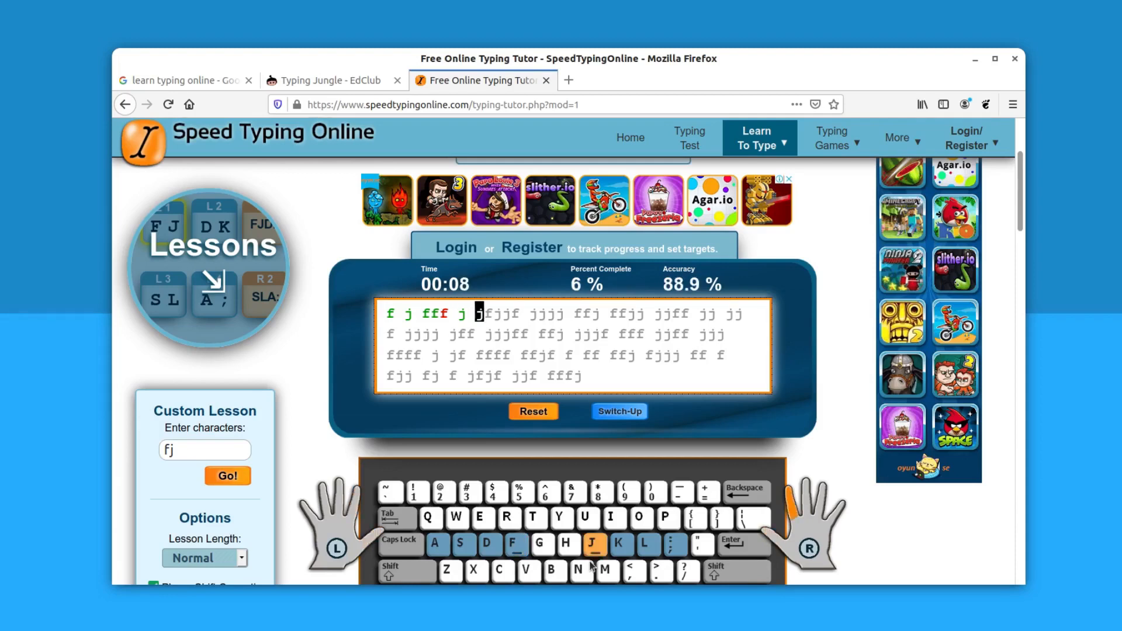
pyautogui.write('jfjjf')
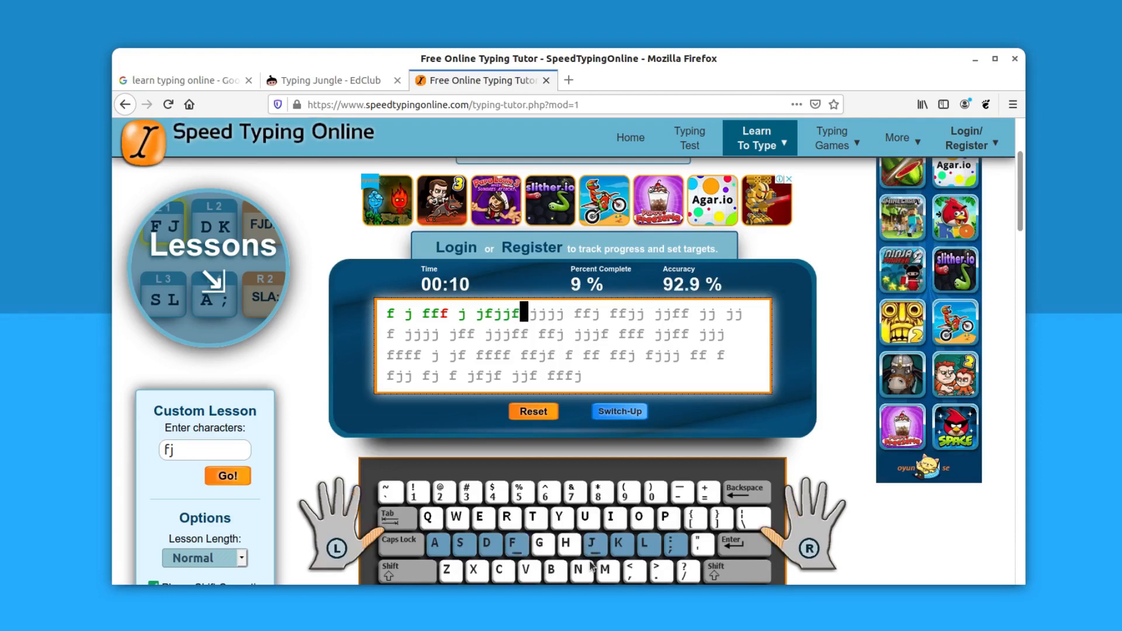
pyautogui.press('j')
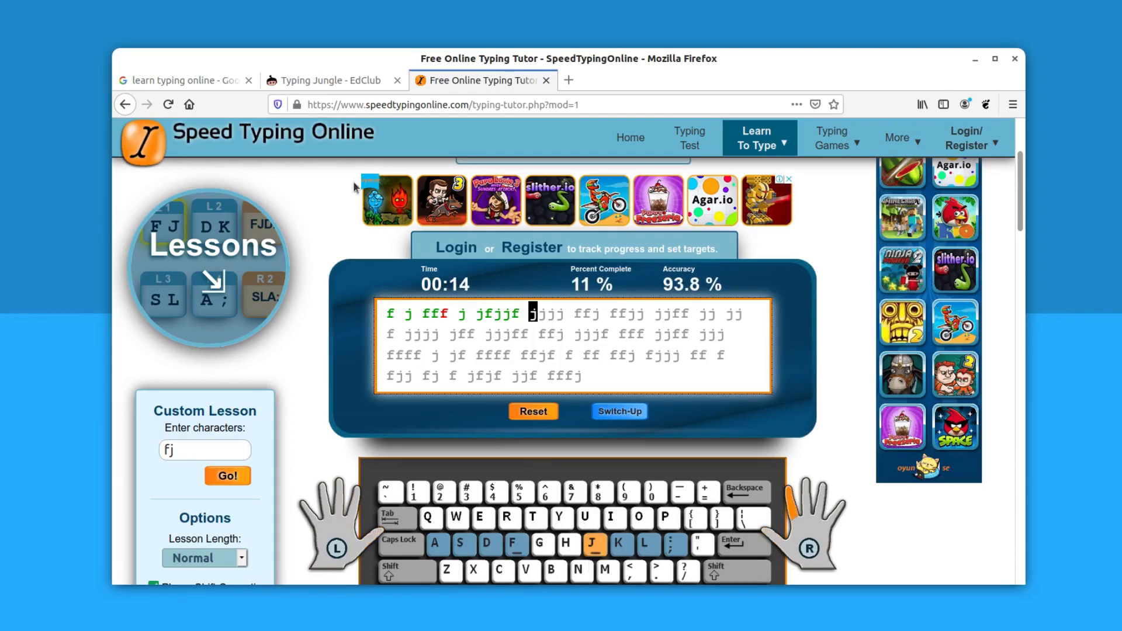
# - In Typing Jungle, jump to lesson 2 Keys f & j, confirm skipping ahead, and continue to the exercise
pyautogui.click(329, 80)
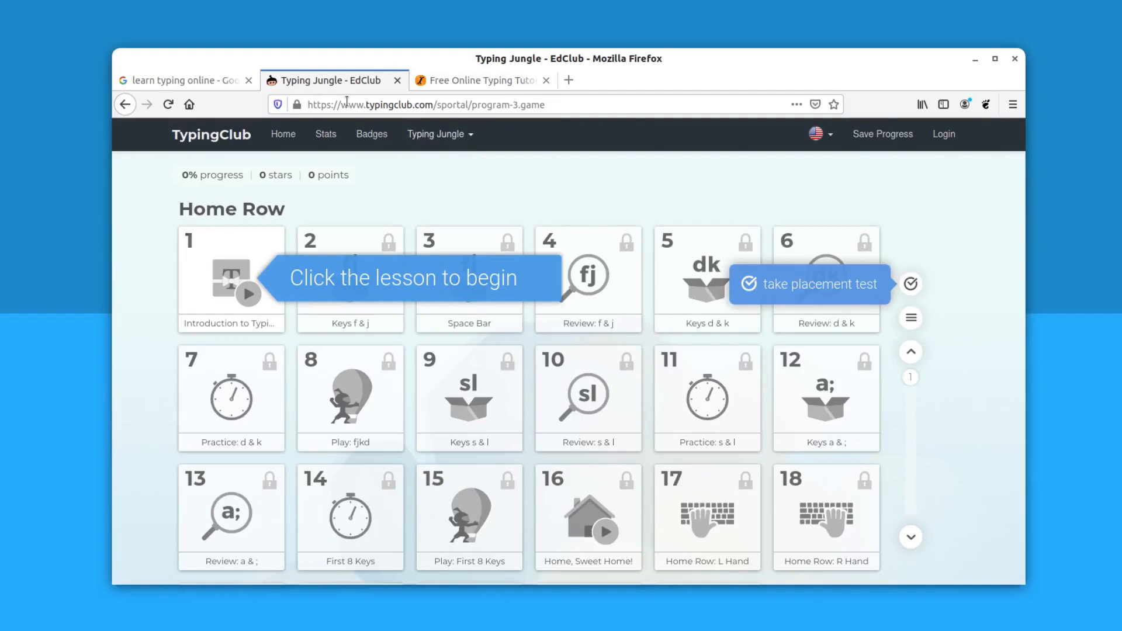
pyautogui.moveTo(462, 155)
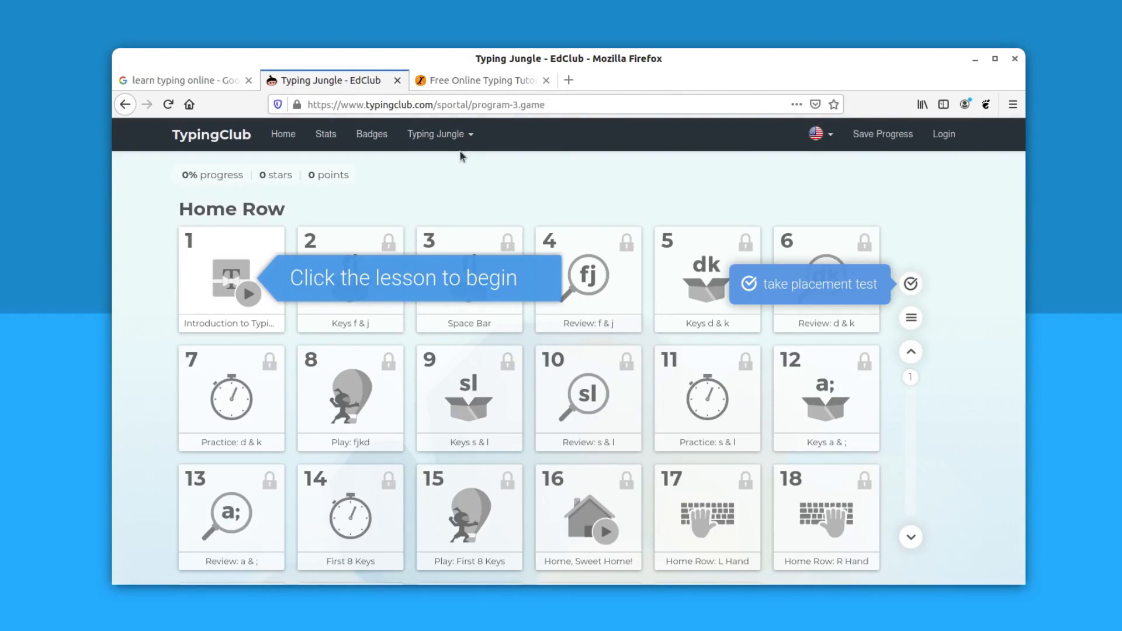
pyautogui.moveTo(371, 236)
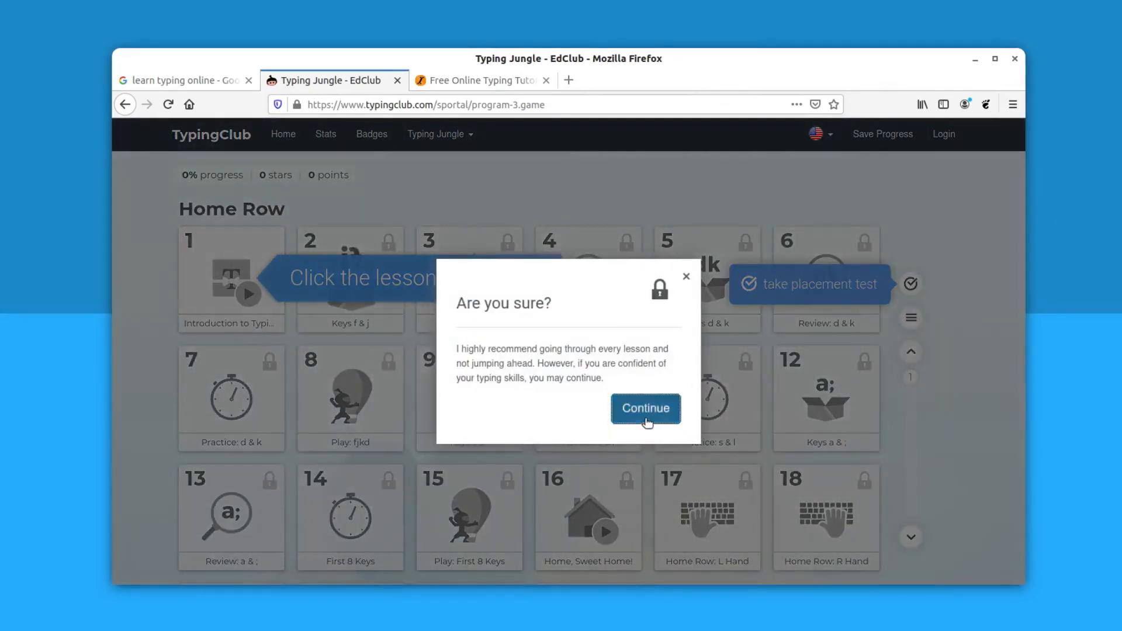
pyautogui.click(645, 409)
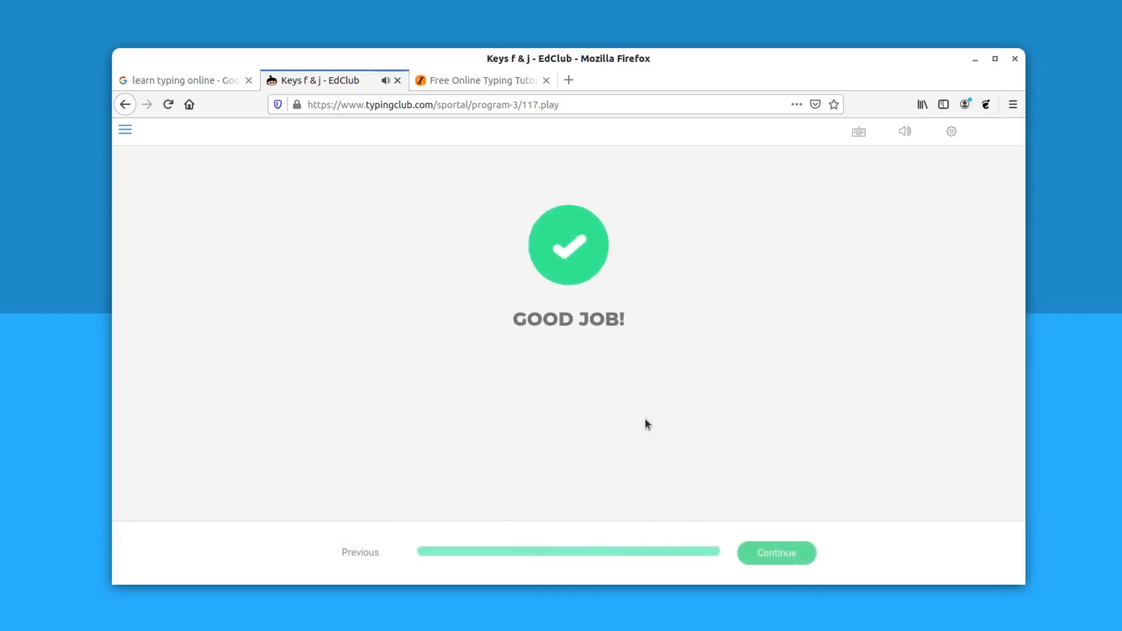
pyautogui.click(776, 552)
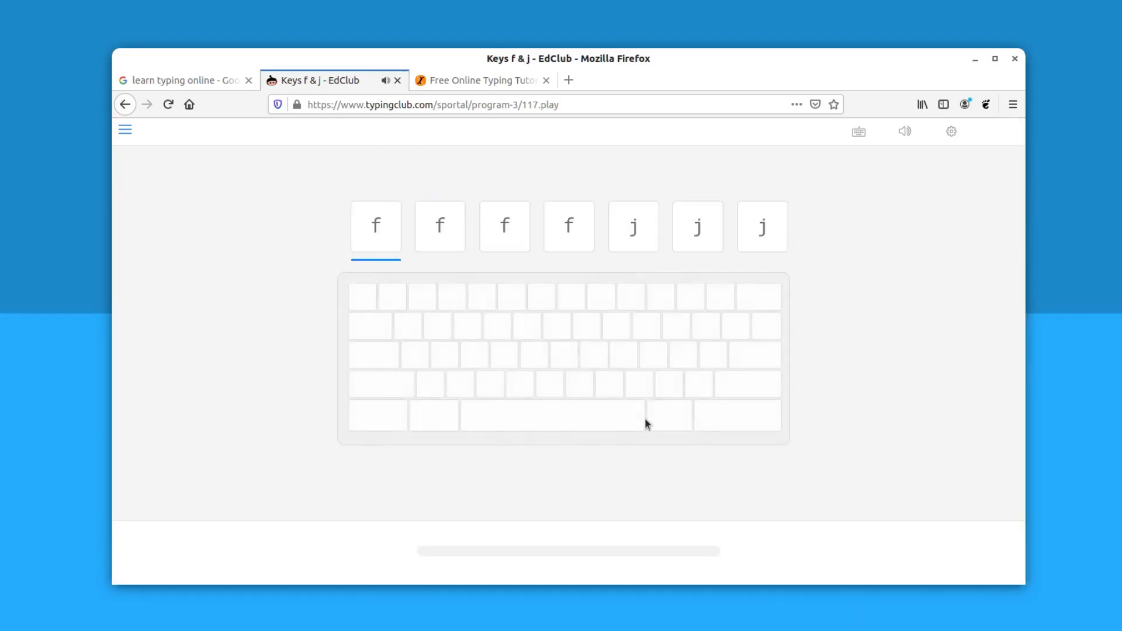